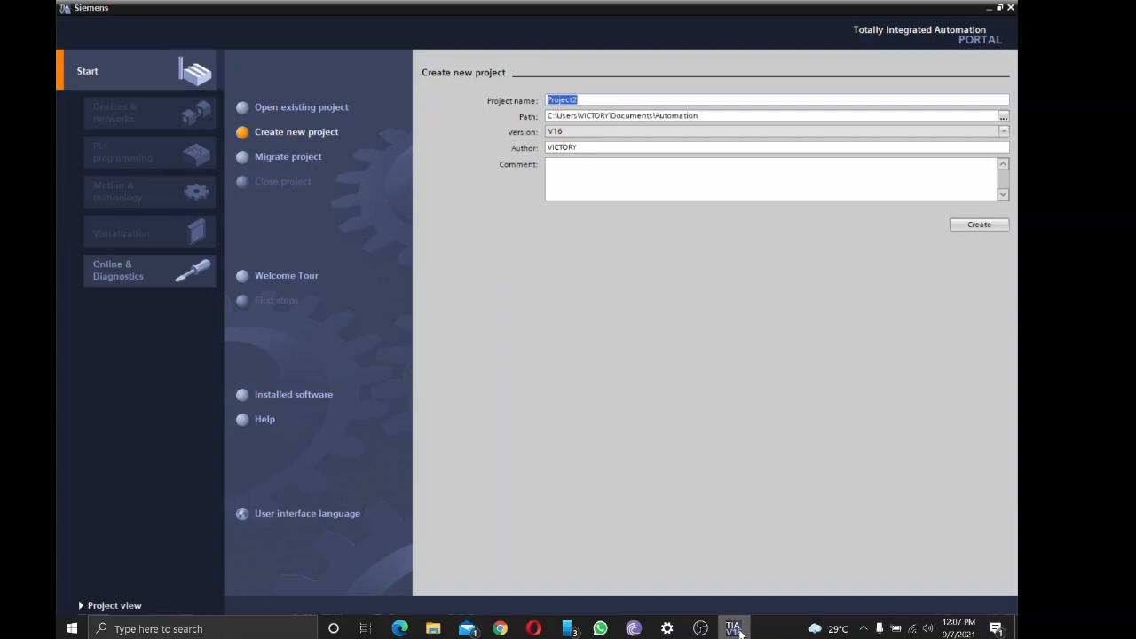
Enter modbus as the project name and start creating the project
type("modbus")
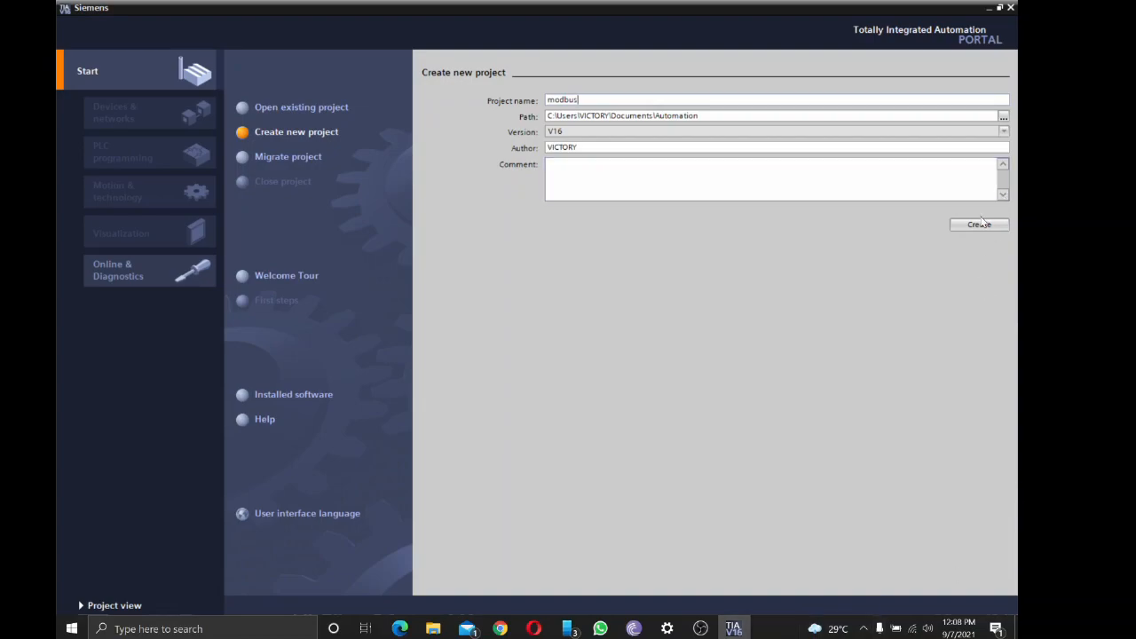
left_click(980, 224)
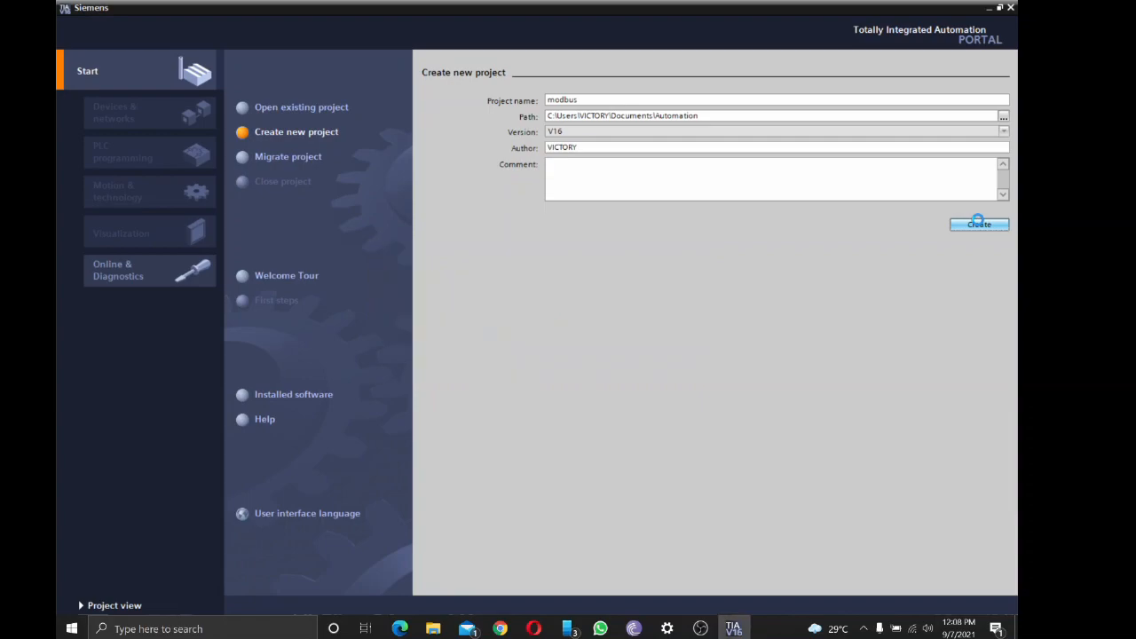
Create the modbus project and go to Configure a device > Add new device
left_click(980, 224)
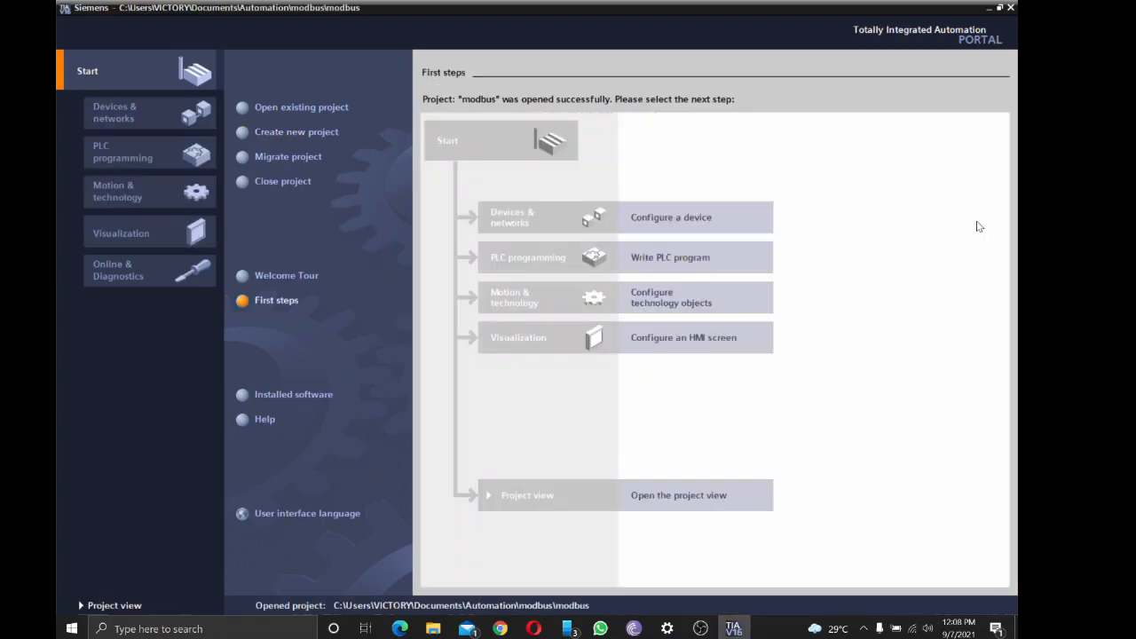
mouse_move(693, 238)
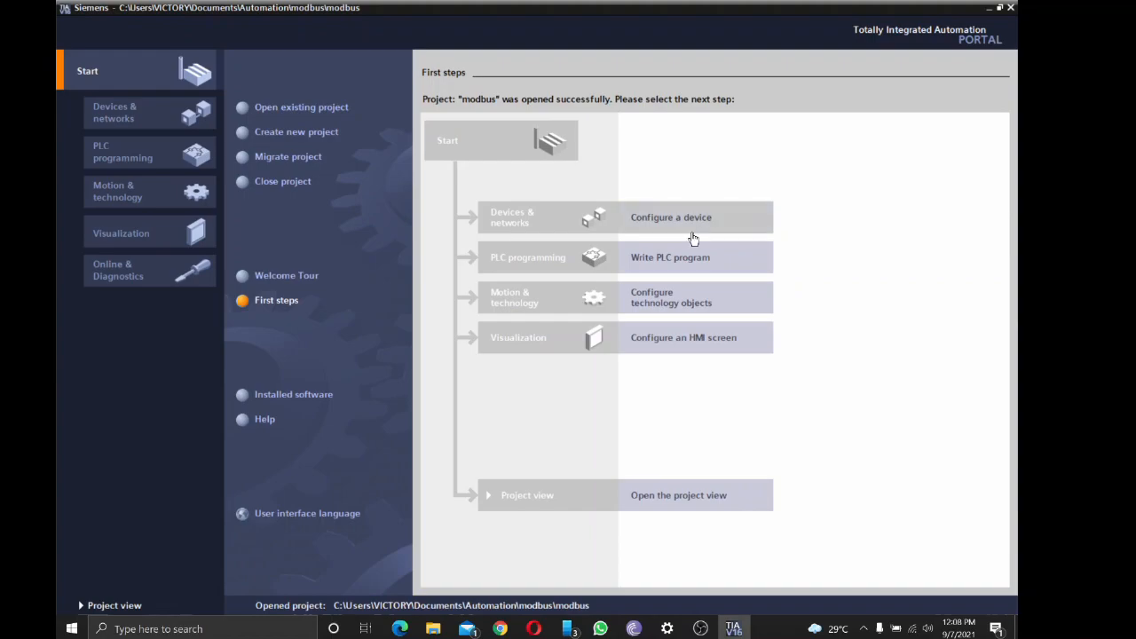
left_click(113, 112)
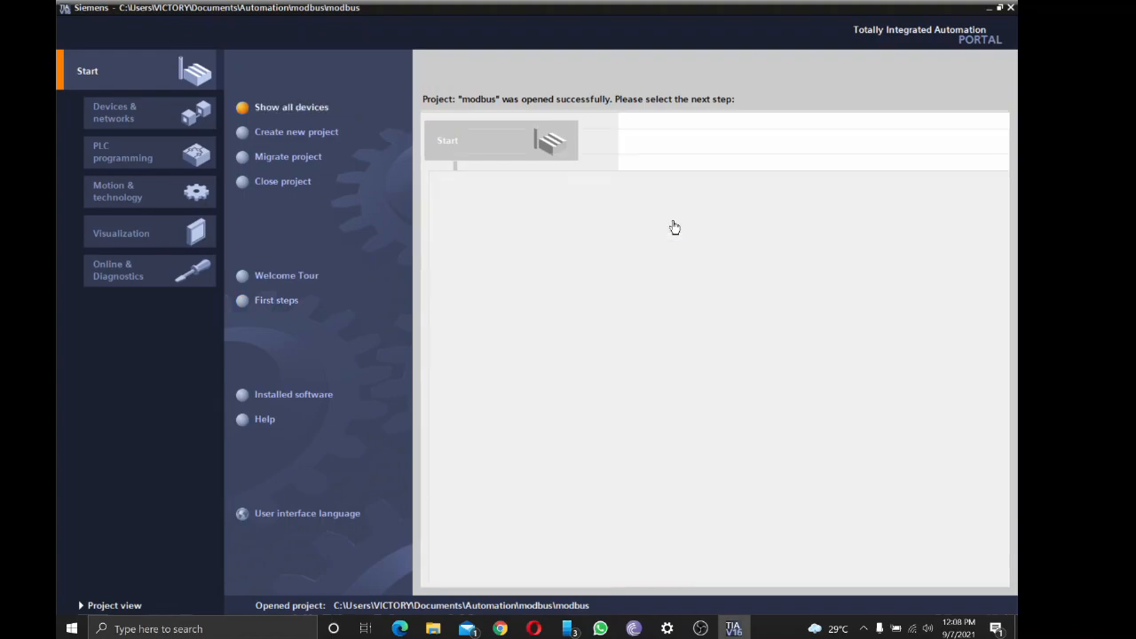
left_click(114, 112)
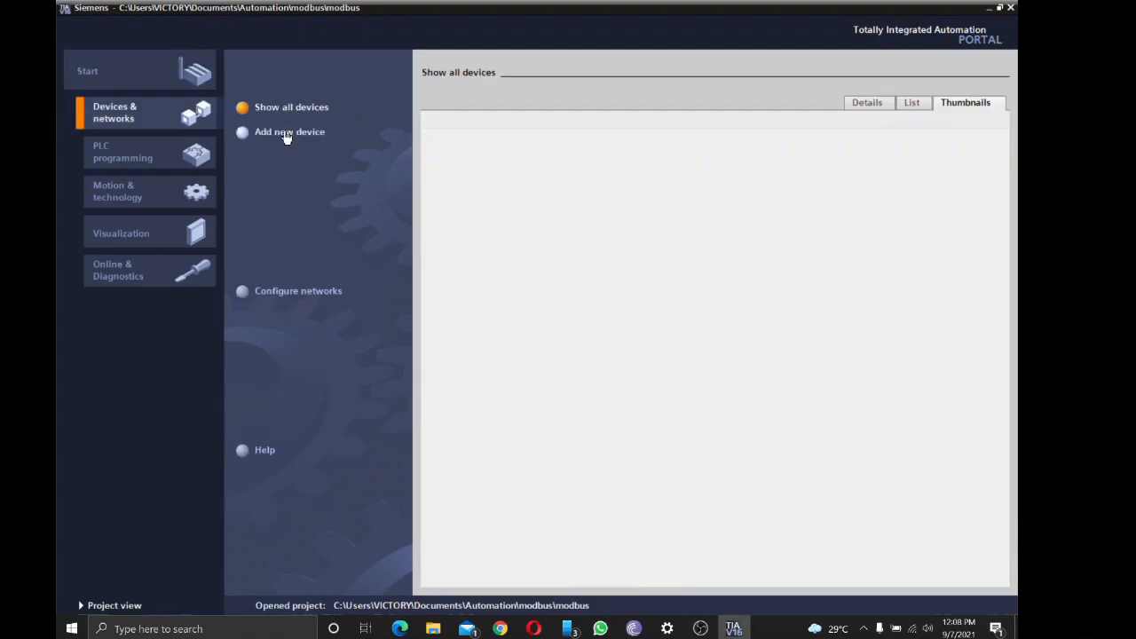
left_click(290, 132)
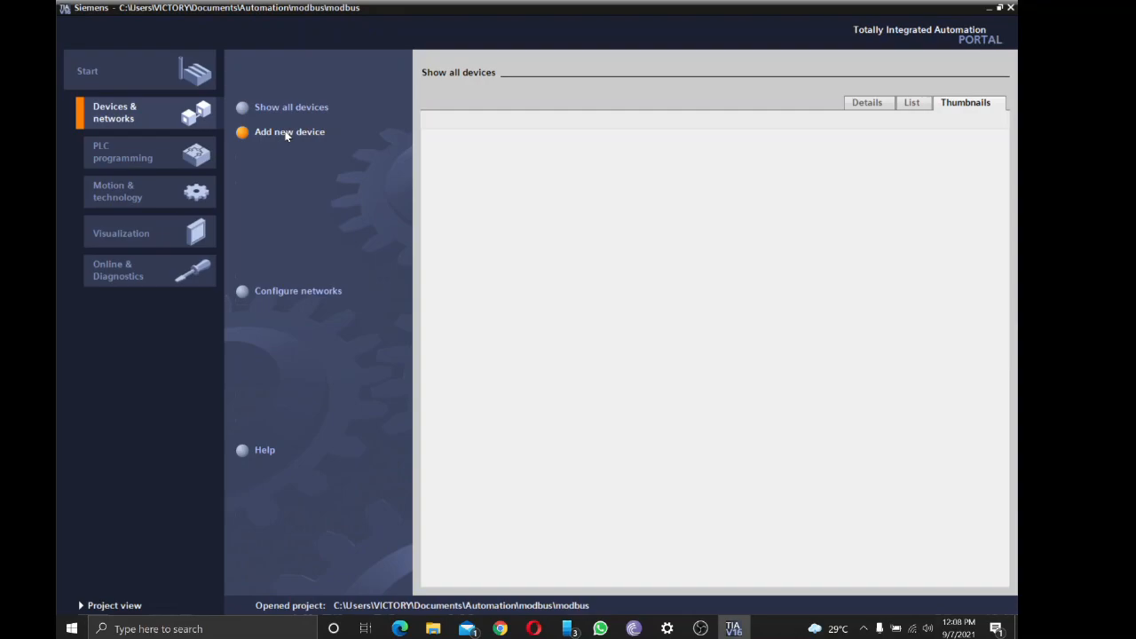
Add an S7-1200 CPU 1211C DC/DC/Rly (6ES7 211-1HE40-0XB0) as PLC_1 to the project
left_click(290, 131)
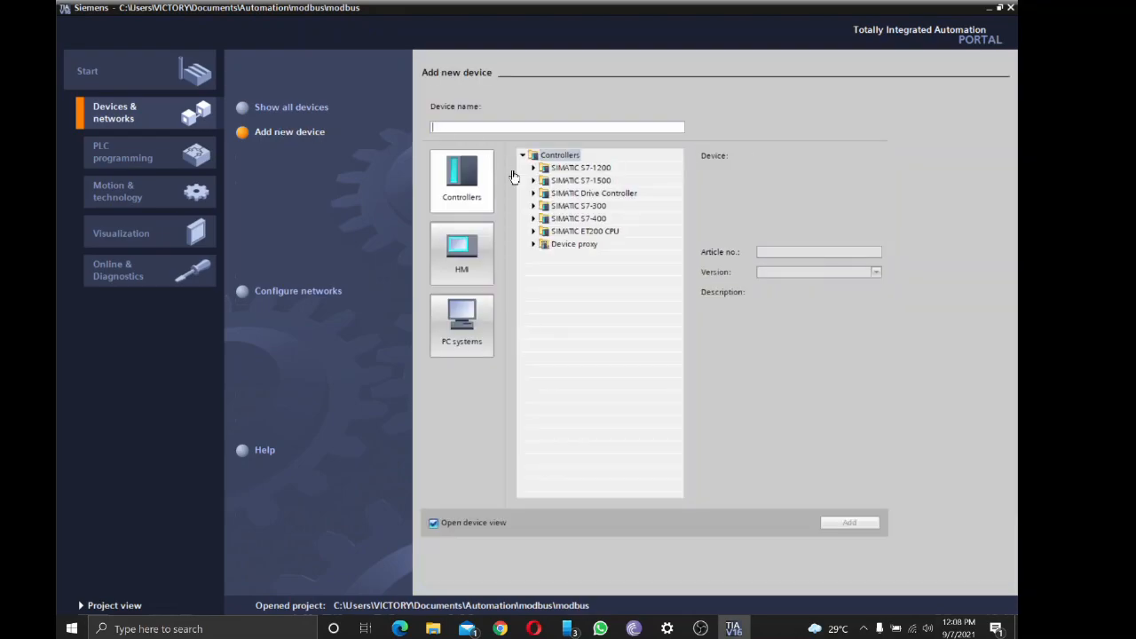
left_click(532, 167)
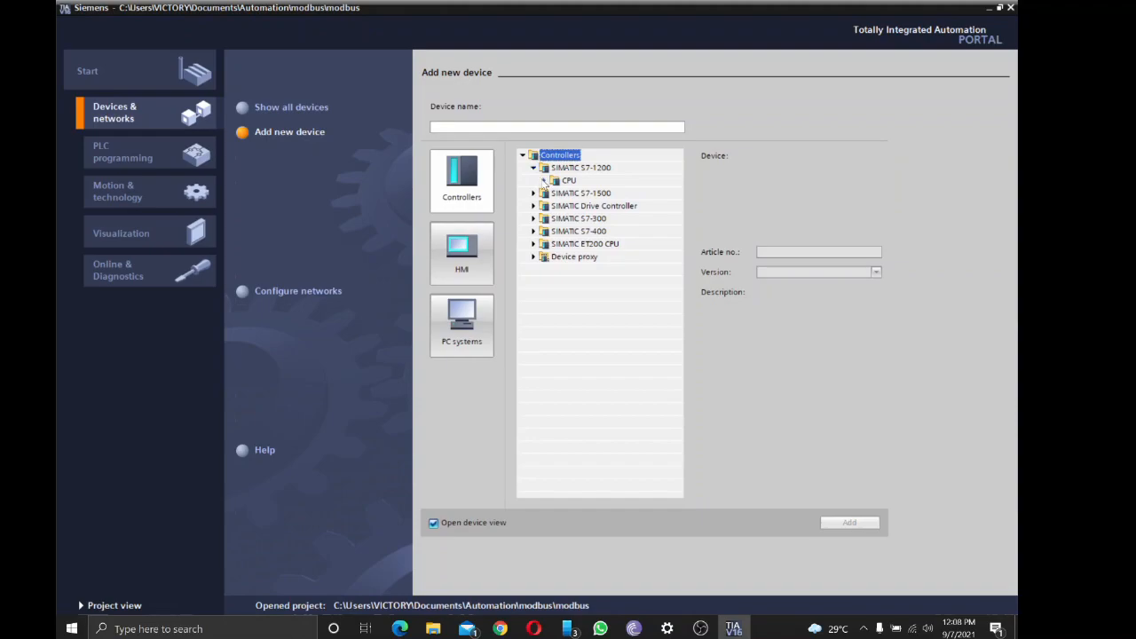
left_click(543, 181)
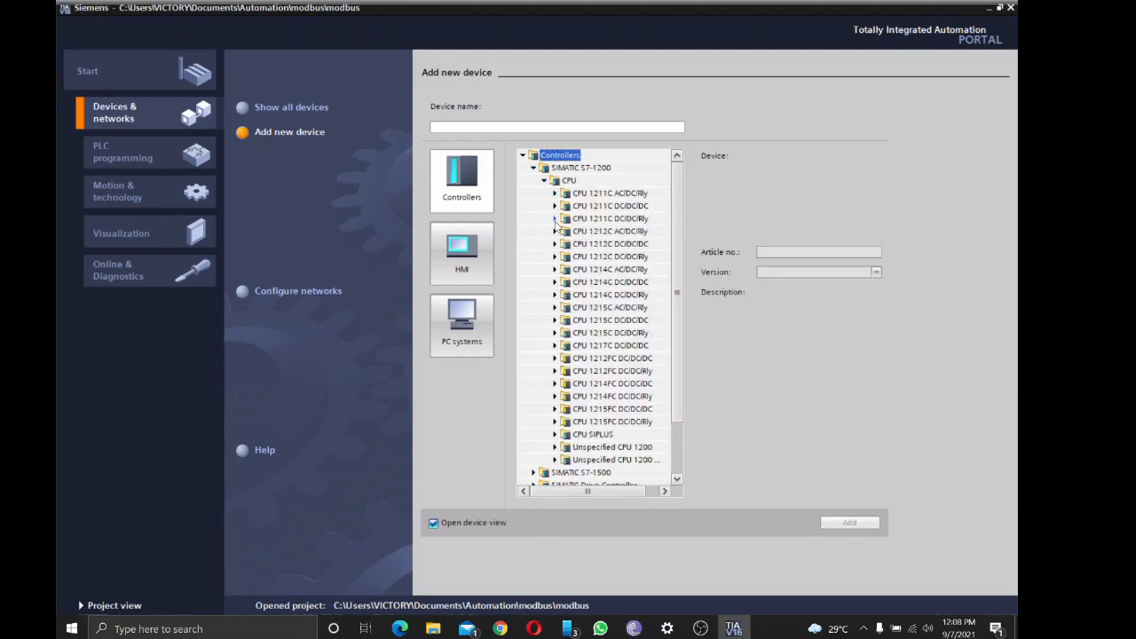
left_click(554, 218)
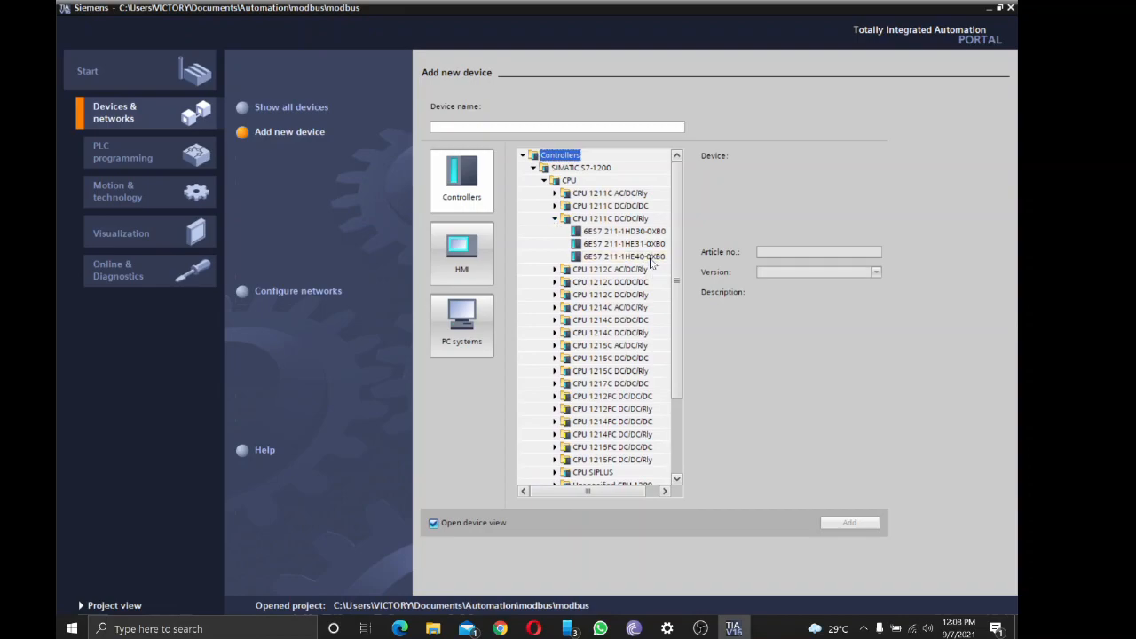
left_click(621, 255)
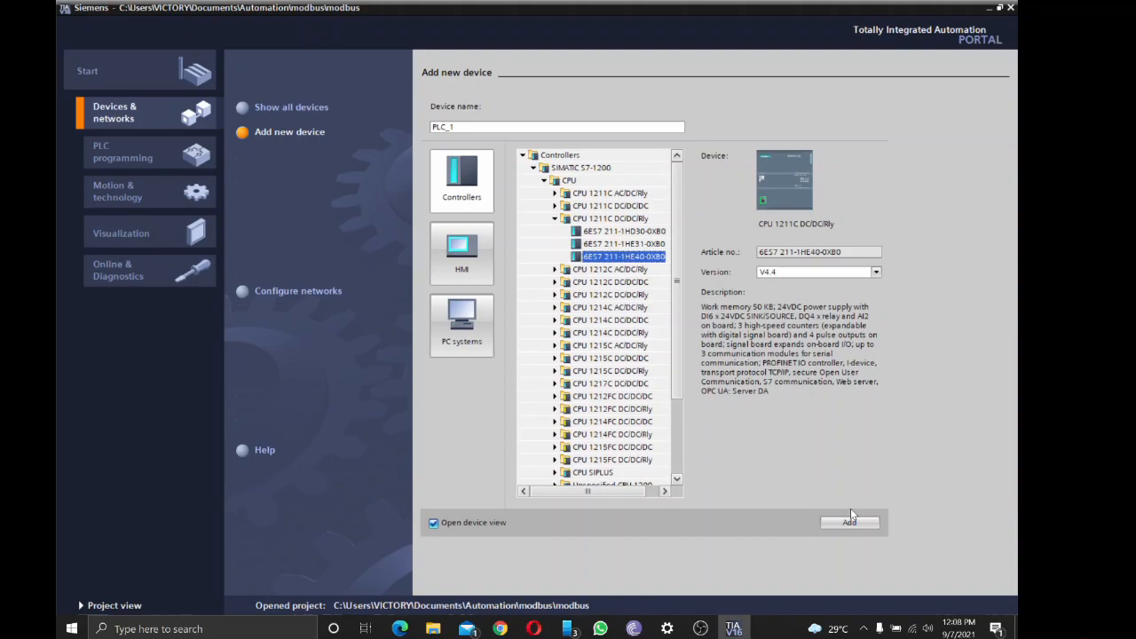
left_click(849, 522)
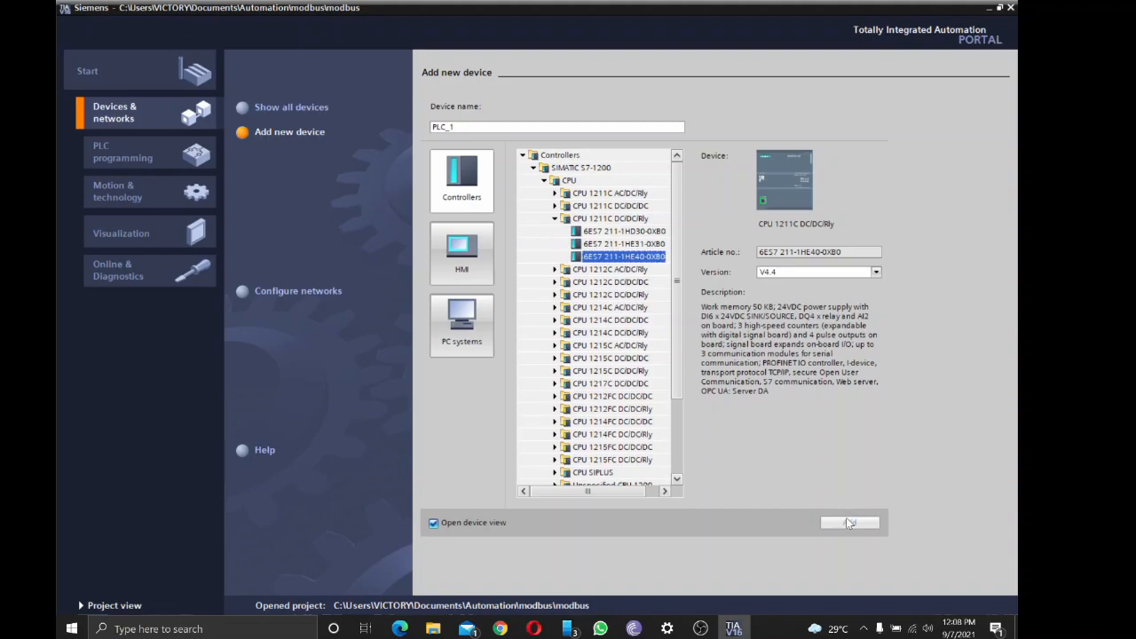
left_click(848, 522)
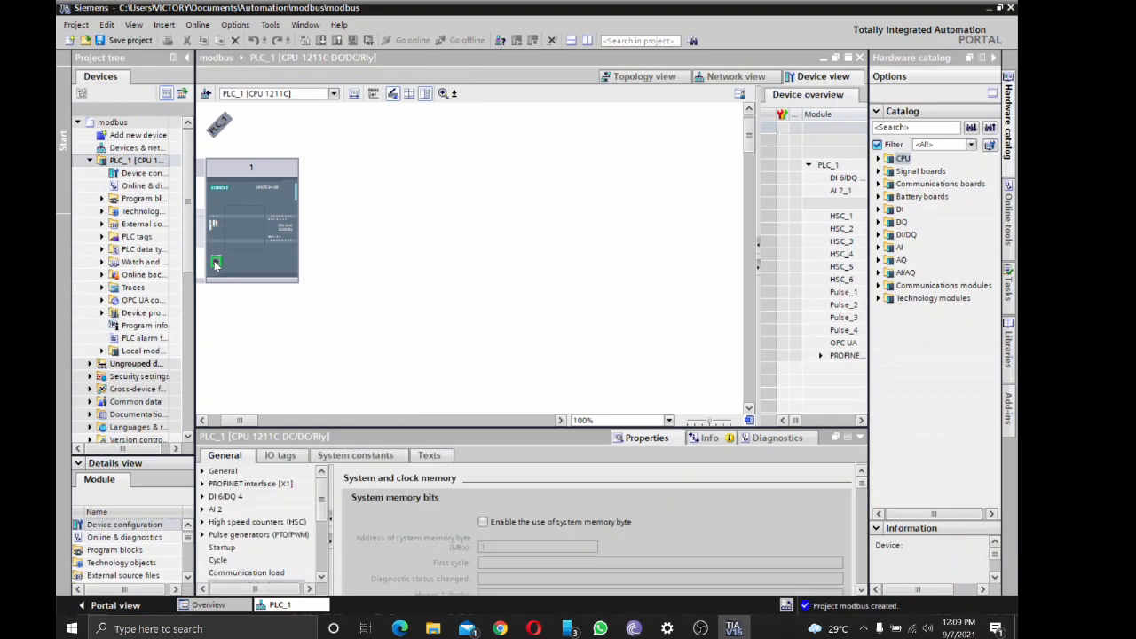
Attach PLC_1's PROFINET interface to new subnet PN/IE_1 with IP address 192.168.0.1
left_click(217, 263)
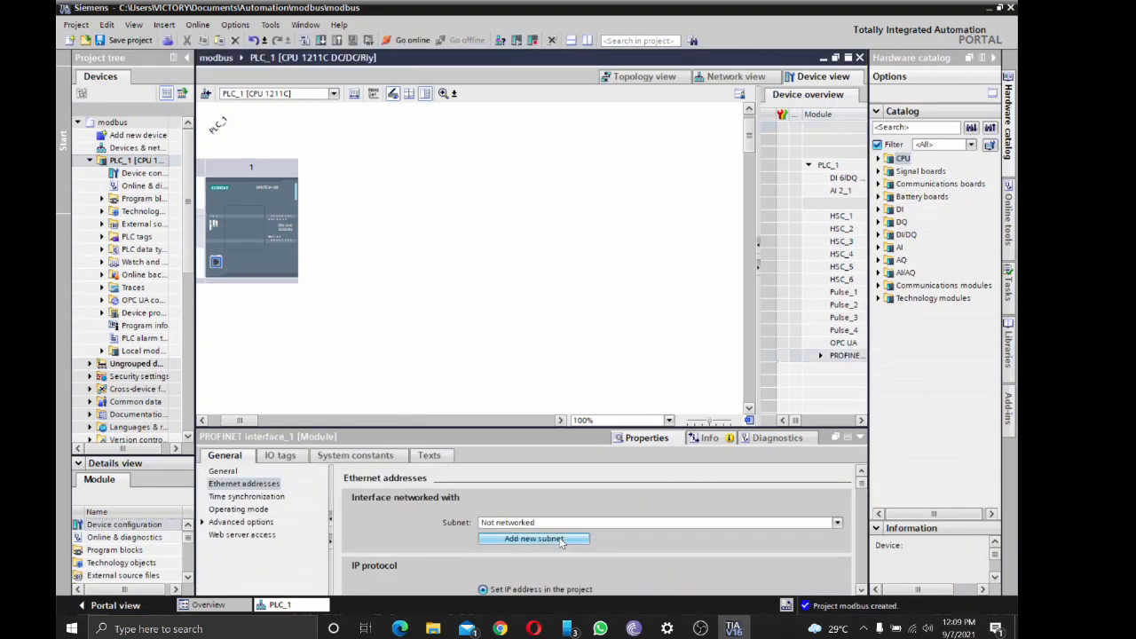
left_click(532, 540)
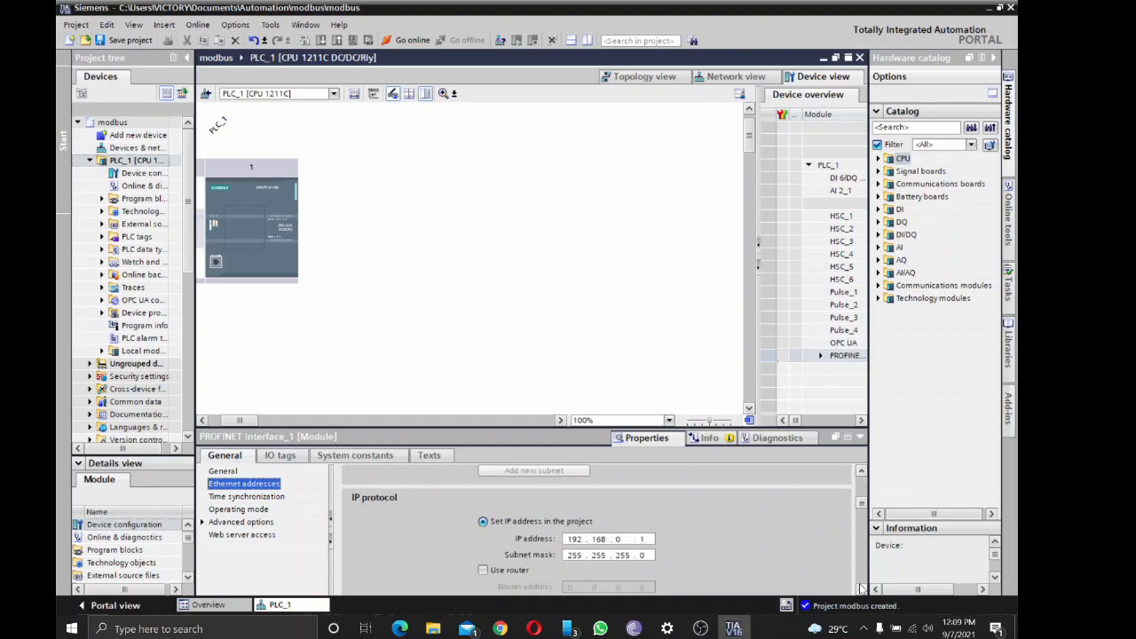
left_click(643, 539)
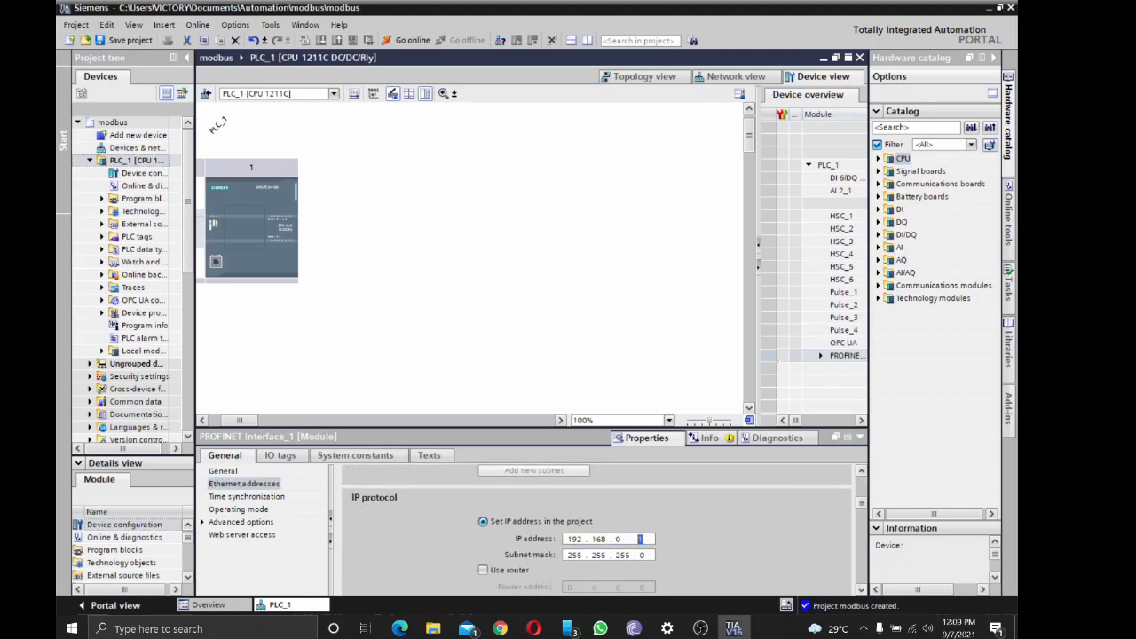
type("19")
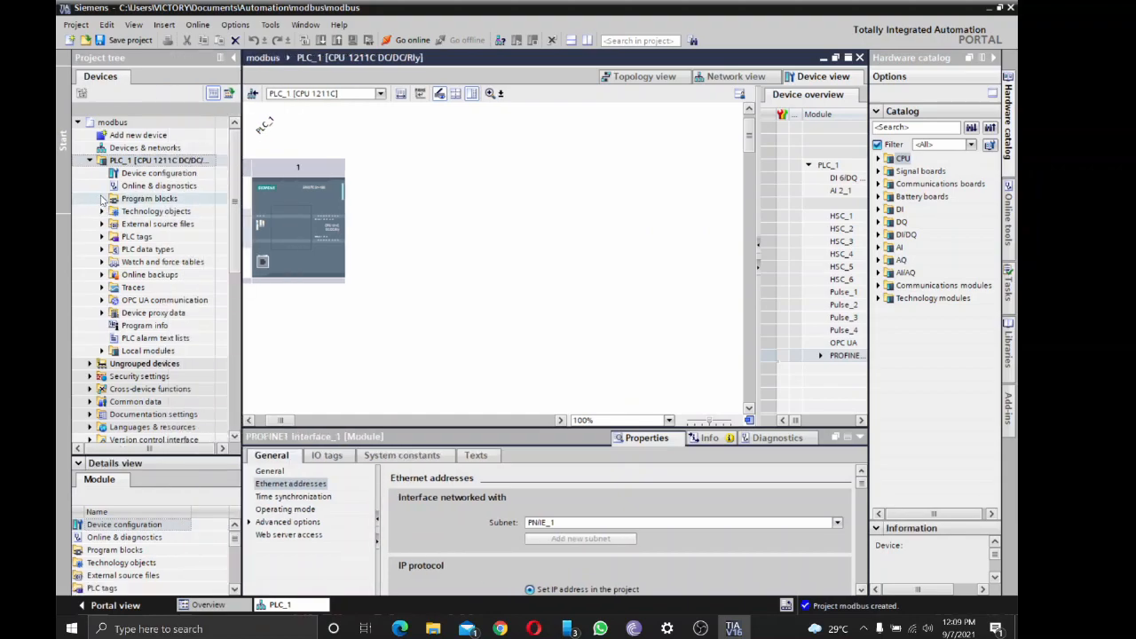
Create global data block Data_block_1 [DB1] under PLC_1's program blocks
left_click(102, 199)
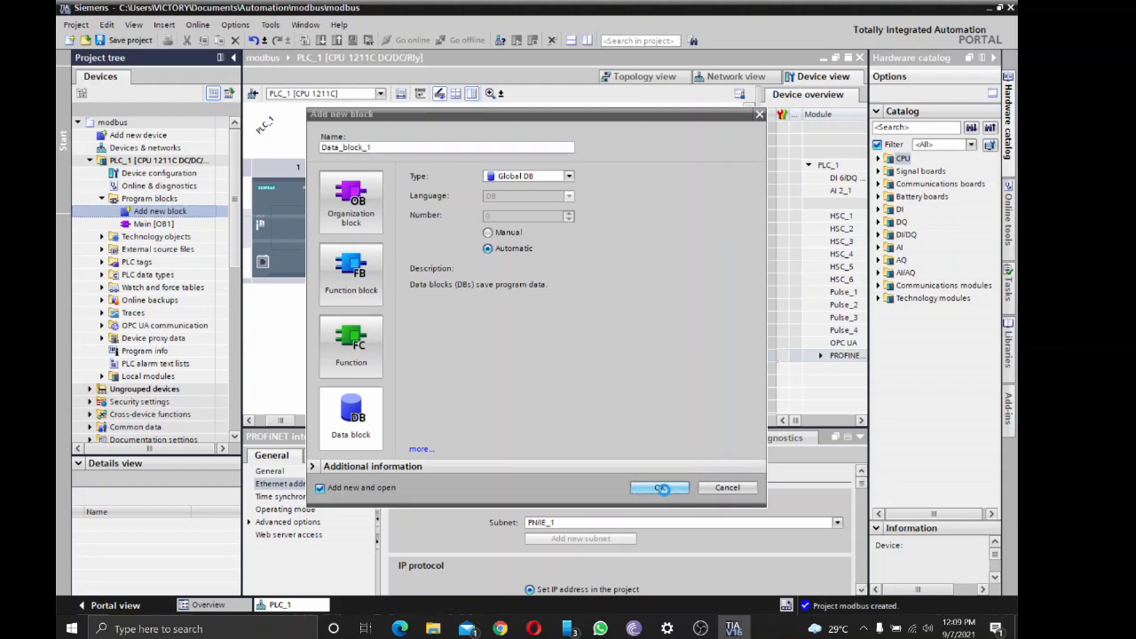
left_click(660, 486)
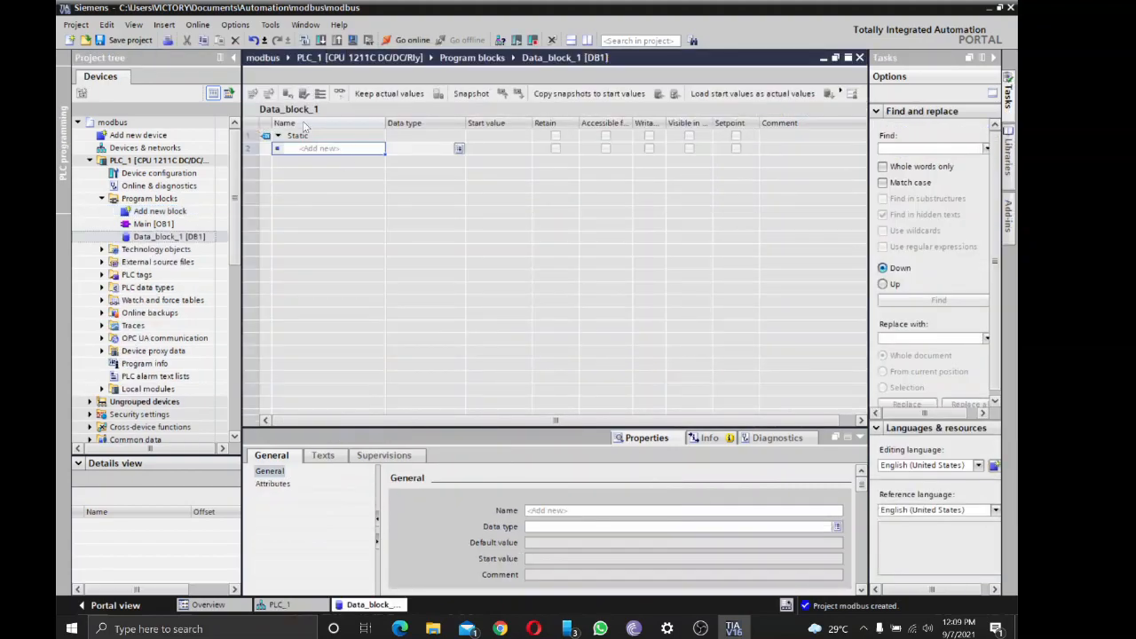
Add tag Int_Values as an Array[0..10] of Int in Data_block_1
left_click(328, 149)
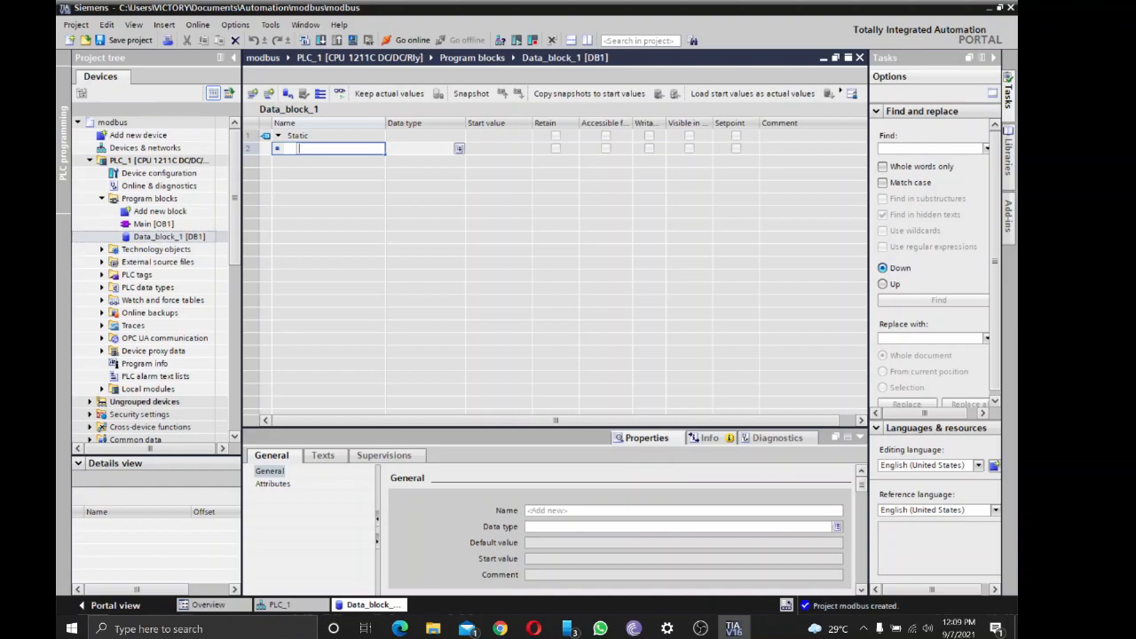
type("lnr")
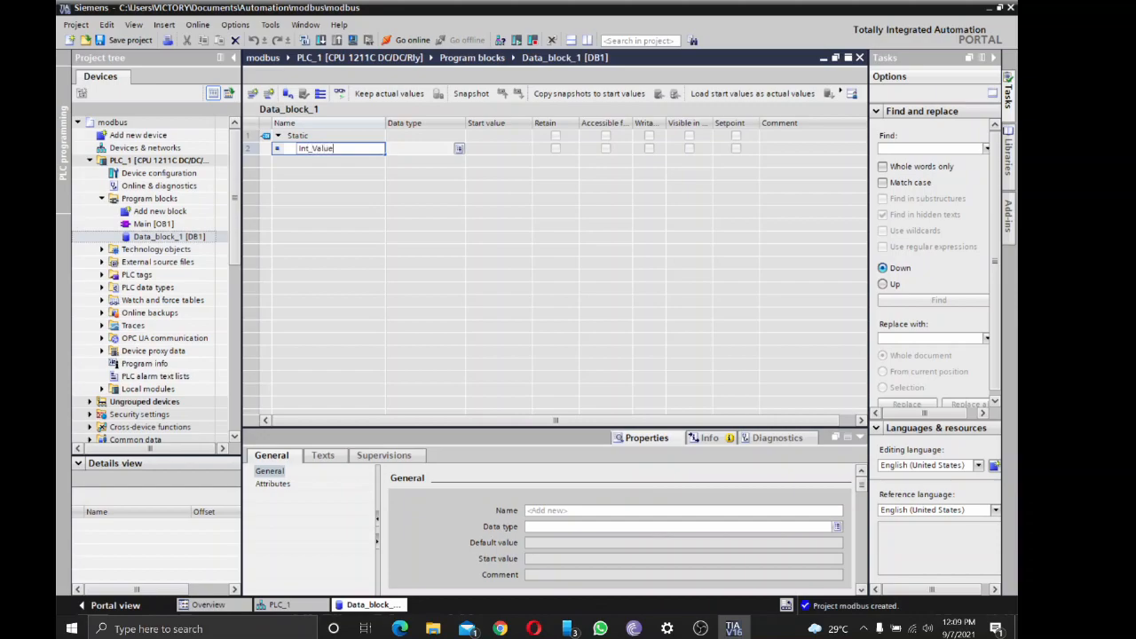
key("Return")
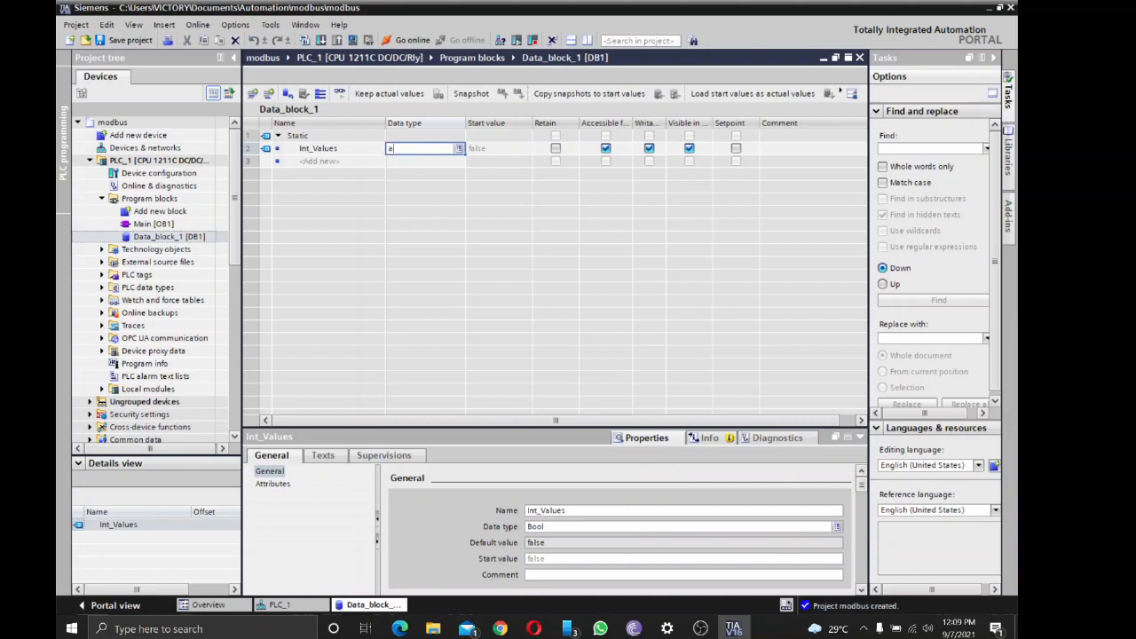
type("array")
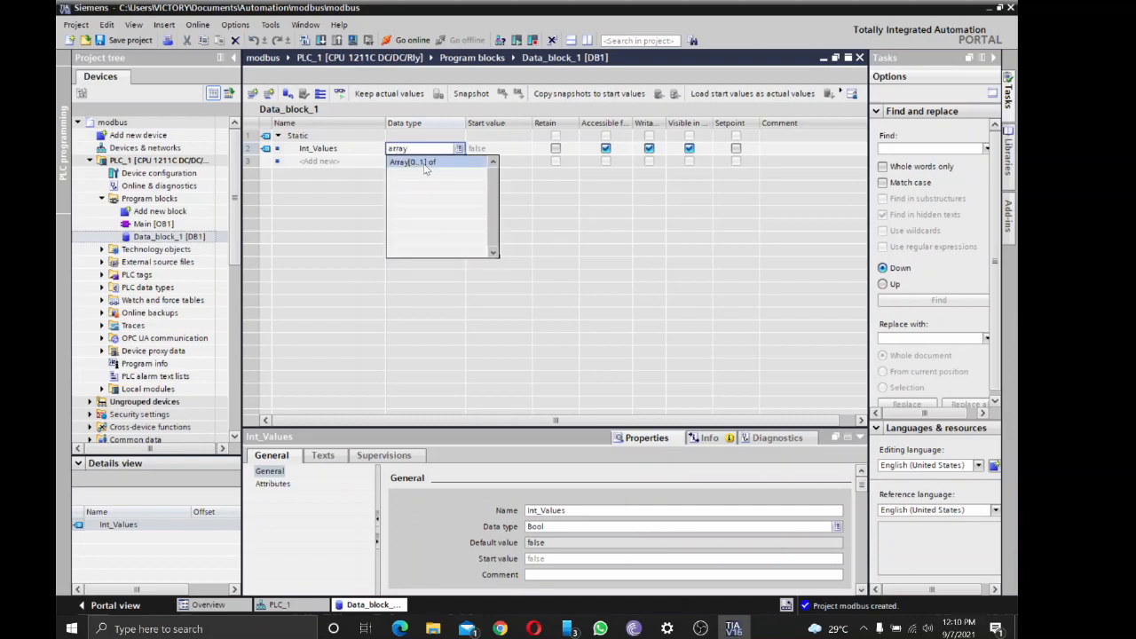
left_click(423, 161)
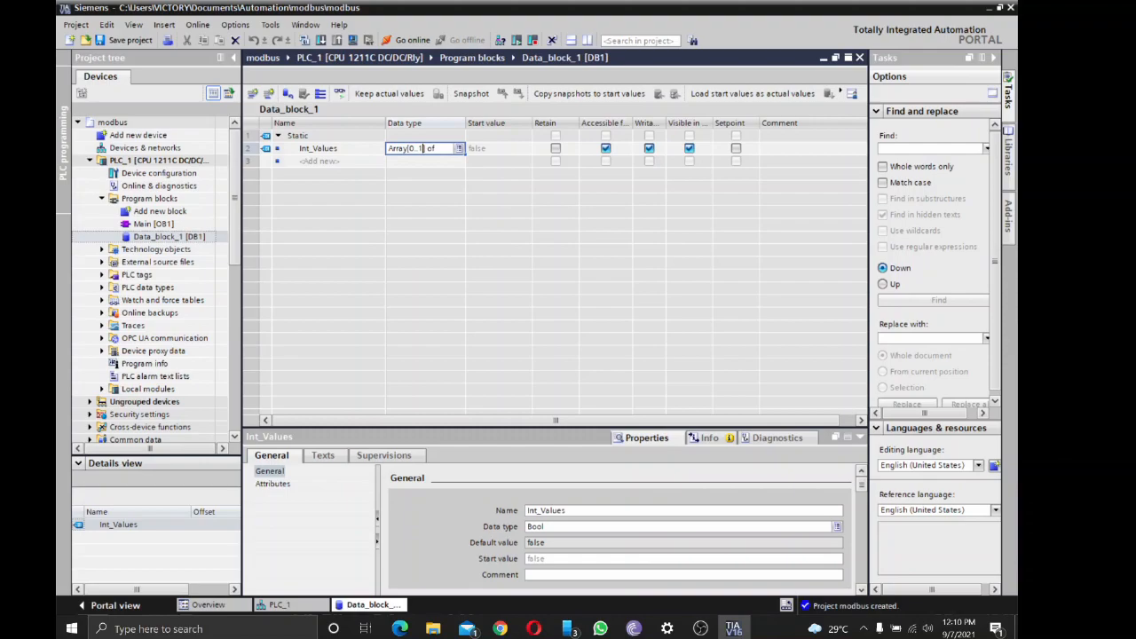
type("0")
left_click(329, 161)
type("Real")
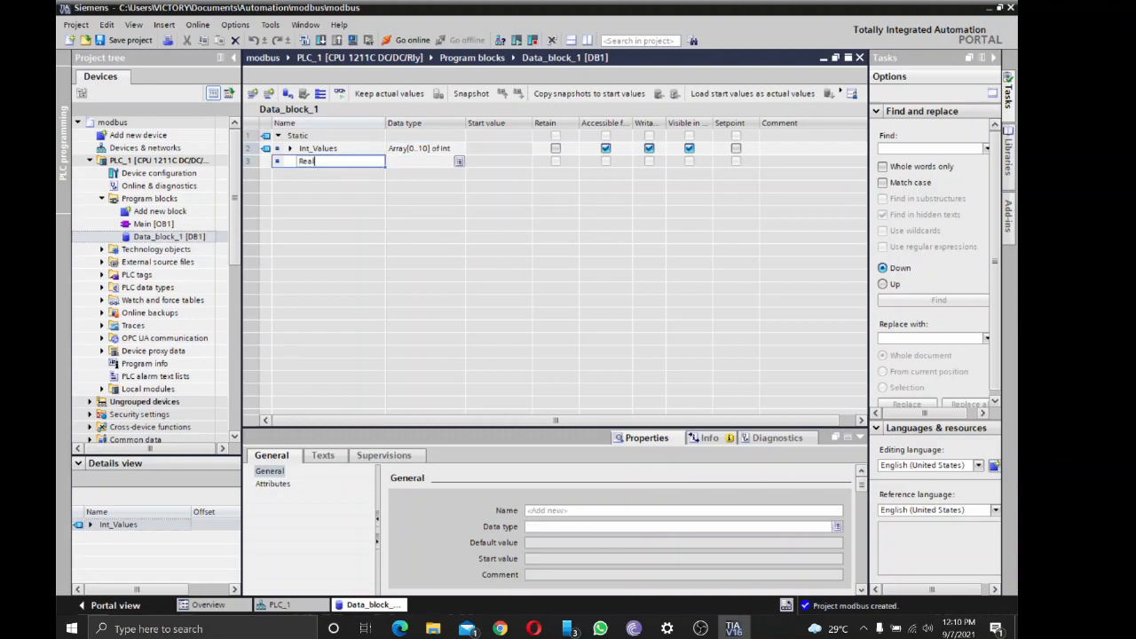
Add tag Real_values and make it an Array[0..10] of Real
type("_values")
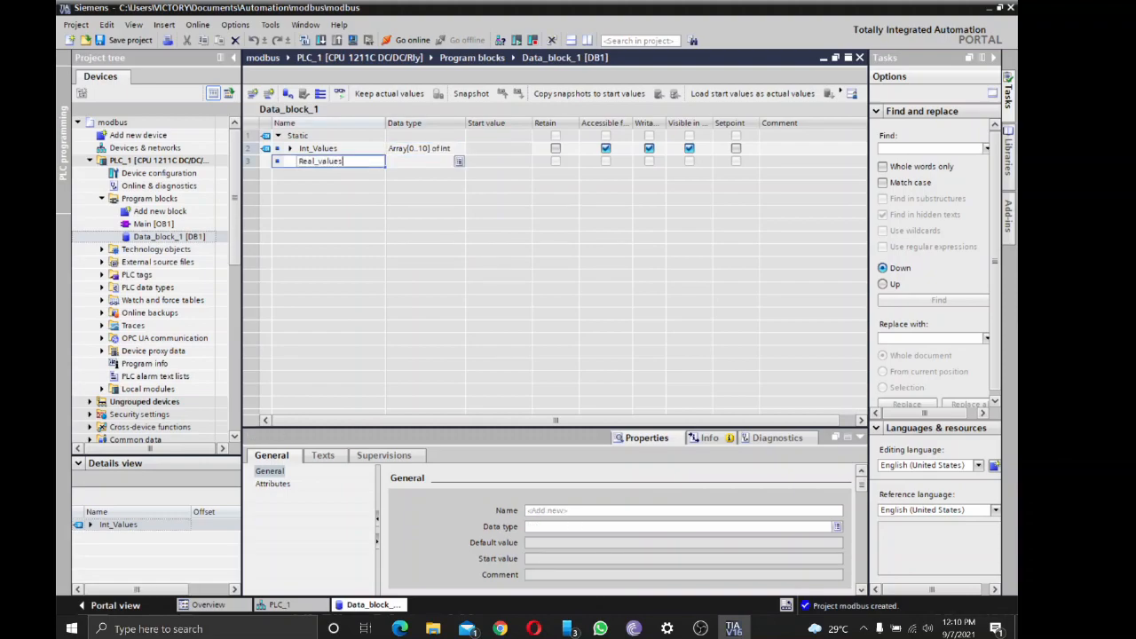
key("Return")
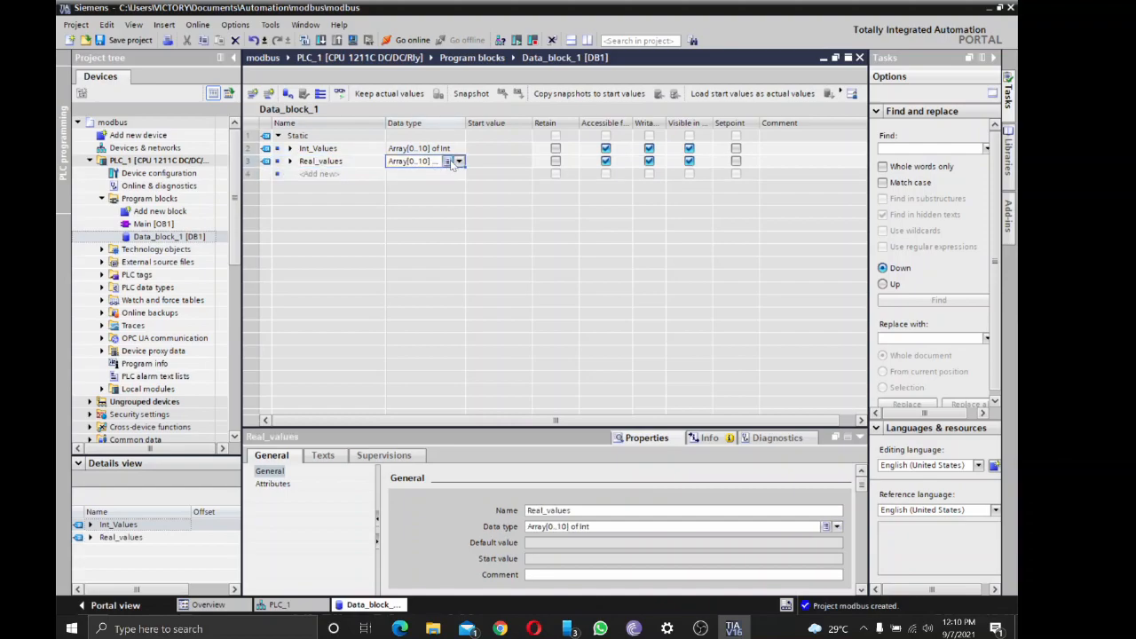
left_click(458, 161)
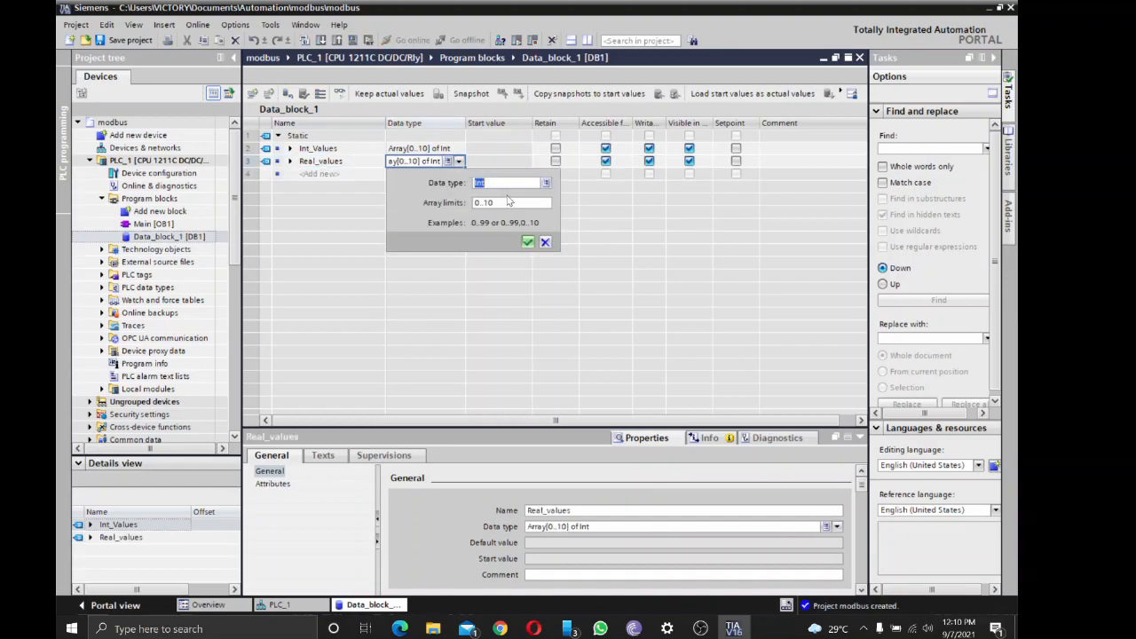
type("real")
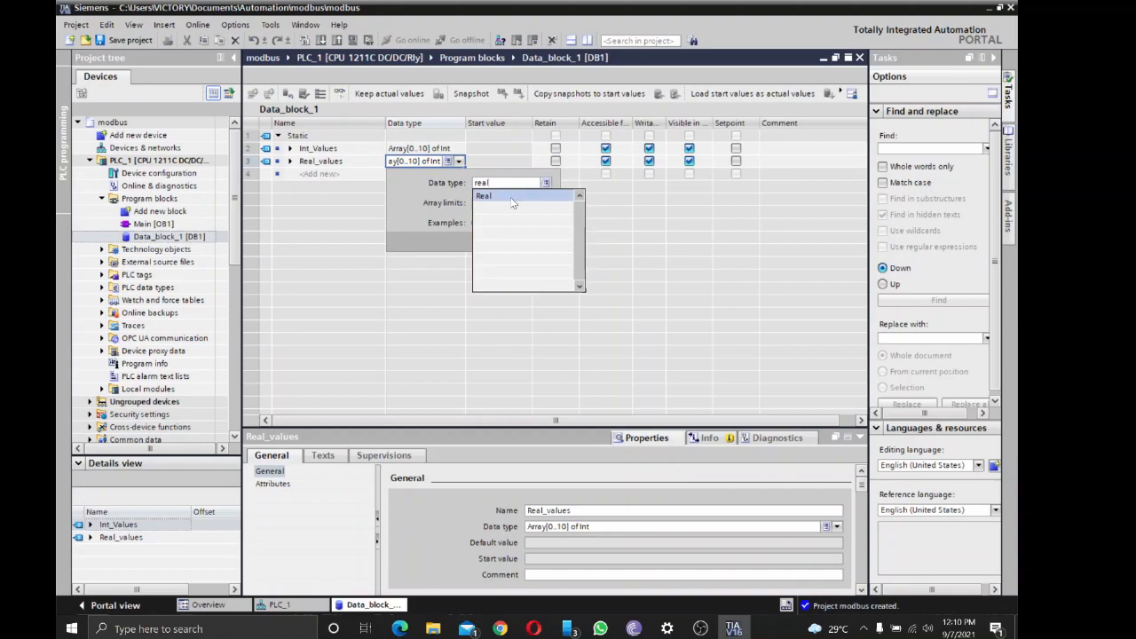
left_click(483, 195)
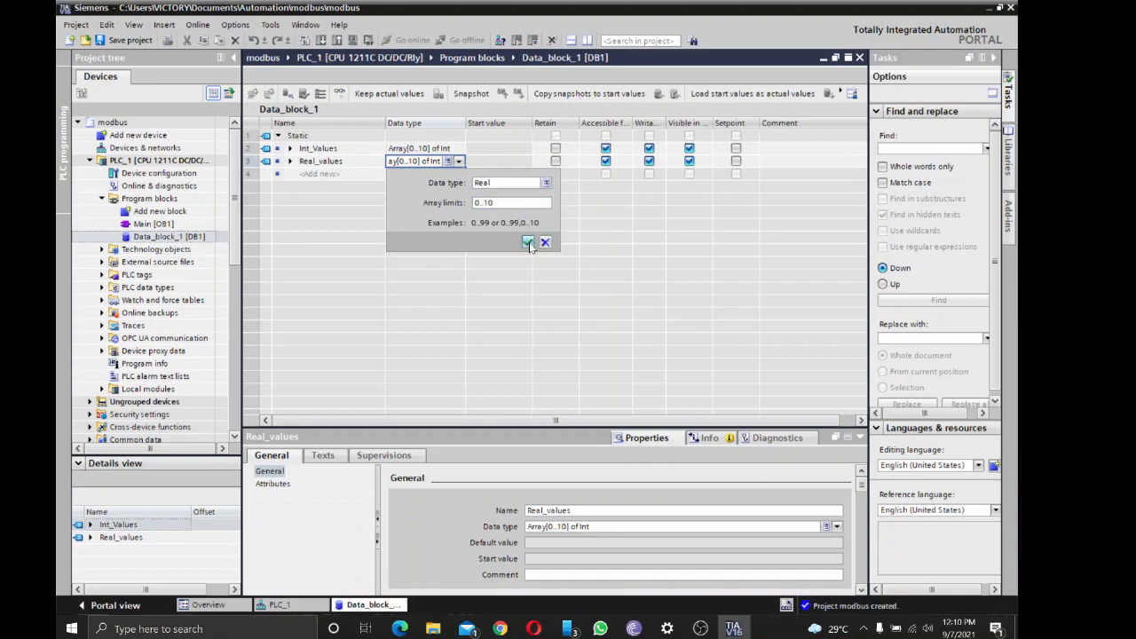
left_click(529, 242)
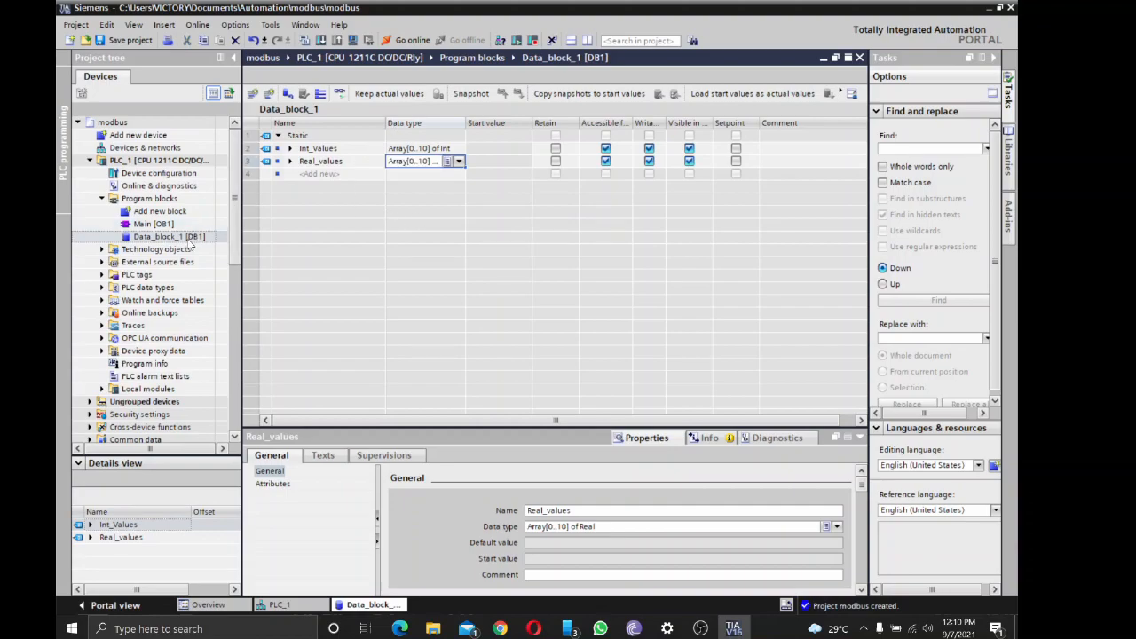
Uncheck Optimized block access in Data_block_1's attributes and accept the warning
right_click(168, 236)
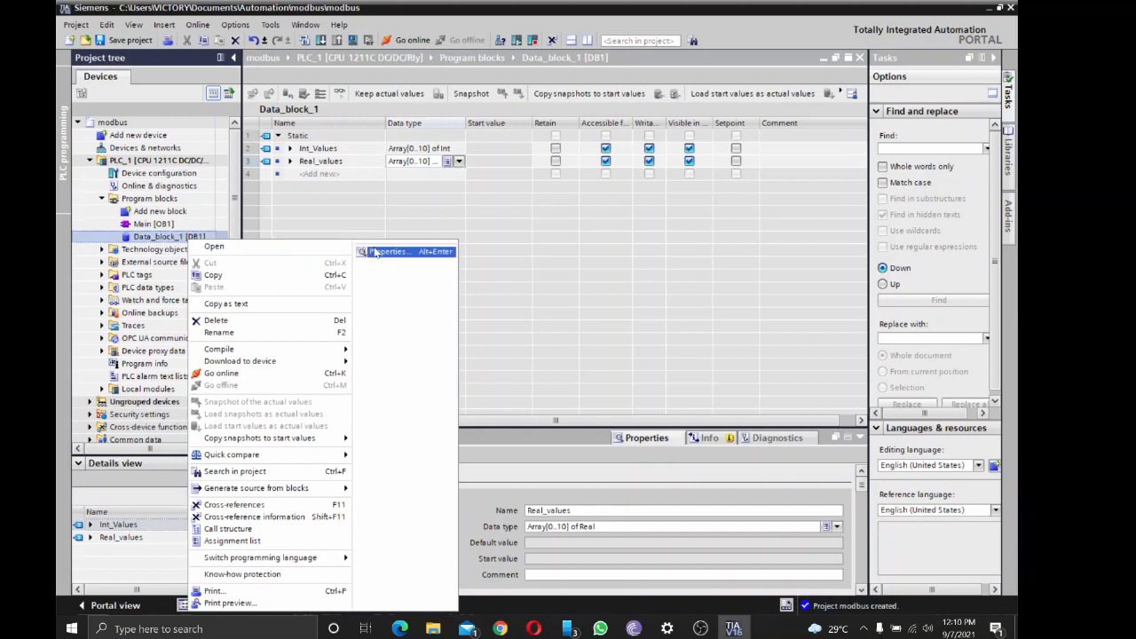
left_click(391, 252)
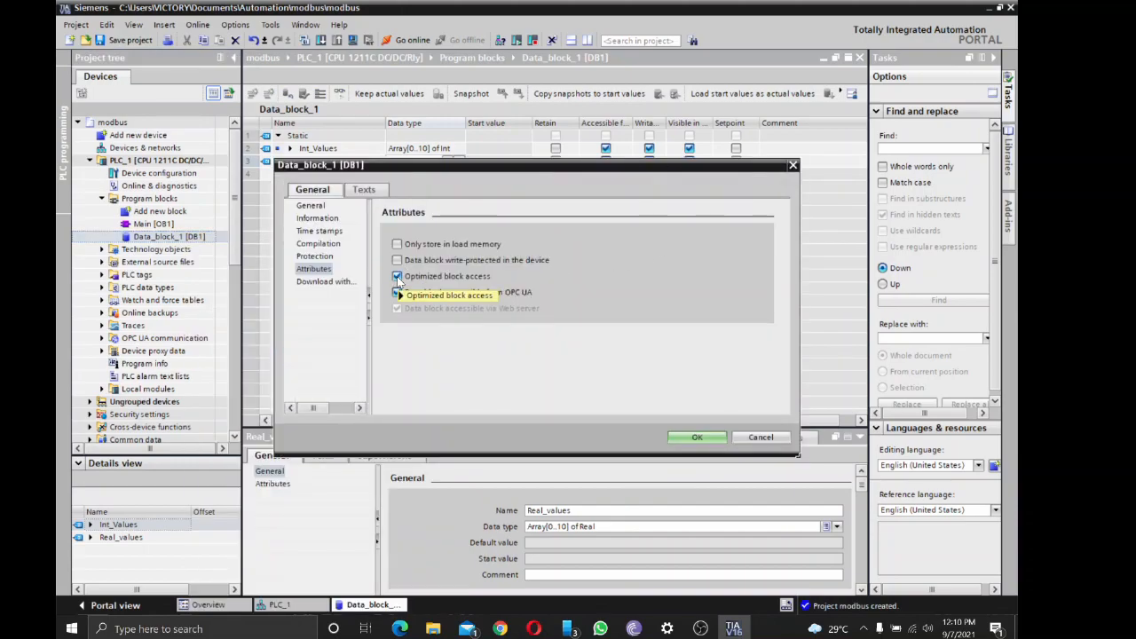
left_click(398, 277)
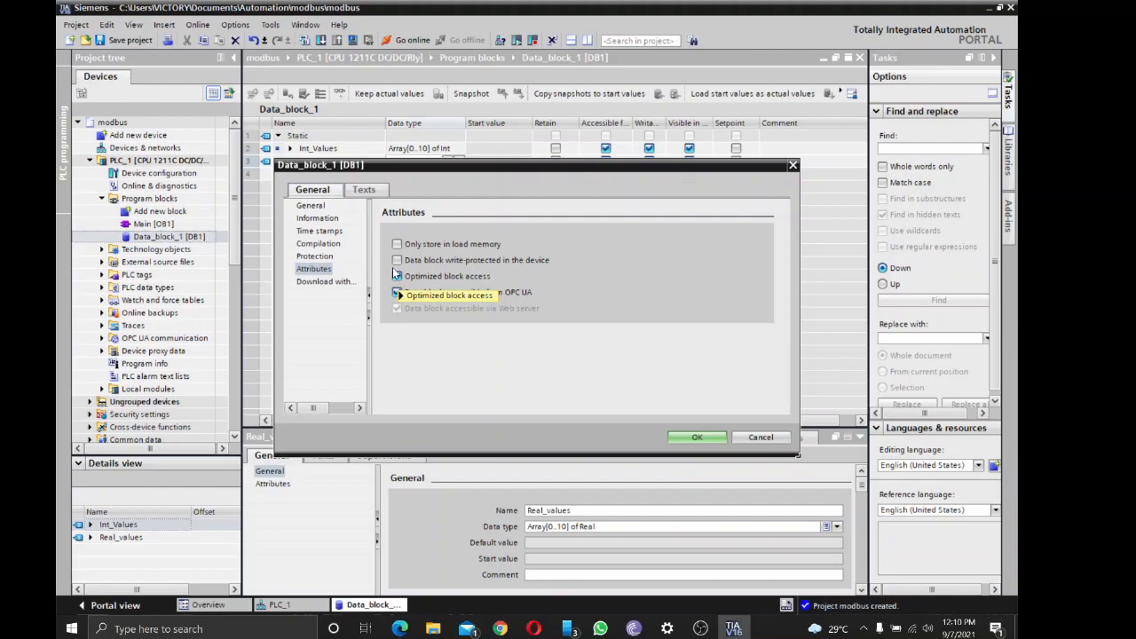
left_click(398, 277)
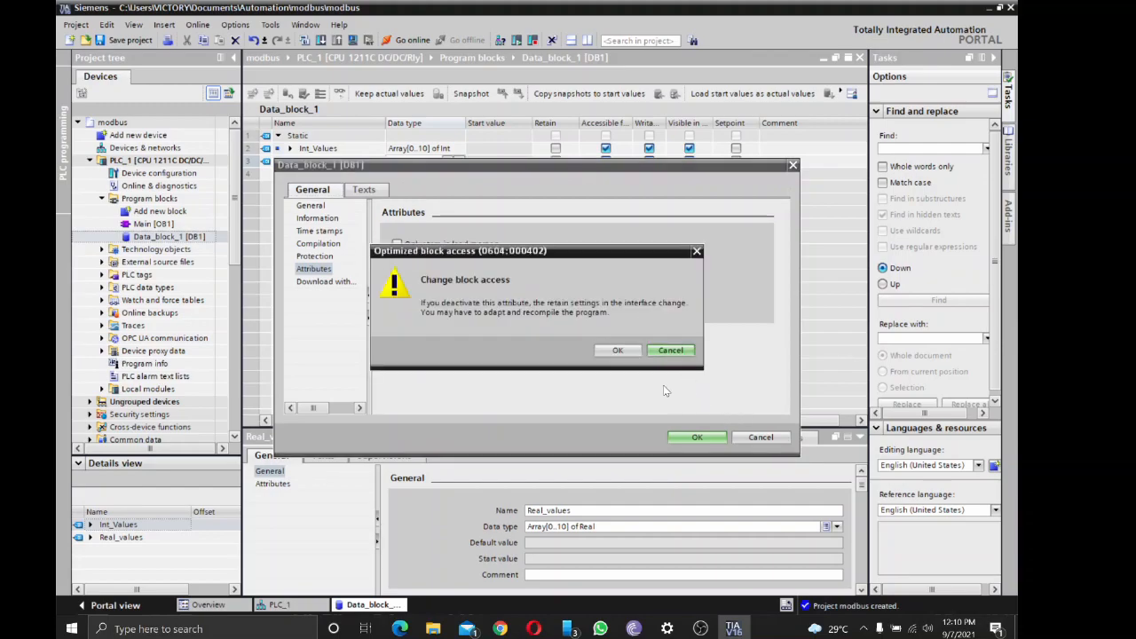
left_click(617, 350)
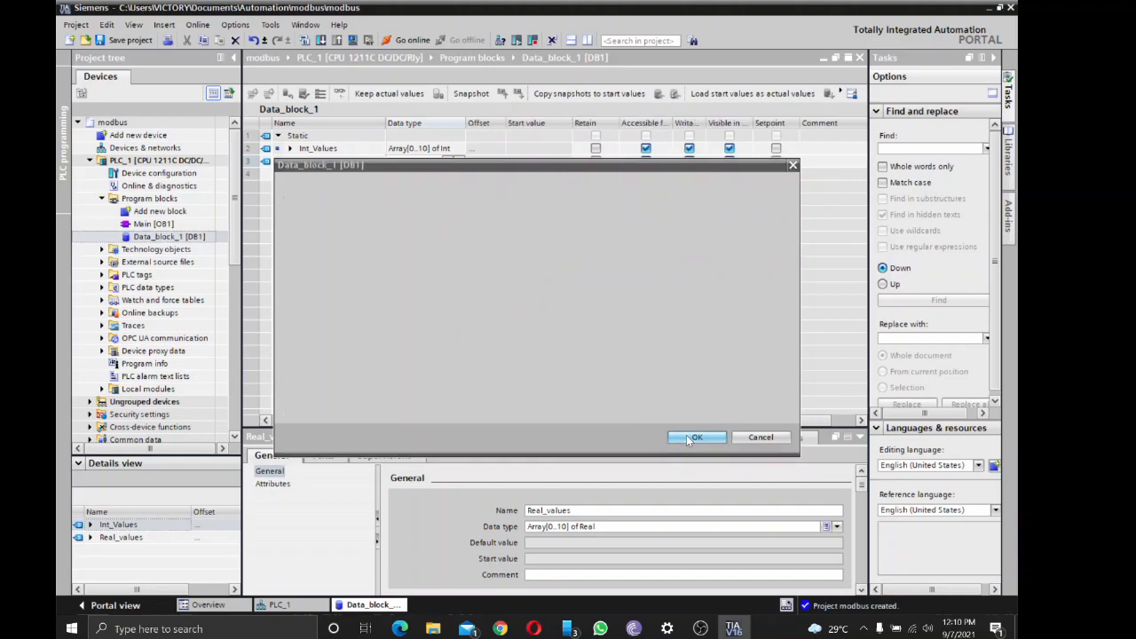
left_click(696, 437)
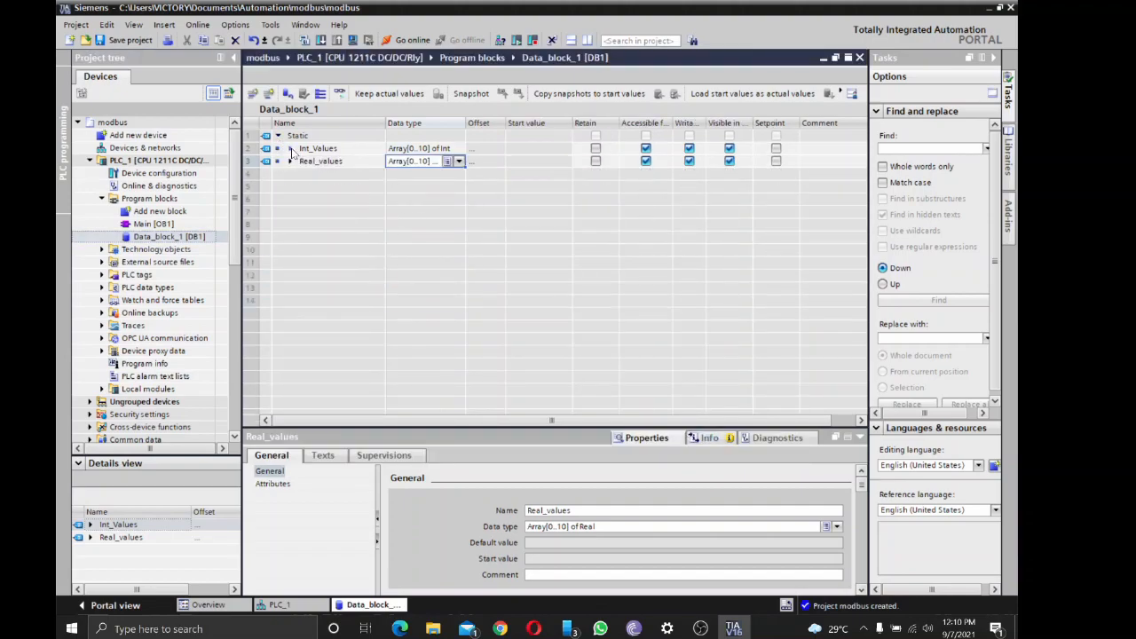
Compile Data_block_1 so offsets appear, Real_values starting at 22.0
left_click(291, 149)
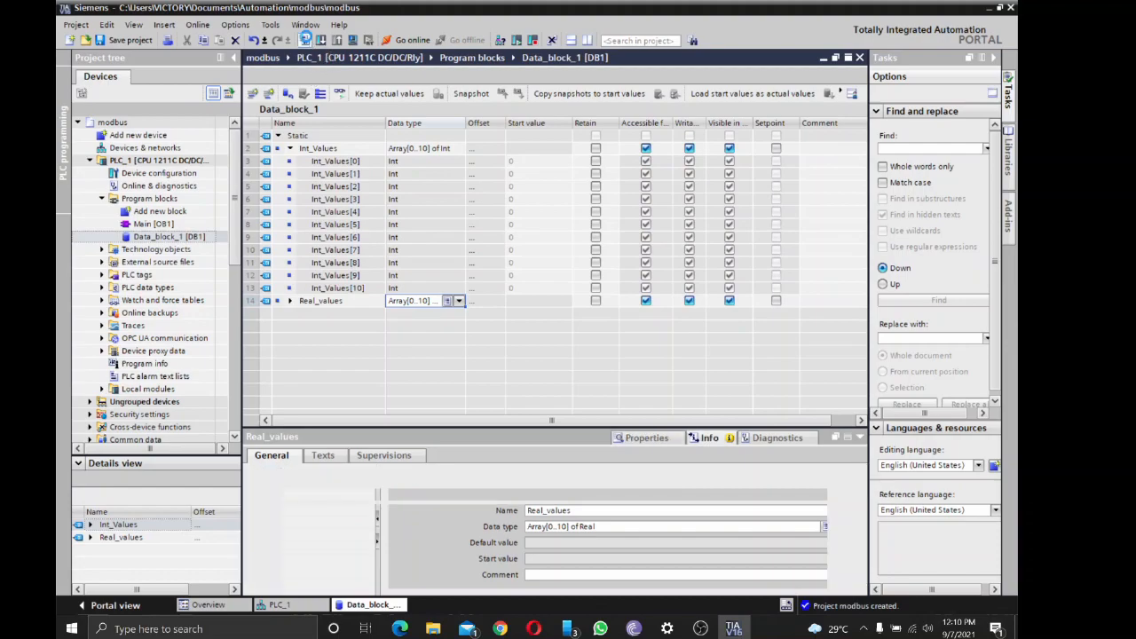
left_click(305, 39)
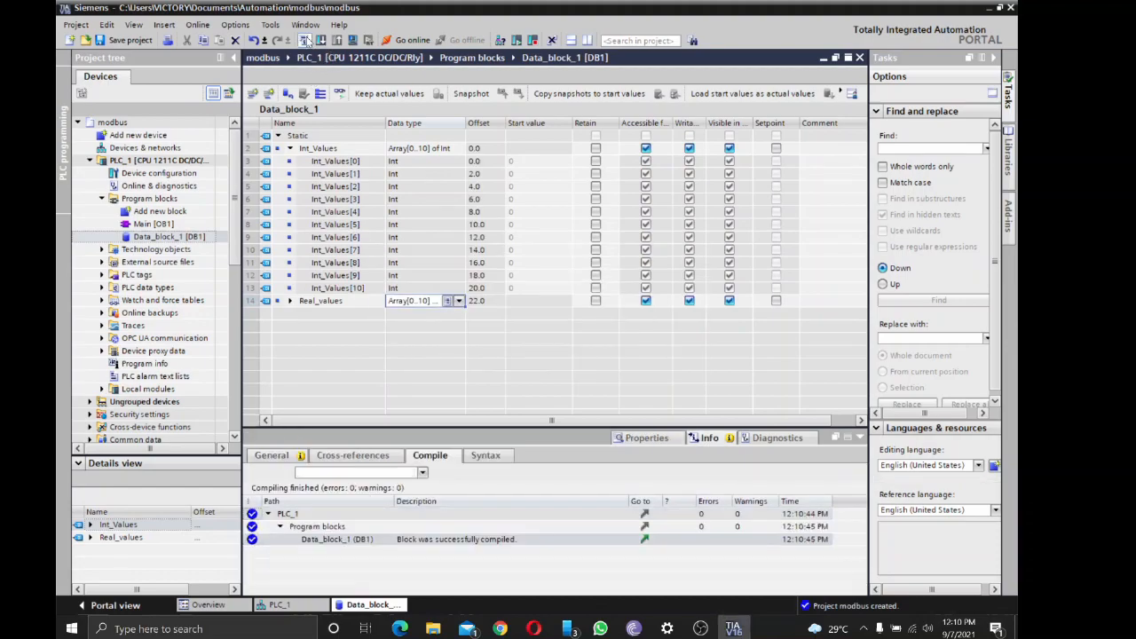
left_click(289, 149)
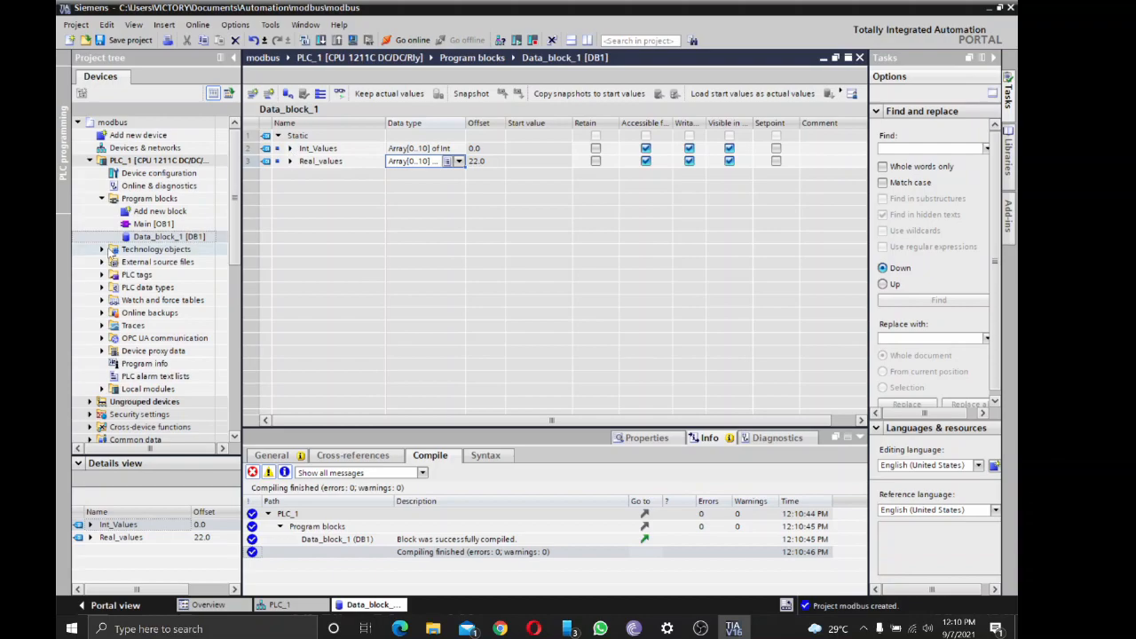
left_click(153, 224)
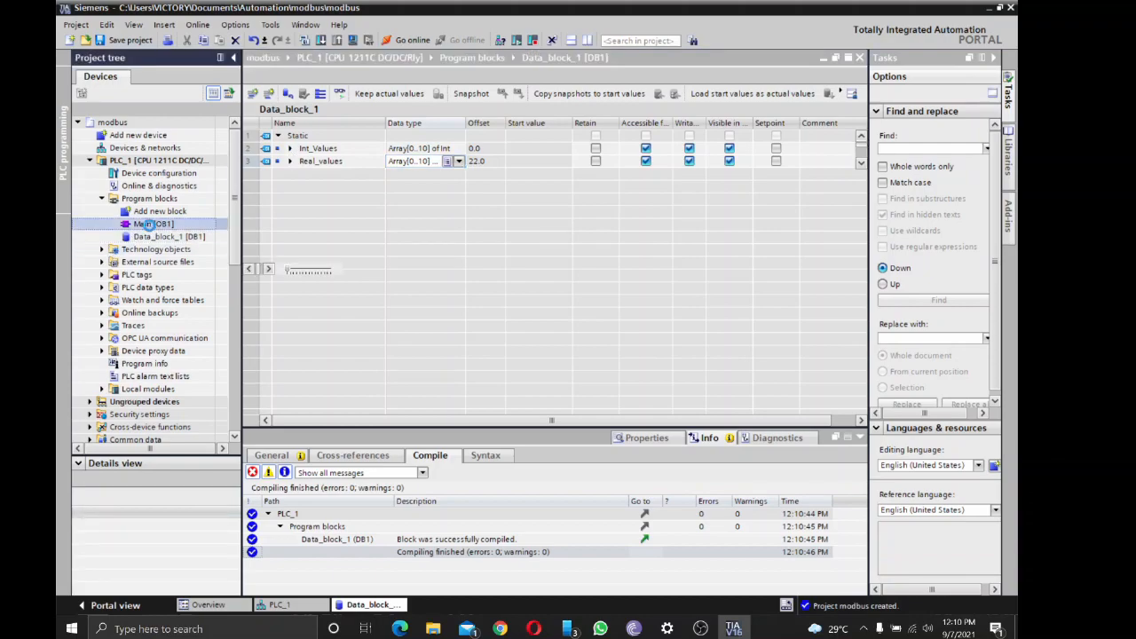
Open Main [OB1] and expand the Communication processor instructions to MODBUS (RTU)
double_click(150, 223)
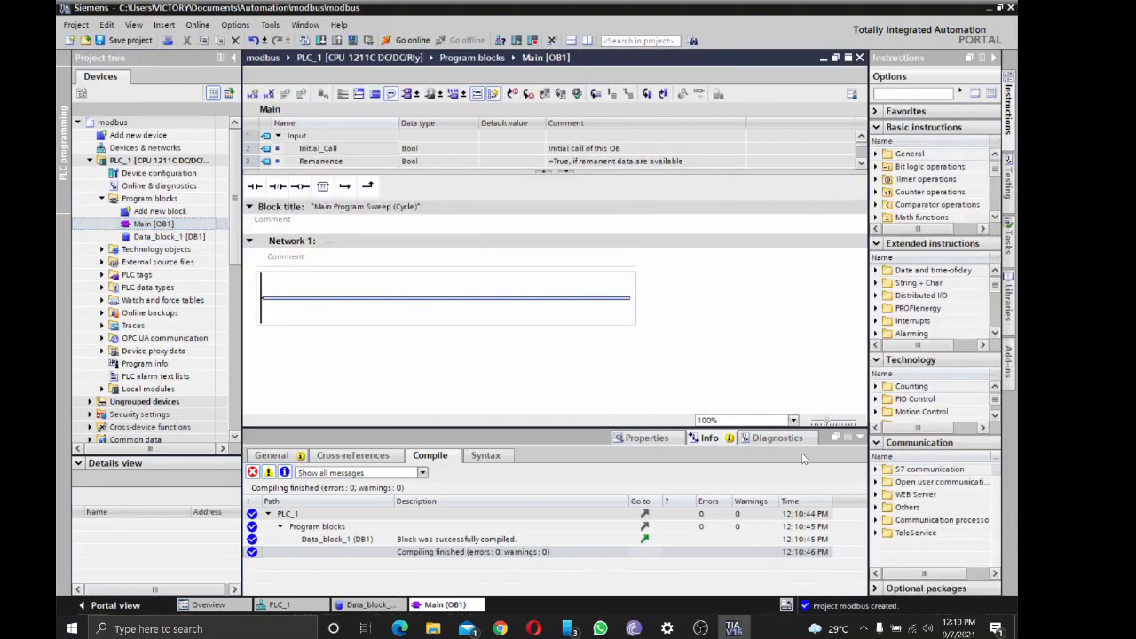
mouse_move(888, 506)
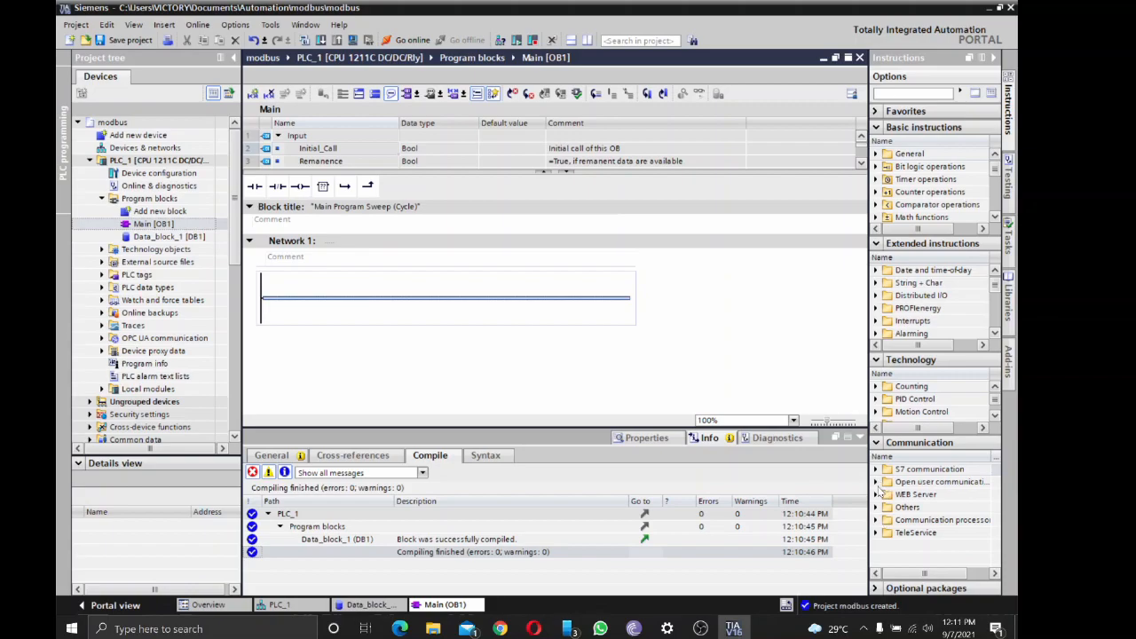
left_click(877, 518)
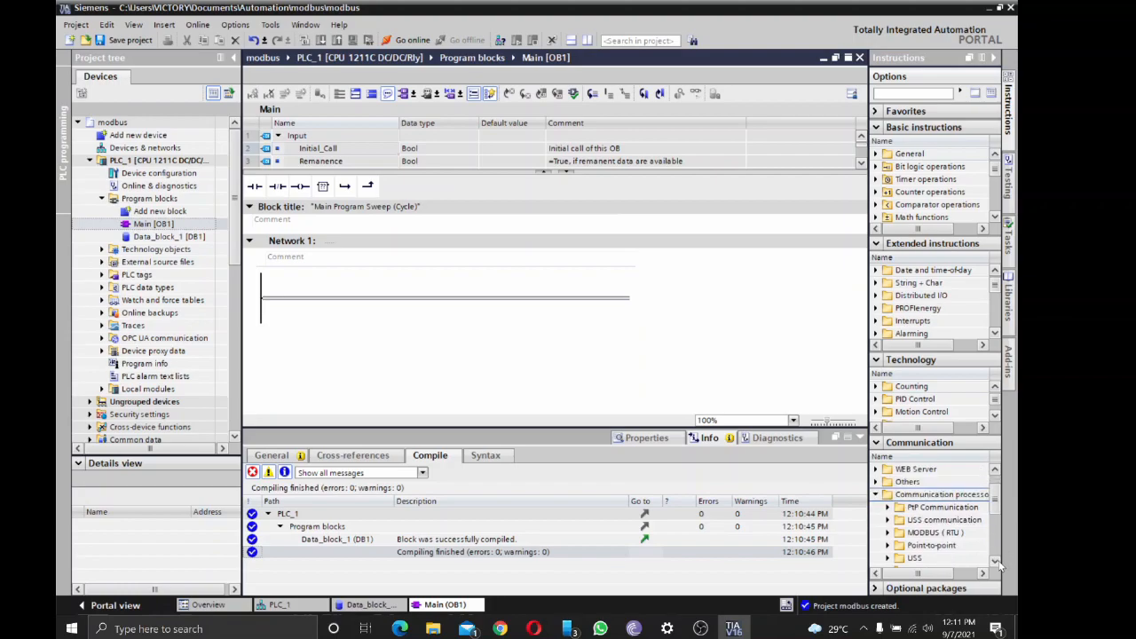
scroll("down", 3)
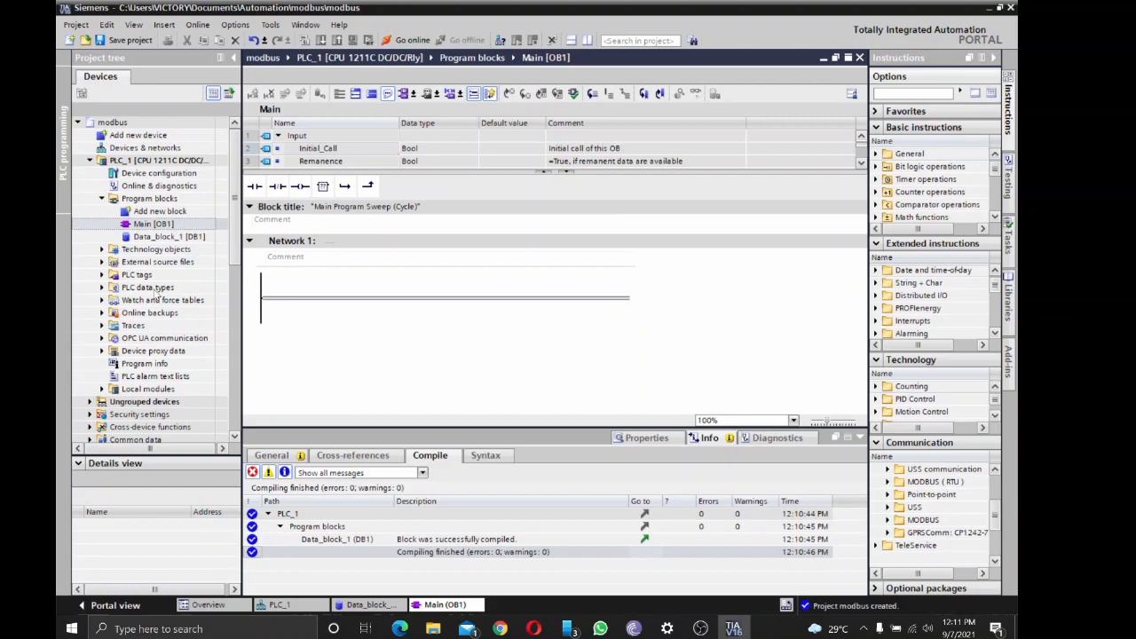
mouse_move(311, 611)
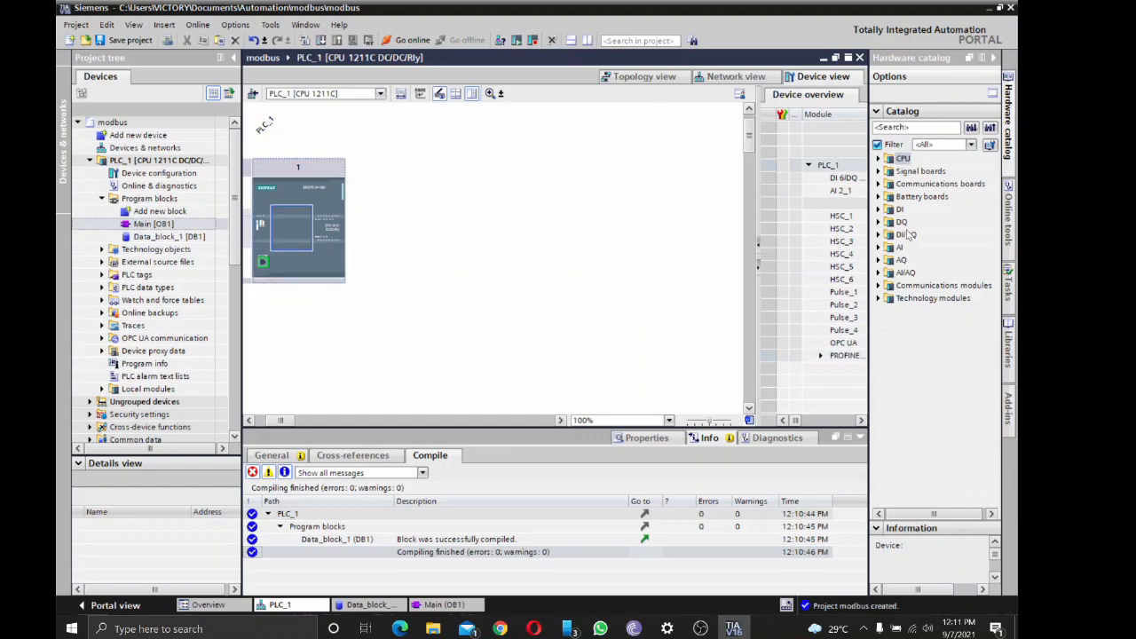
Expand Communications boards > Point-to-point in the hardware catalog showing CB 1241 (RS485)
left_click(879, 183)
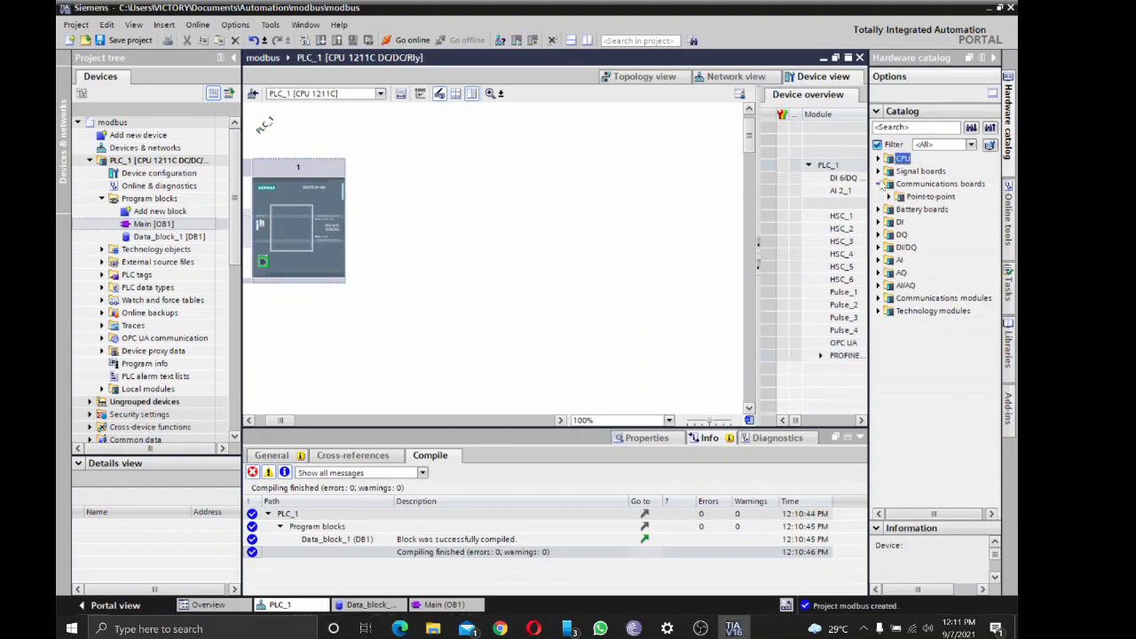
left_click(879, 195)
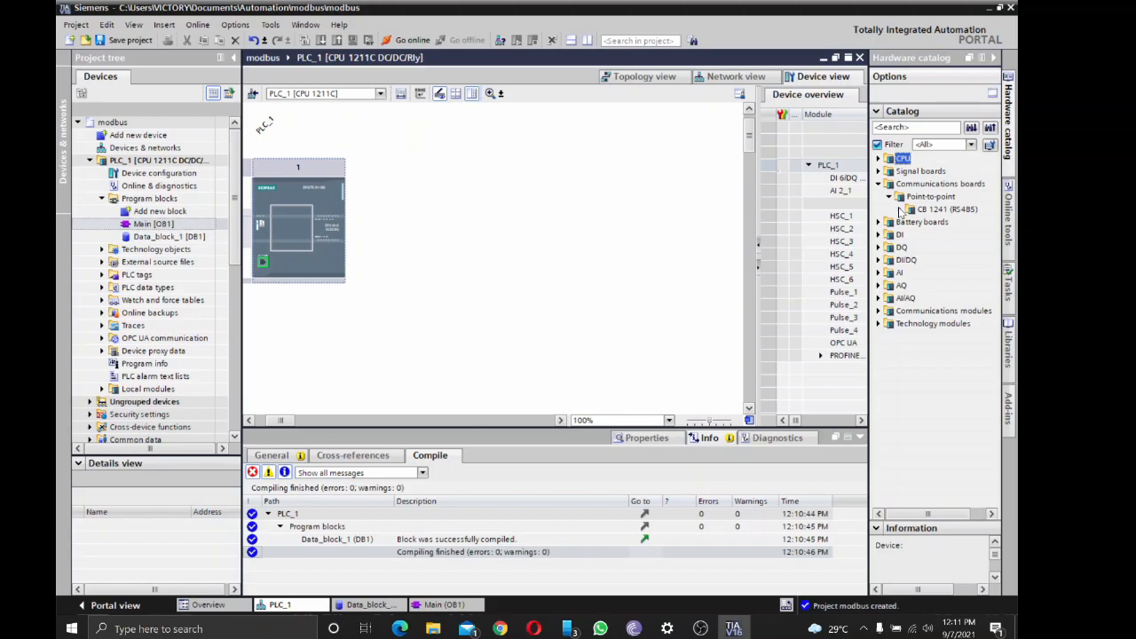
Set the CB 1241 RS485 board to 19.2 kbps baud rate and even parity
left_click(900, 209)
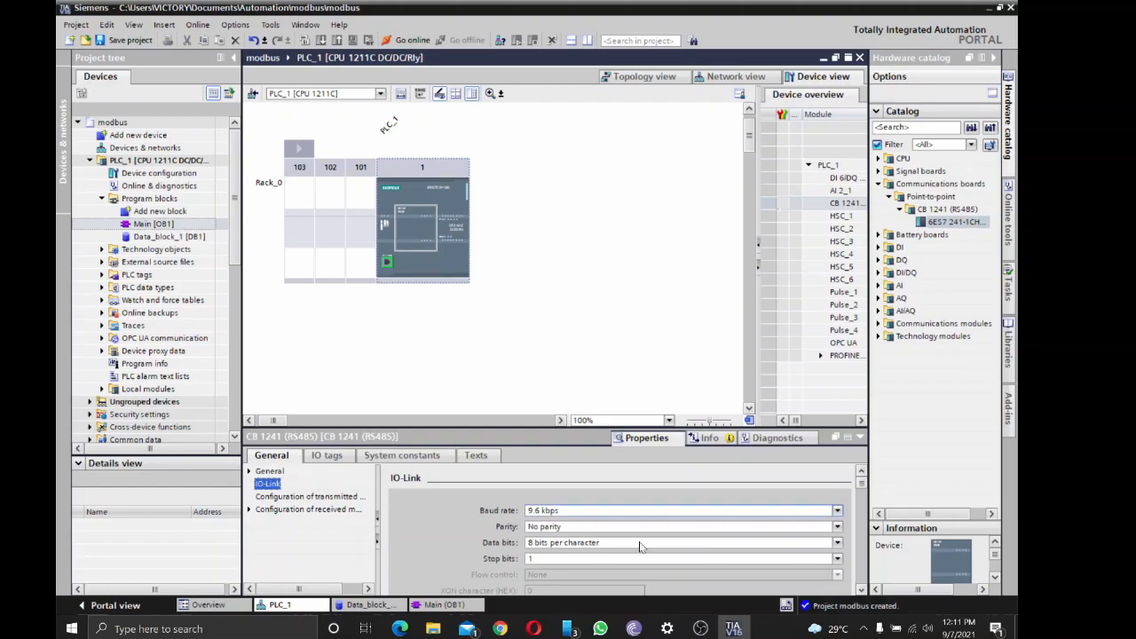
left_click(834, 511)
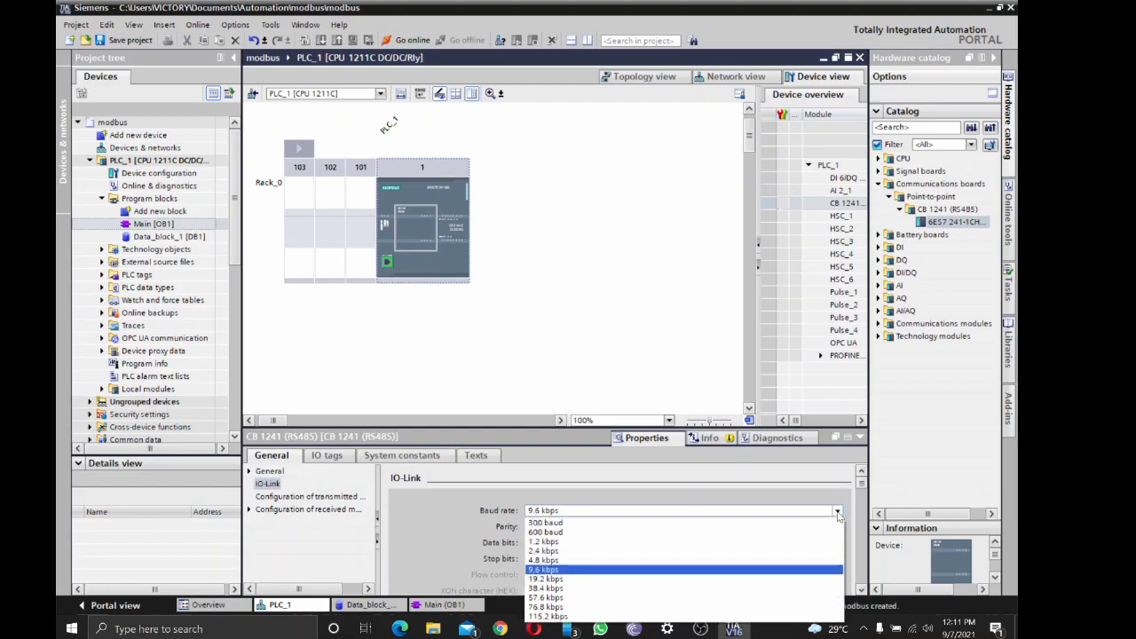
left_click(545, 579)
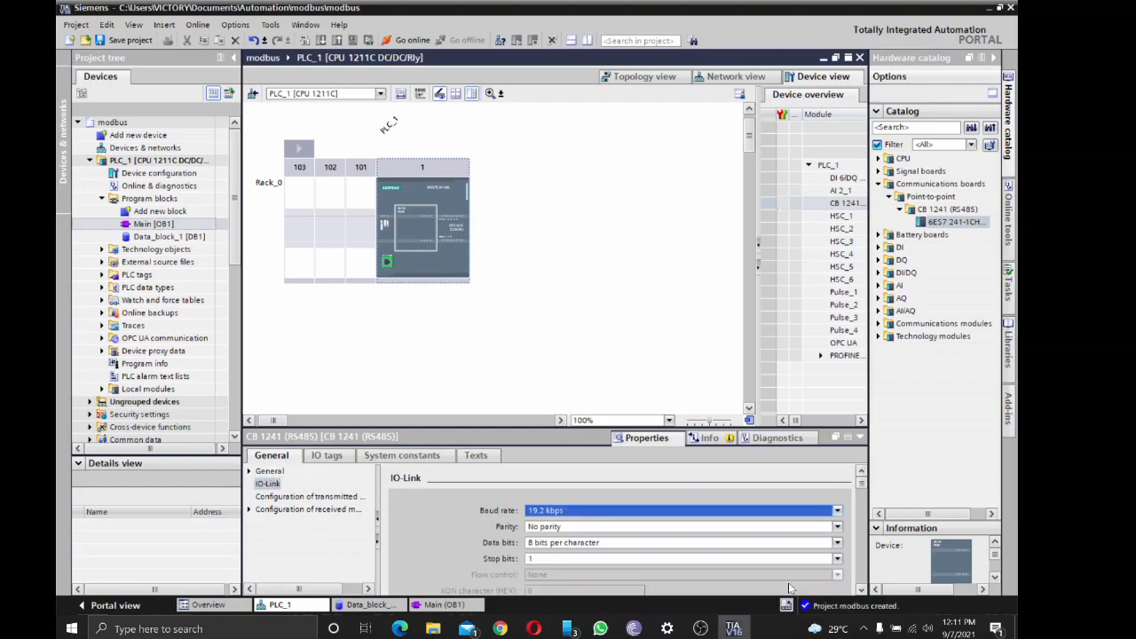
left_click(834, 525)
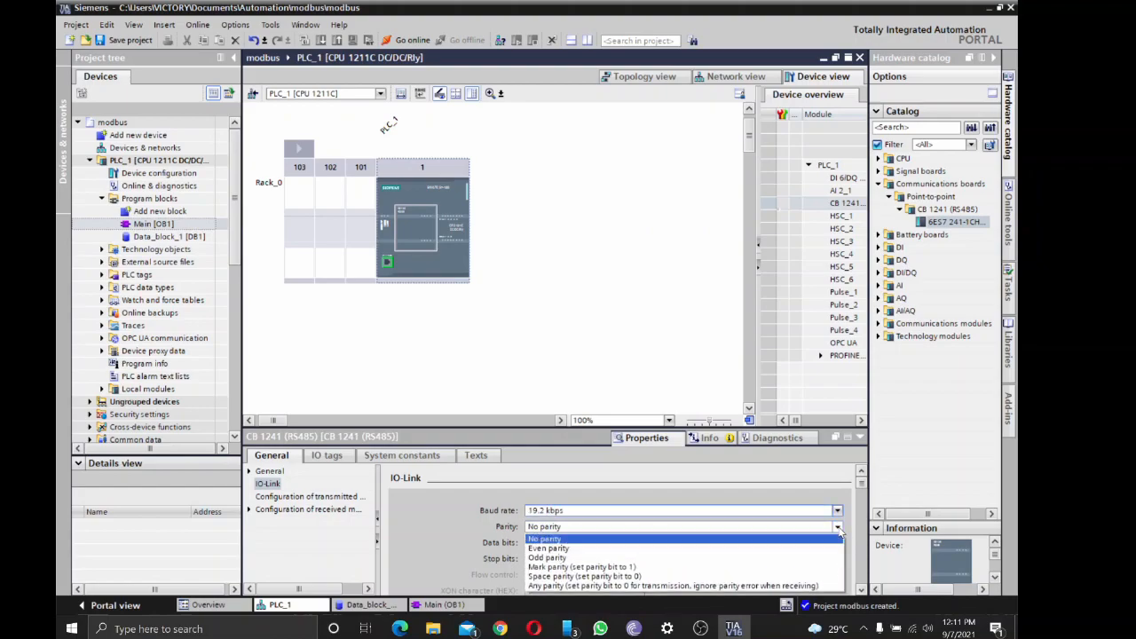
left_click(547, 547)
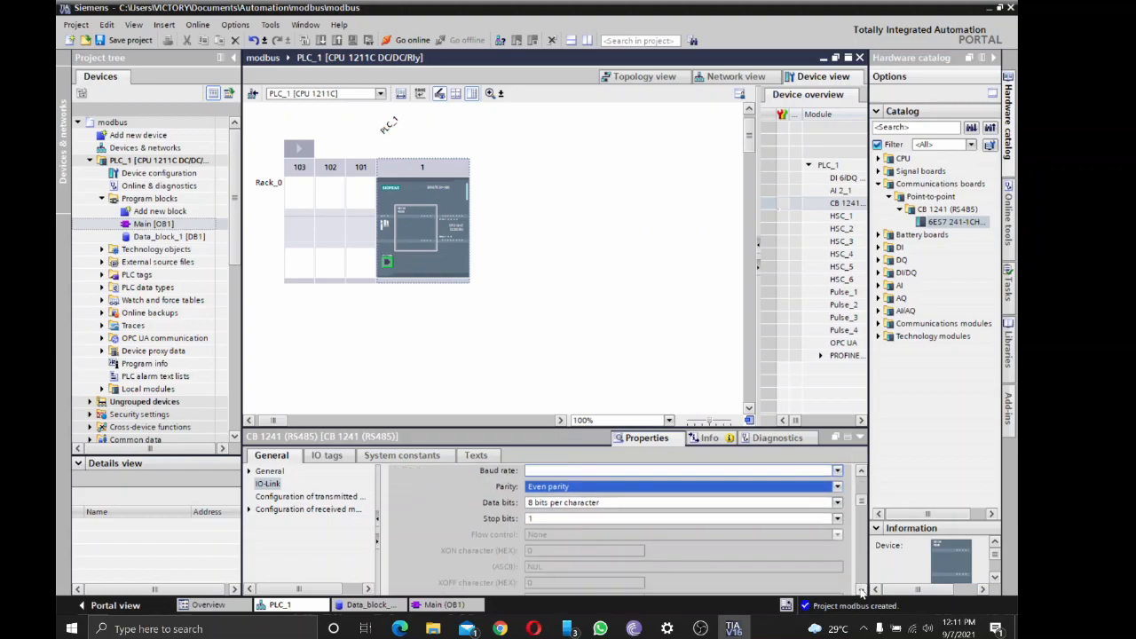
Compile PLC_1 and check the compile results for errors
scroll("down", 3)
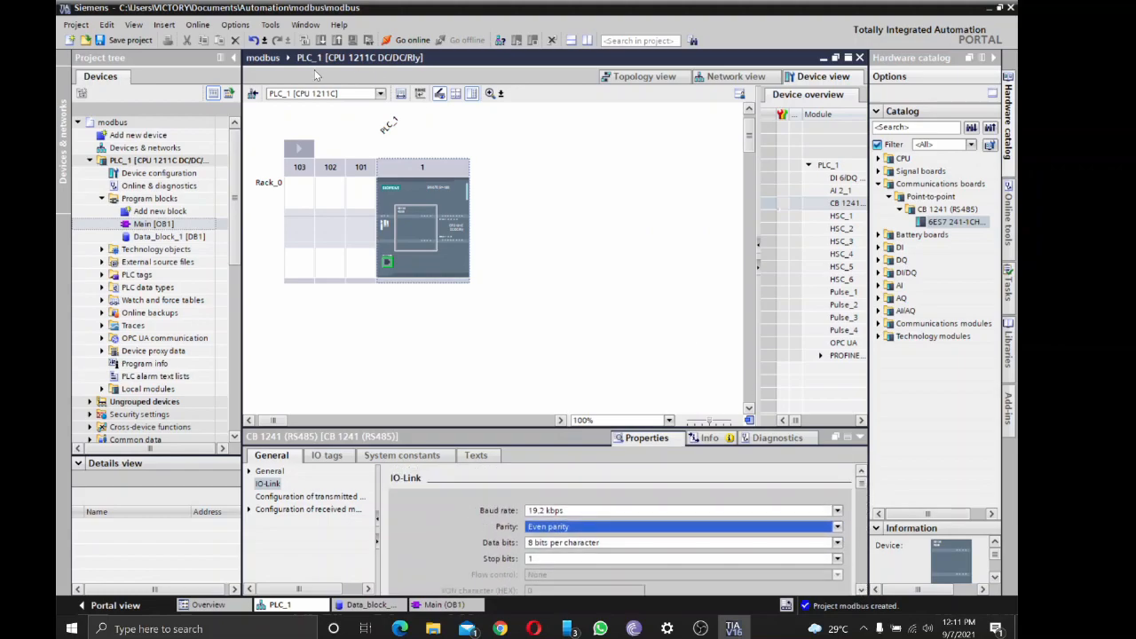
left_click(422, 222)
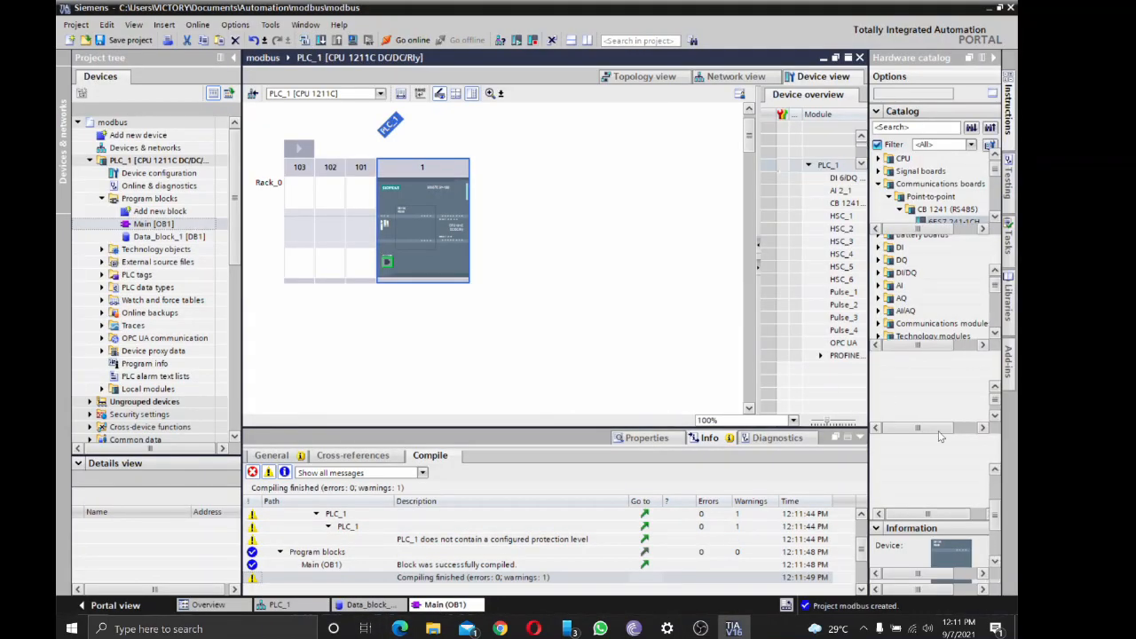
Add MB_COMM_LOAD and MB_SLAVE with its instance DB to Main [OB1], showing Data_block_1's fields
double_click(153, 224)
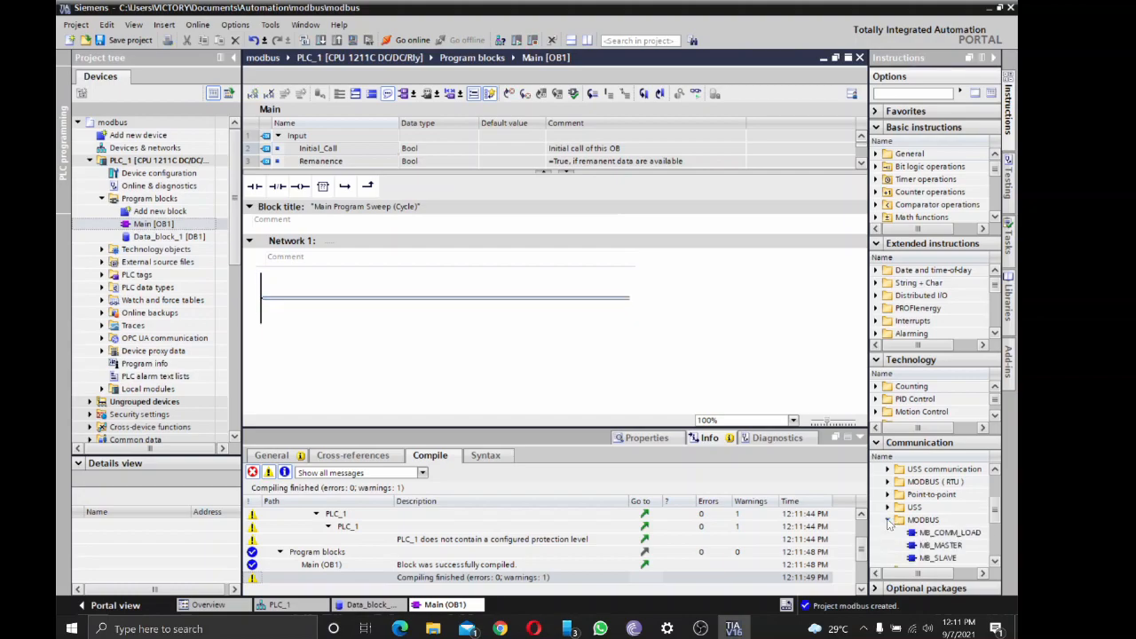
mouse_move(973, 536)
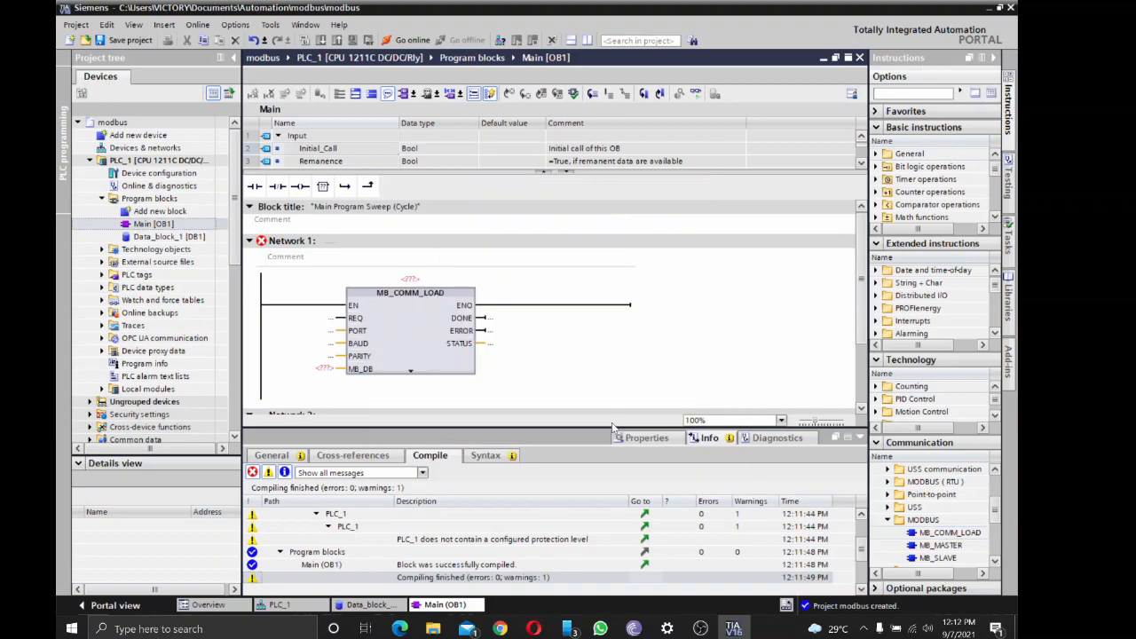
mouse_move(394, 332)
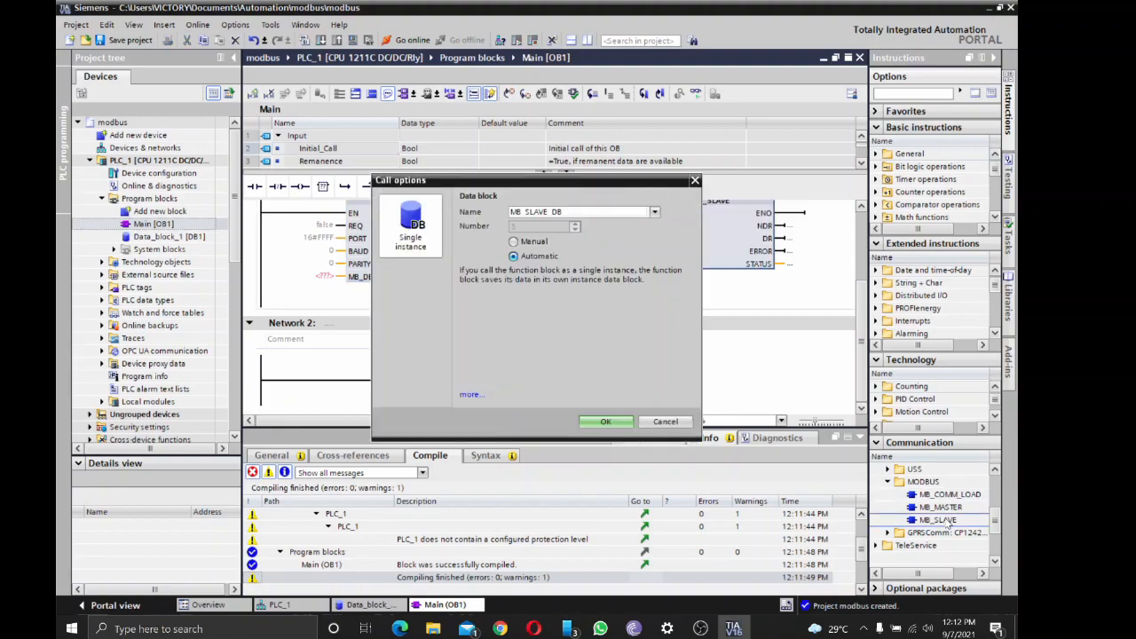
left_click(607, 421)
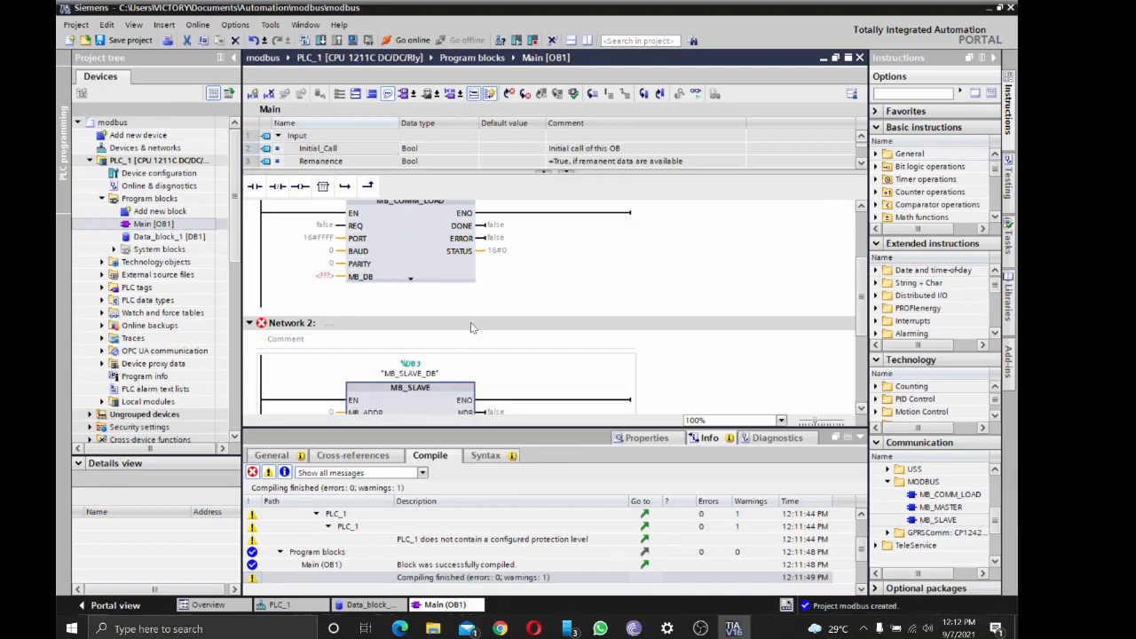
scroll("down", 3)
type("5")
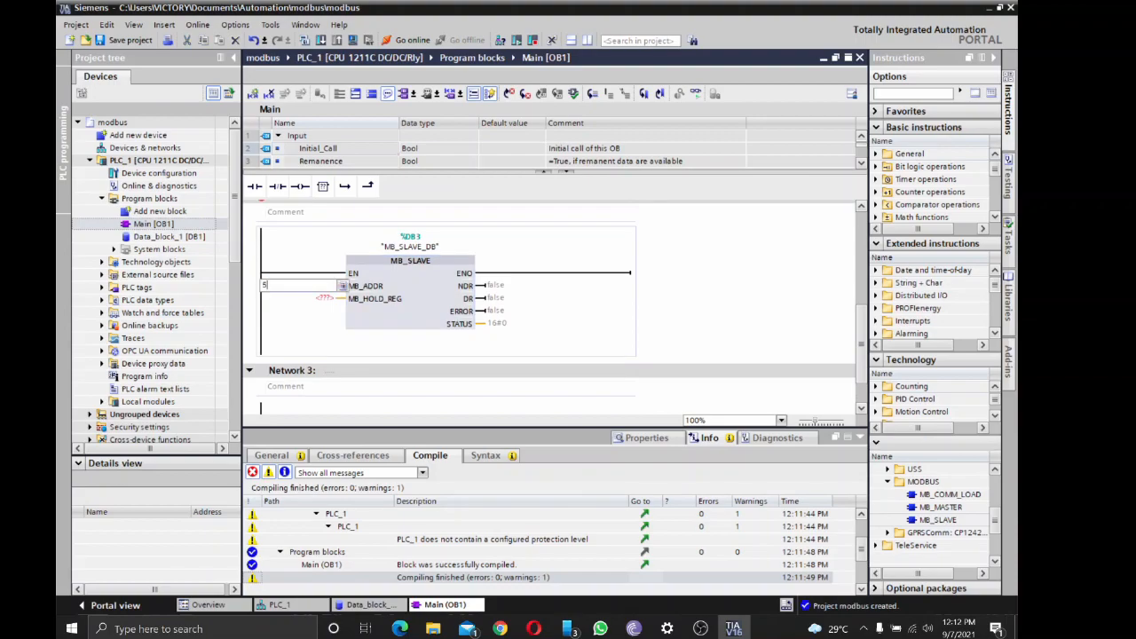
left_click(298, 298)
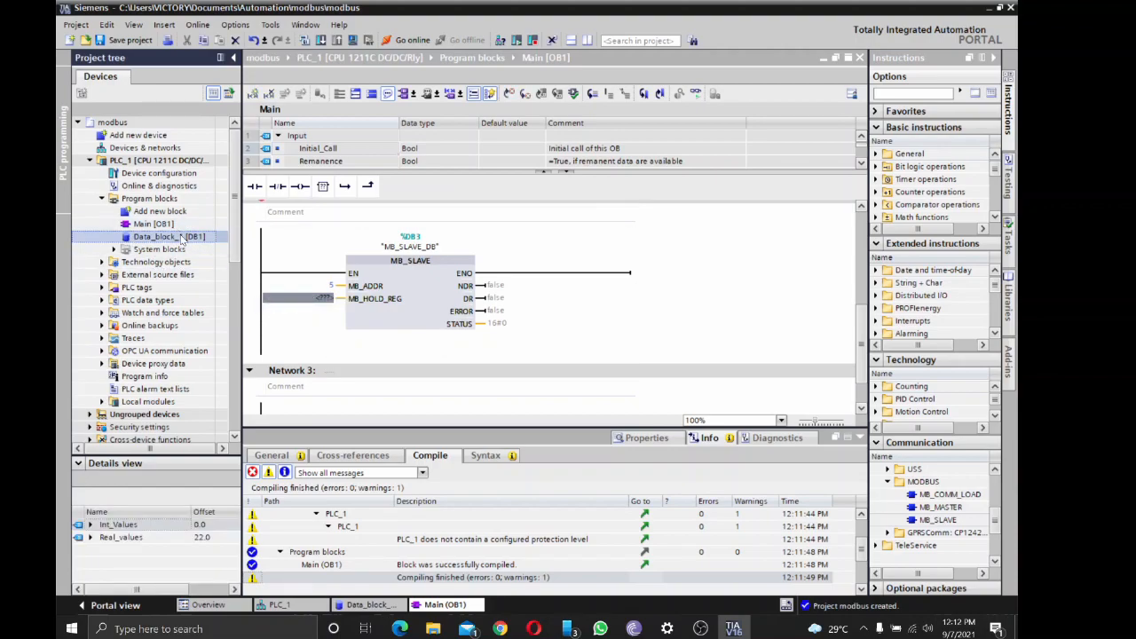
Link Int_Values to MB_HOLD_REG and set Initial_Call request, RS485 port and 19200 baud on MB_COMM_LOAD
left_click_drag(168, 236, 306, 298)
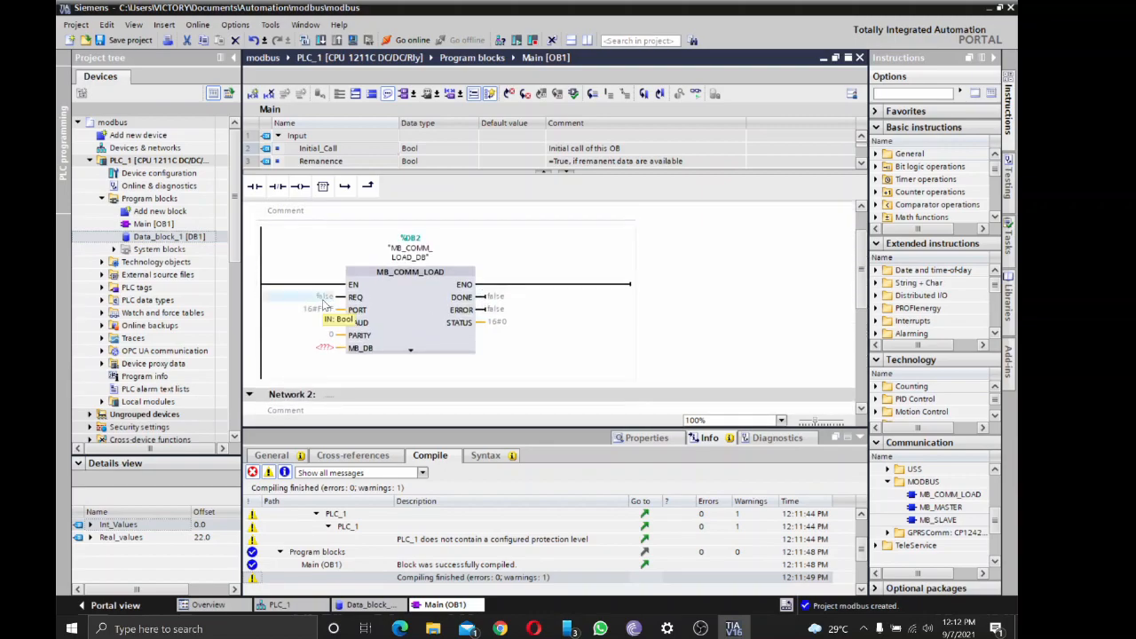
left_click(323, 295)
type("#Initial_Call")
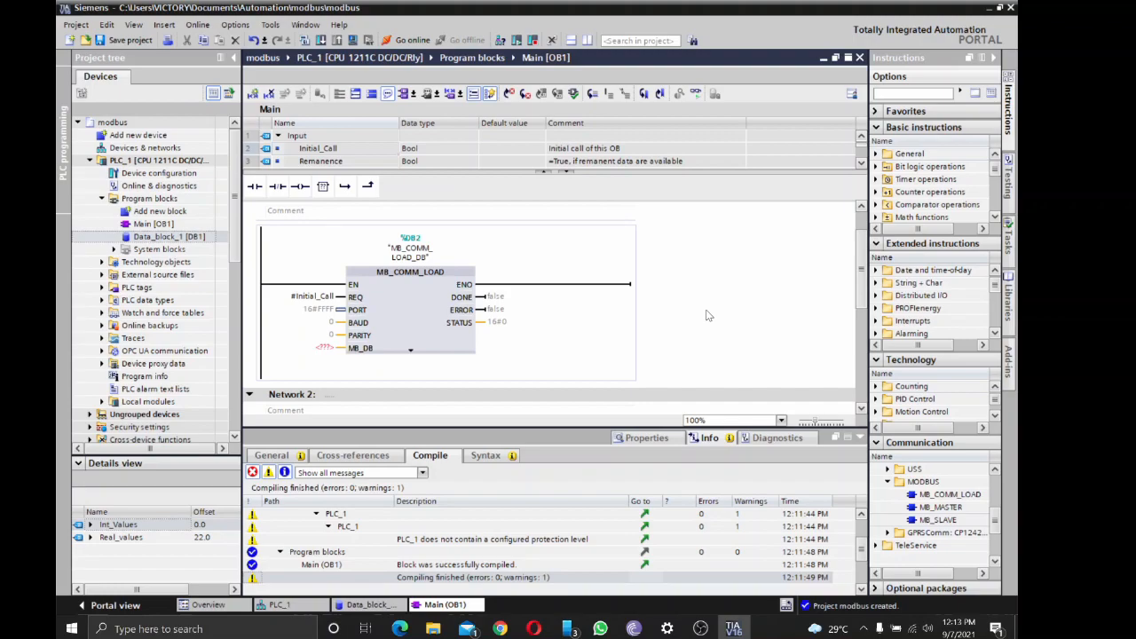
left_click(318, 309)
type("1920")
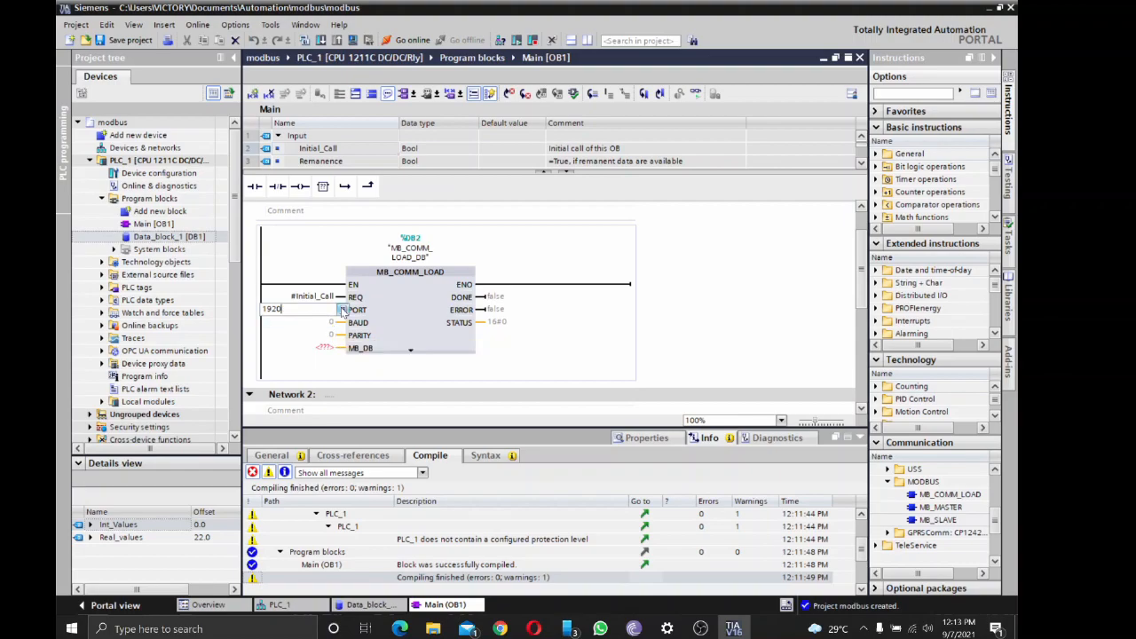
left_click(344, 309)
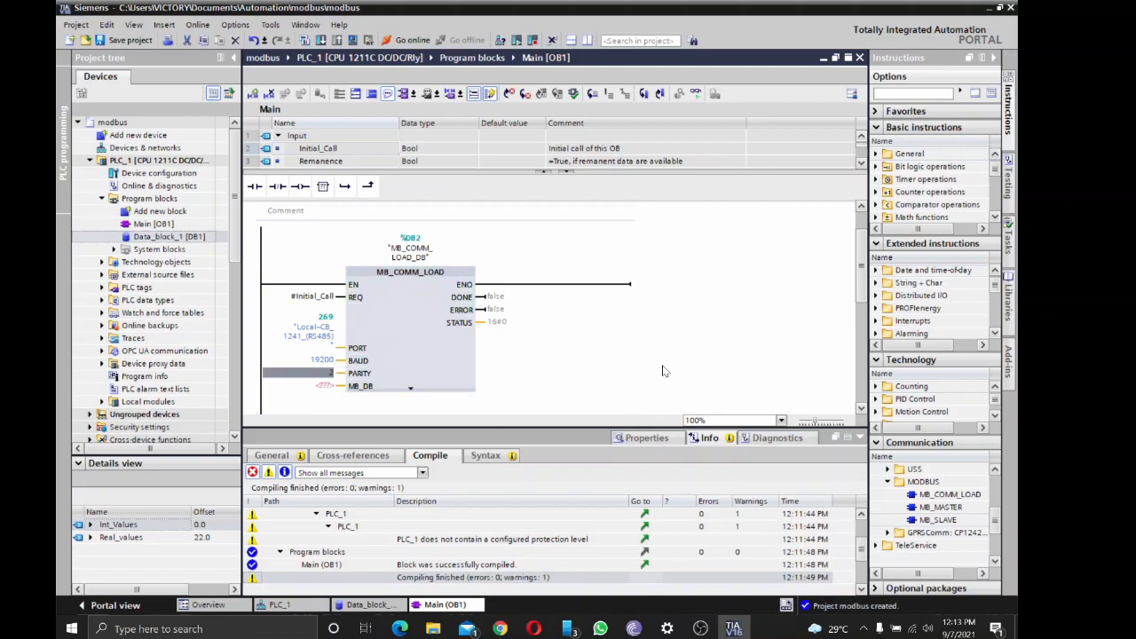
Copy the MB_SLAVE instance DB name to feed the load block's MB_DB input
scroll("up", 3)
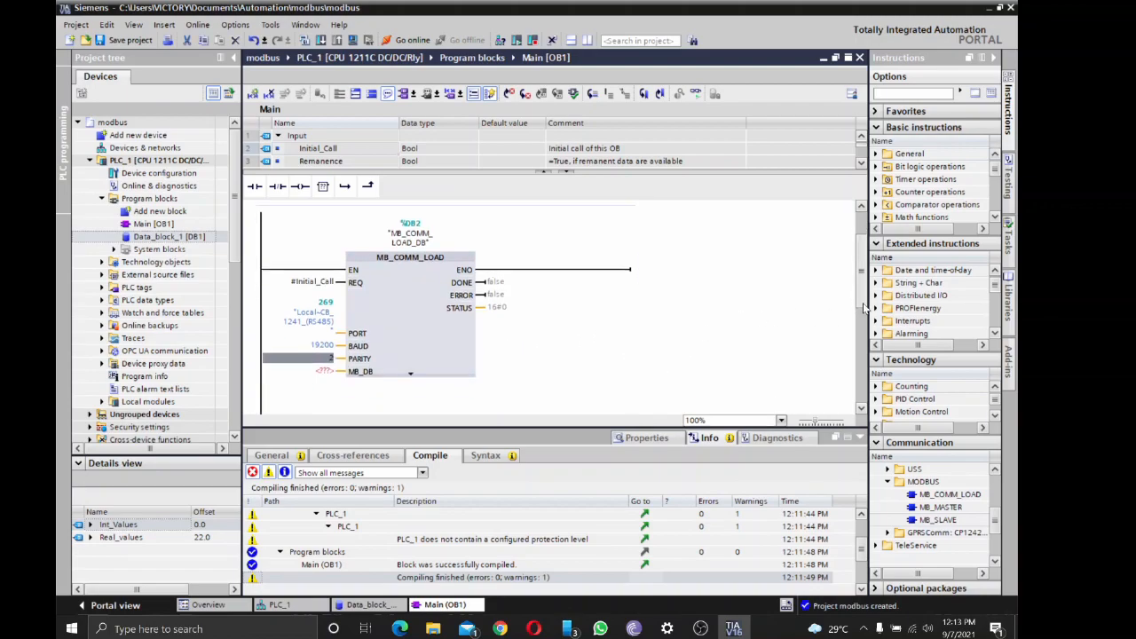
scroll("down", 3)
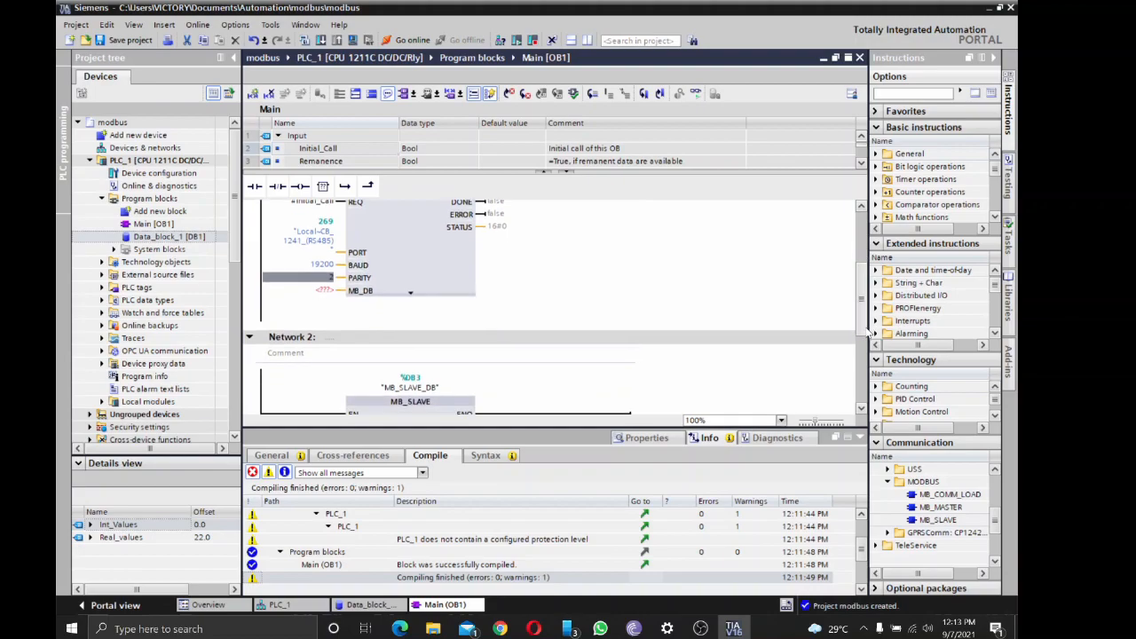
scroll("down", 3)
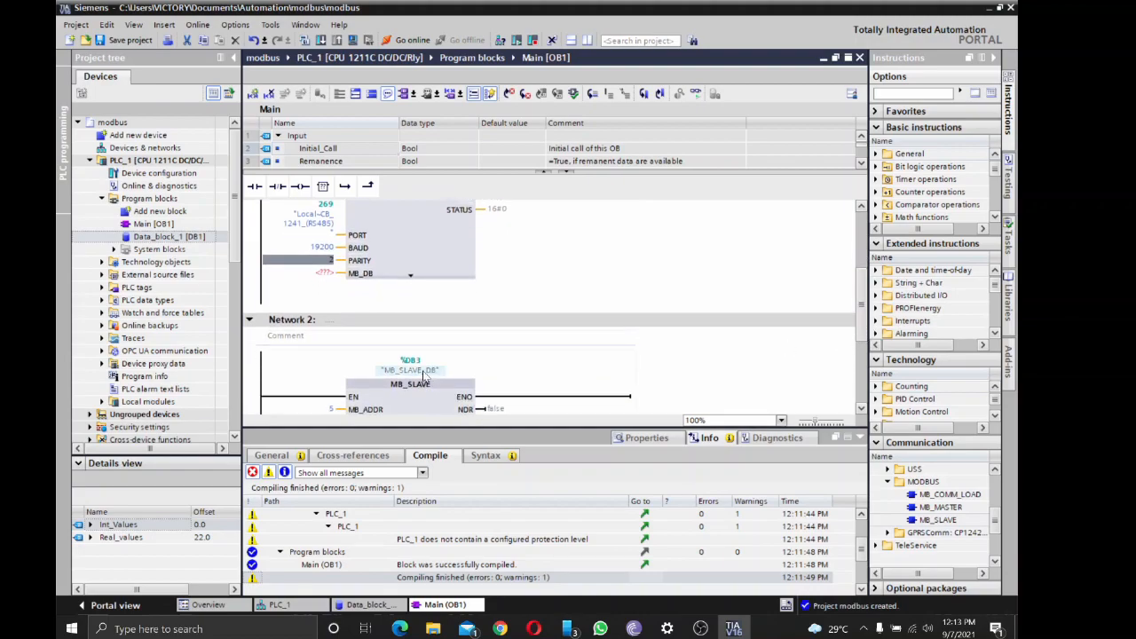
right_click(410, 371)
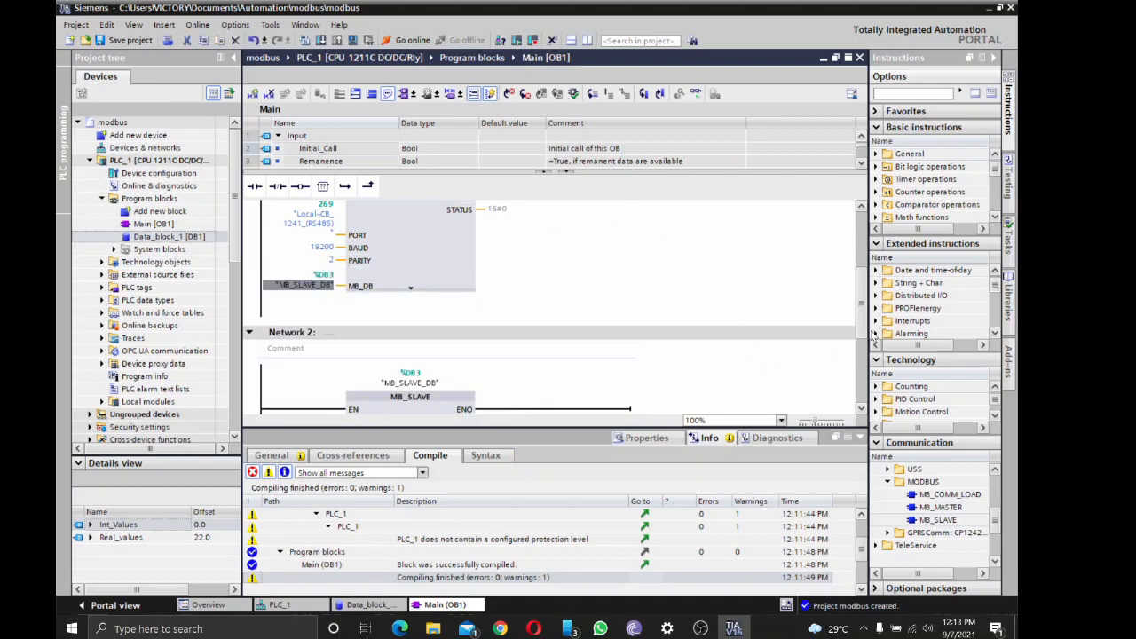
scroll("down", 3)
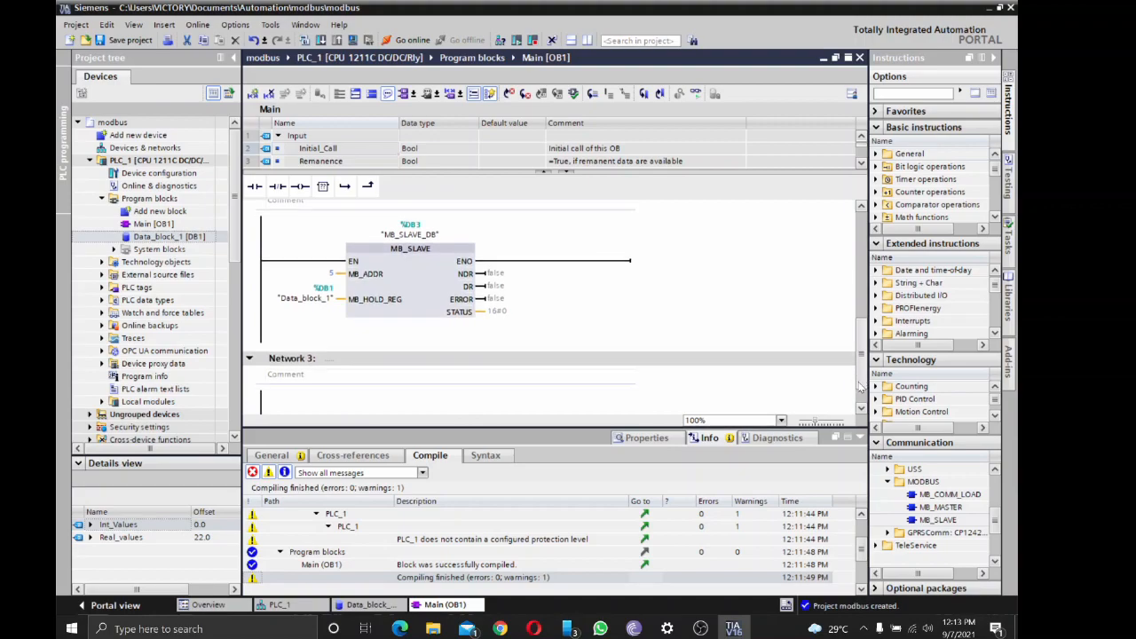
scroll("up", 3)
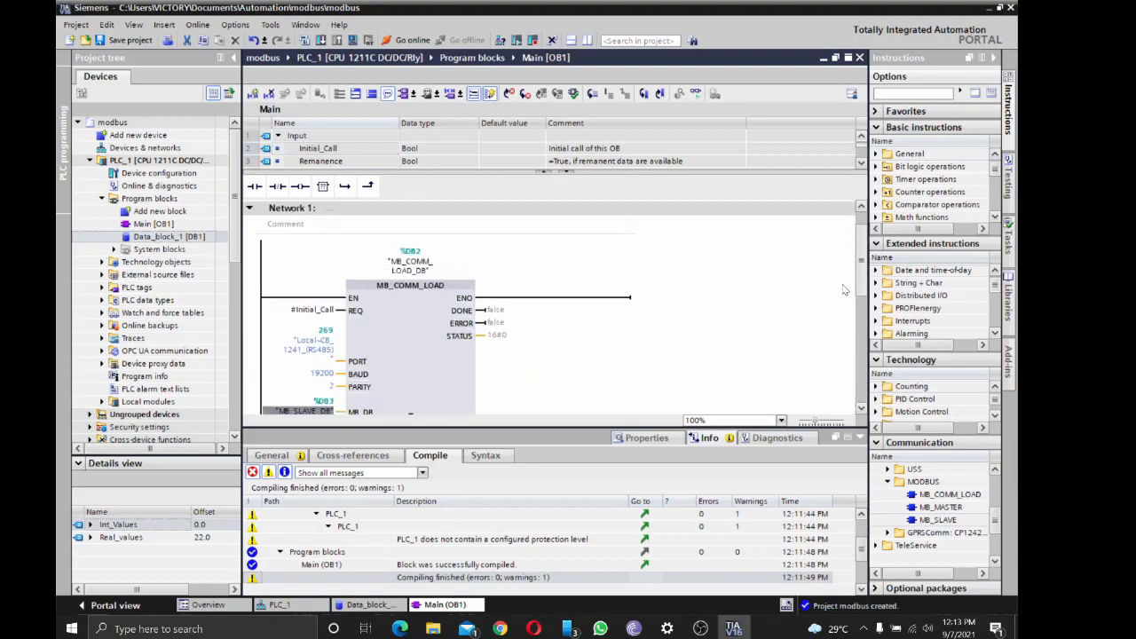
scroll("down", 3)
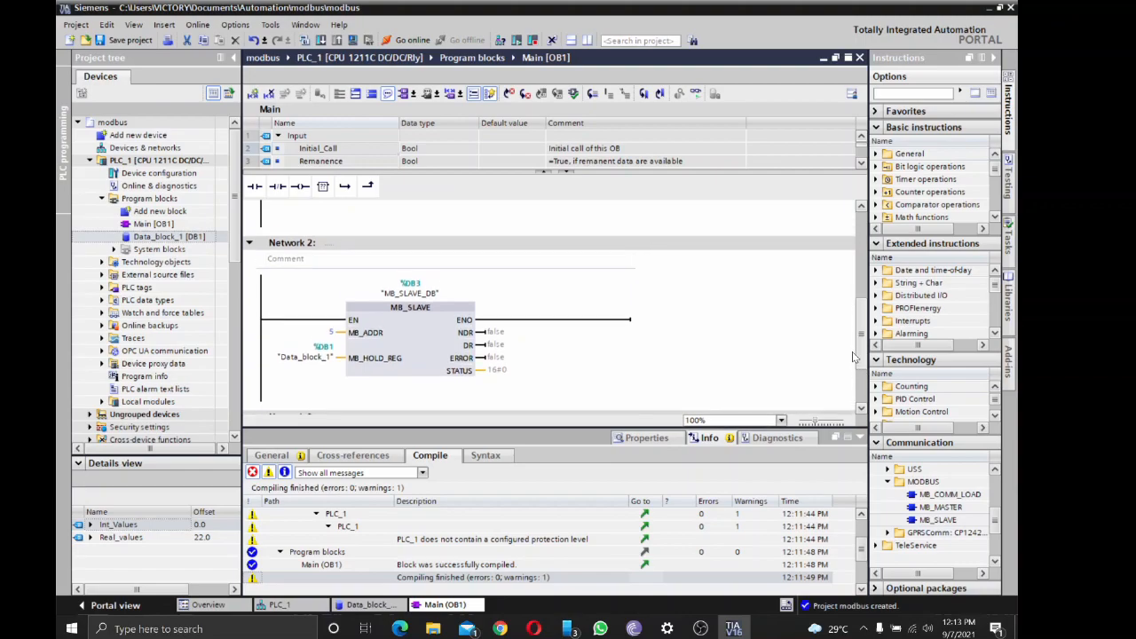
Search for devices over the Realtek USB GbE adapter and select PLC_1 at 192.168.0.19
scroll("up", 3)
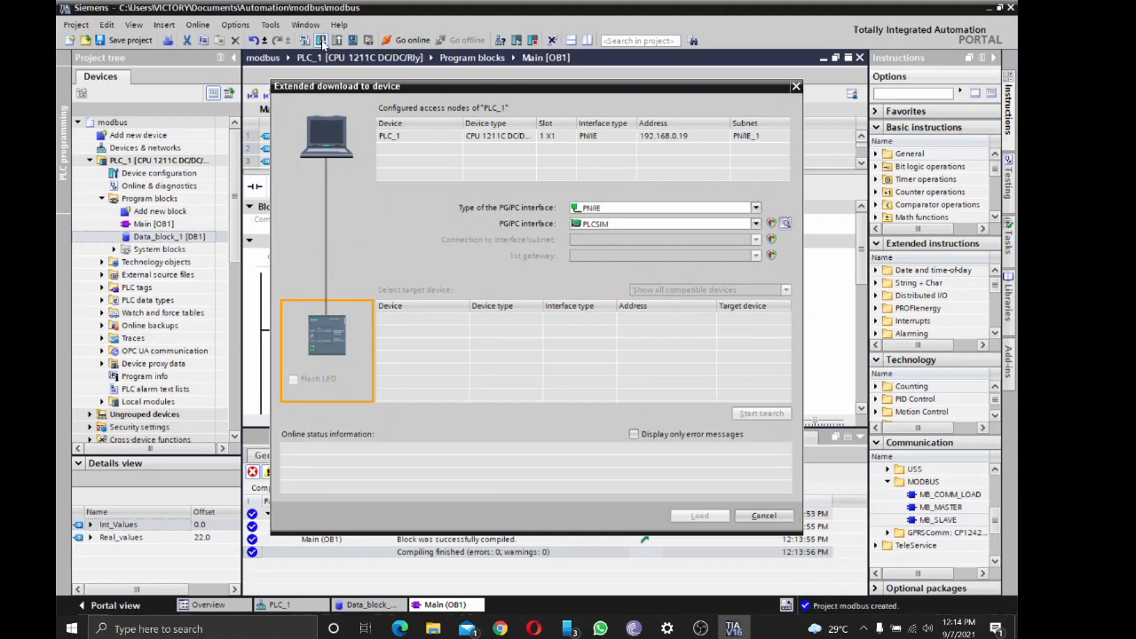
mouse_move(772, 229)
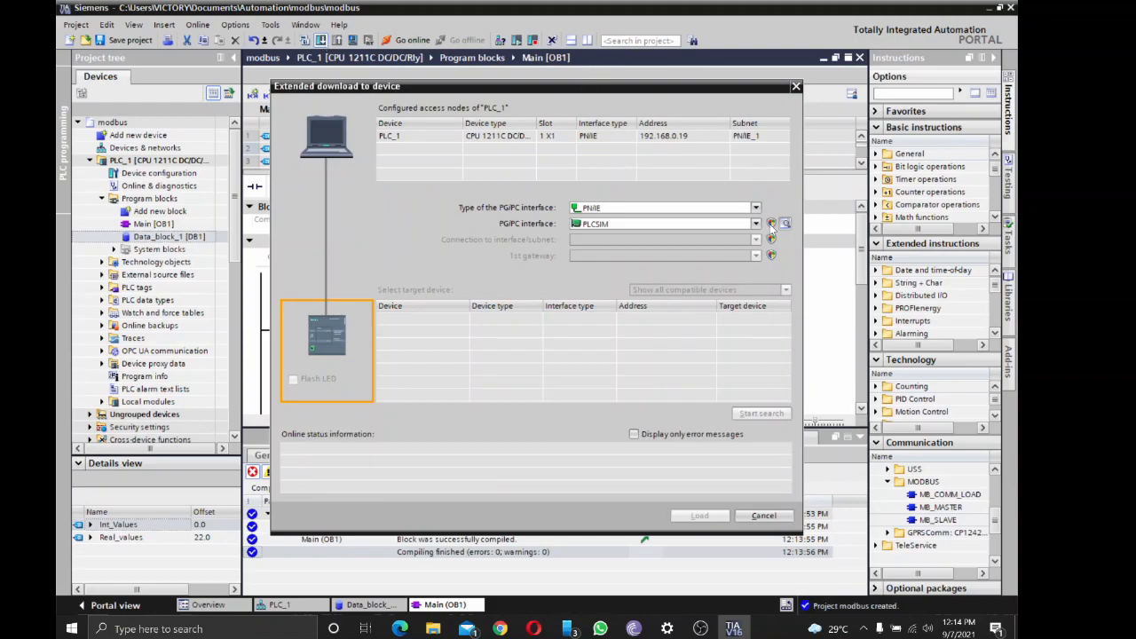
left_click(756, 224)
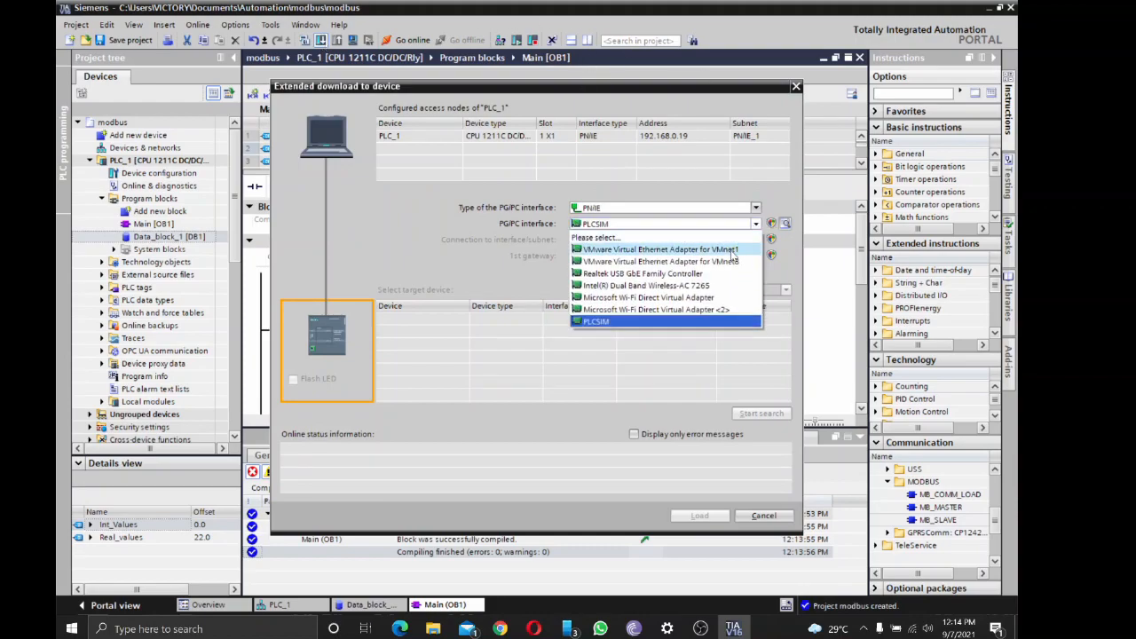
left_click(639, 273)
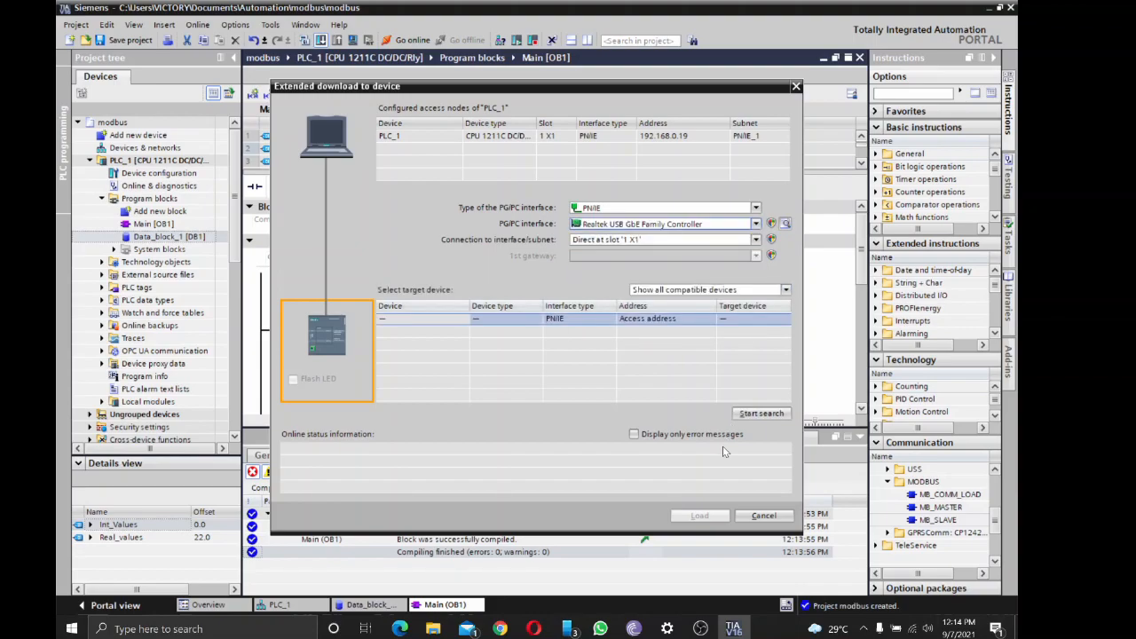
left_click(760, 412)
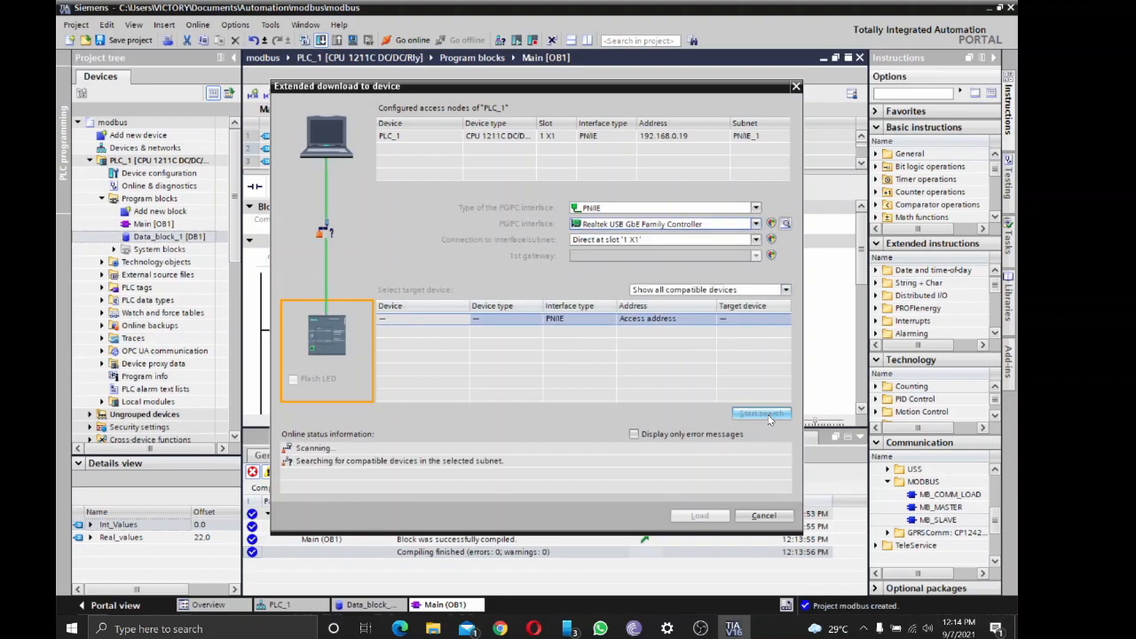
left_click(762, 414)
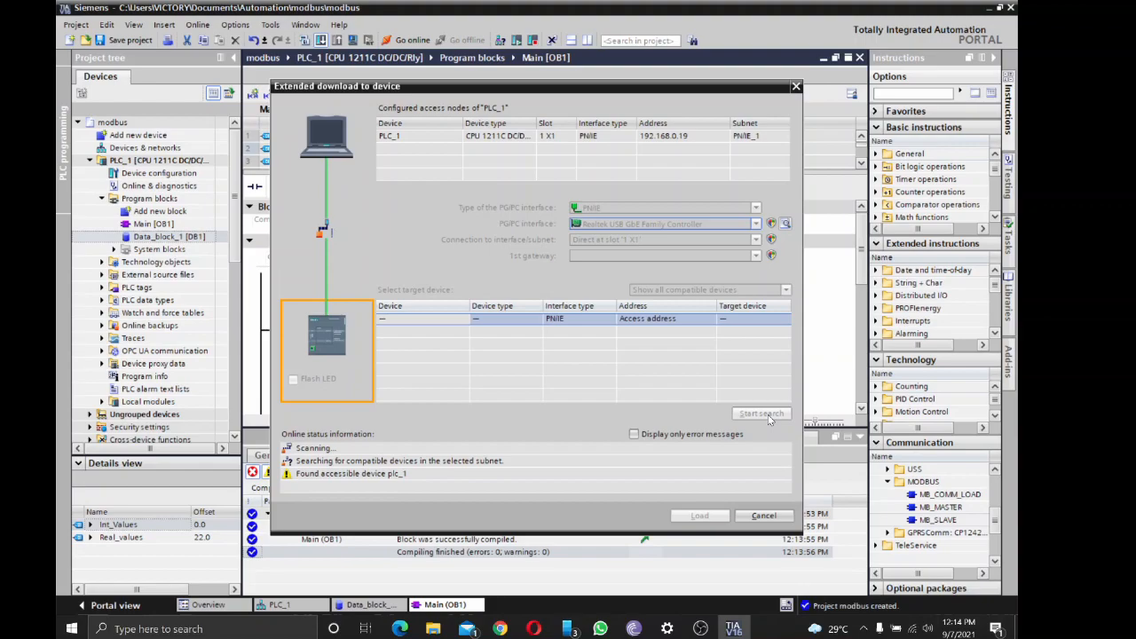
left_click(760, 413)
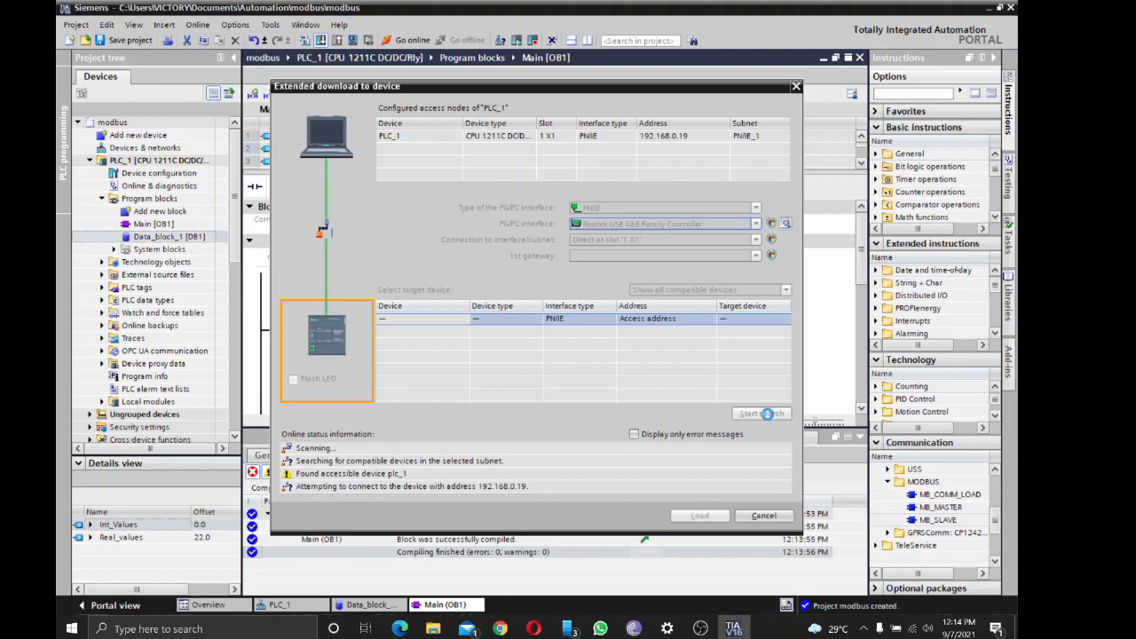
left_click(760, 414)
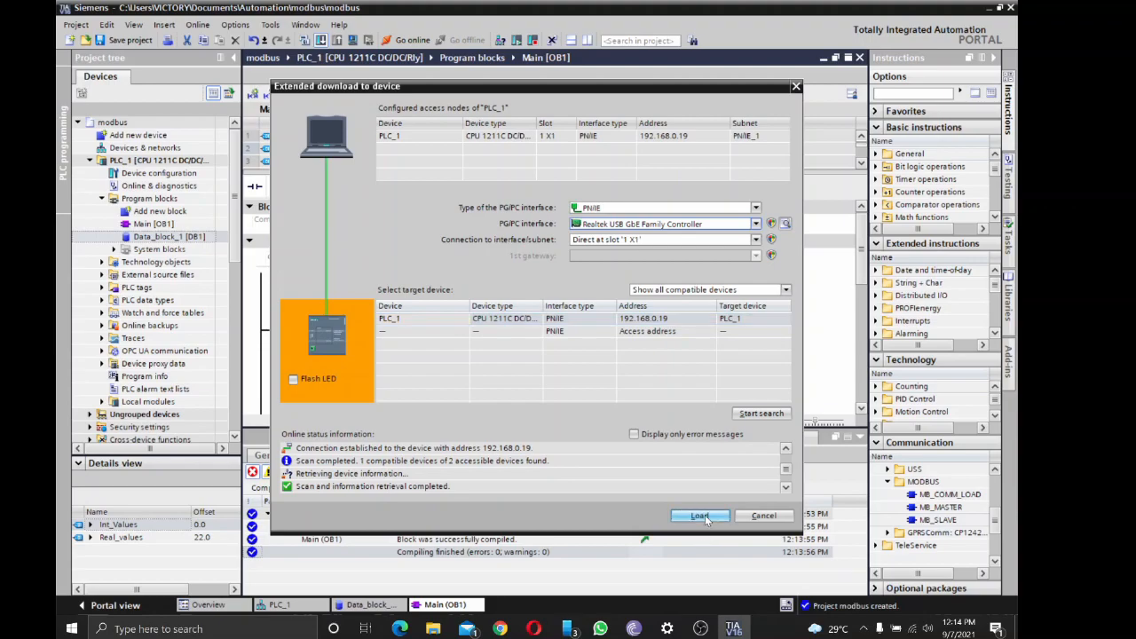
Start the load preview and set module handling to stop all modules
left_click(700, 515)
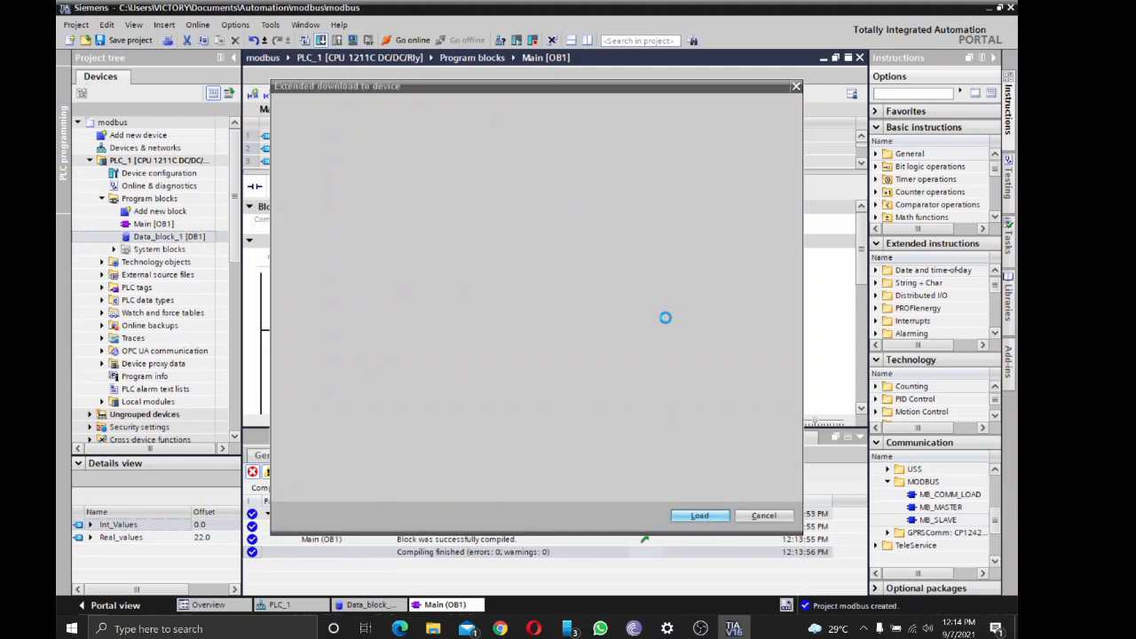
left_click(699, 515)
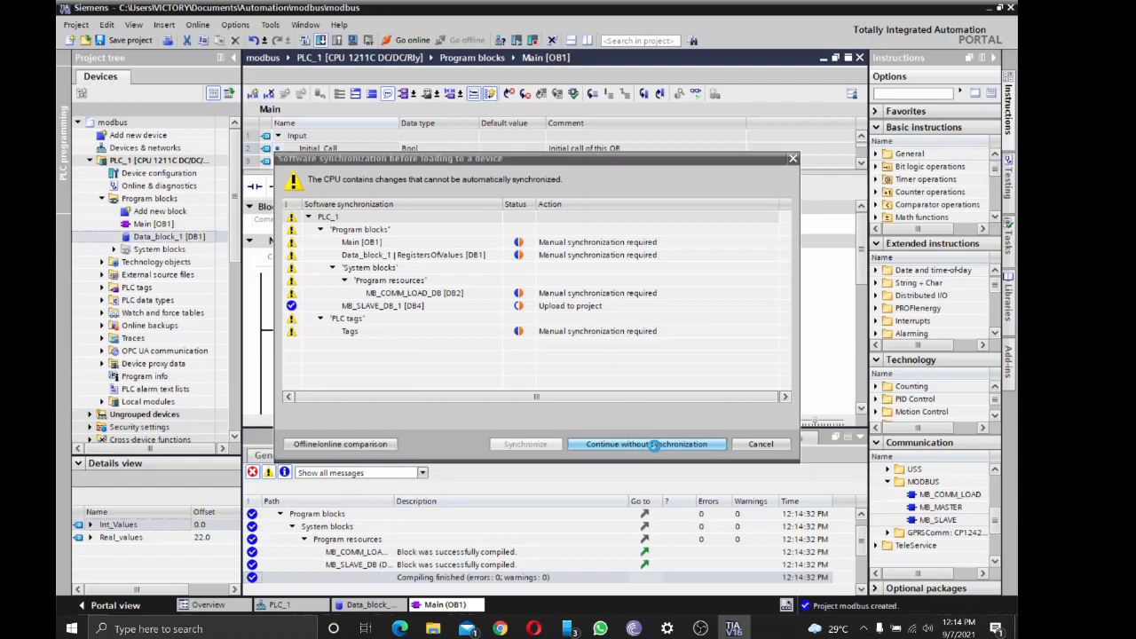
left_click(646, 444)
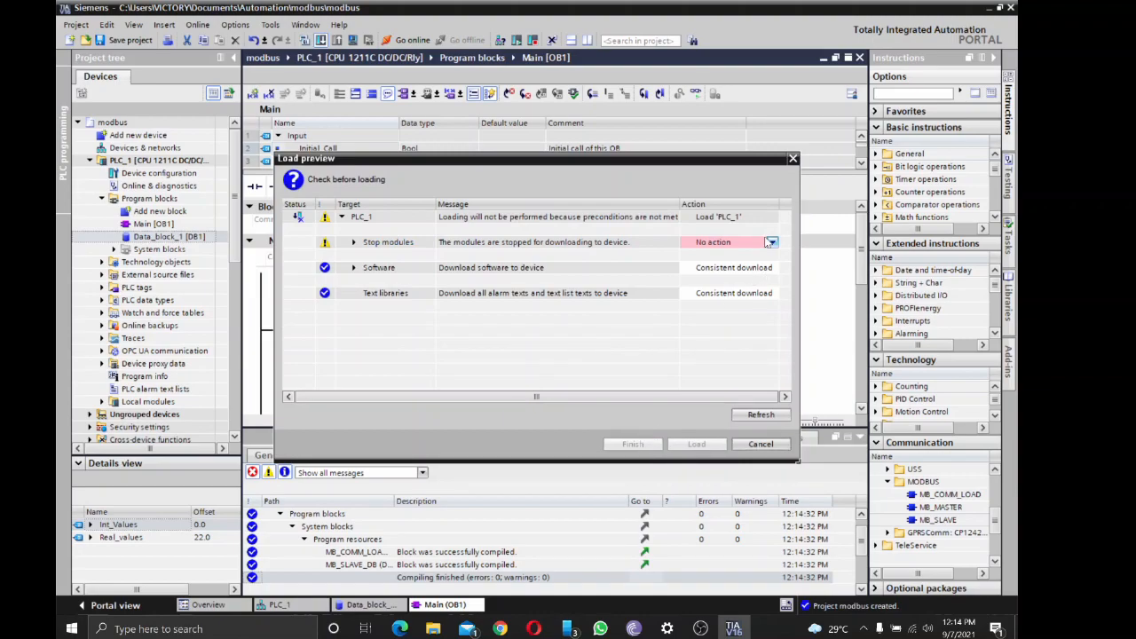
left_click(770, 242)
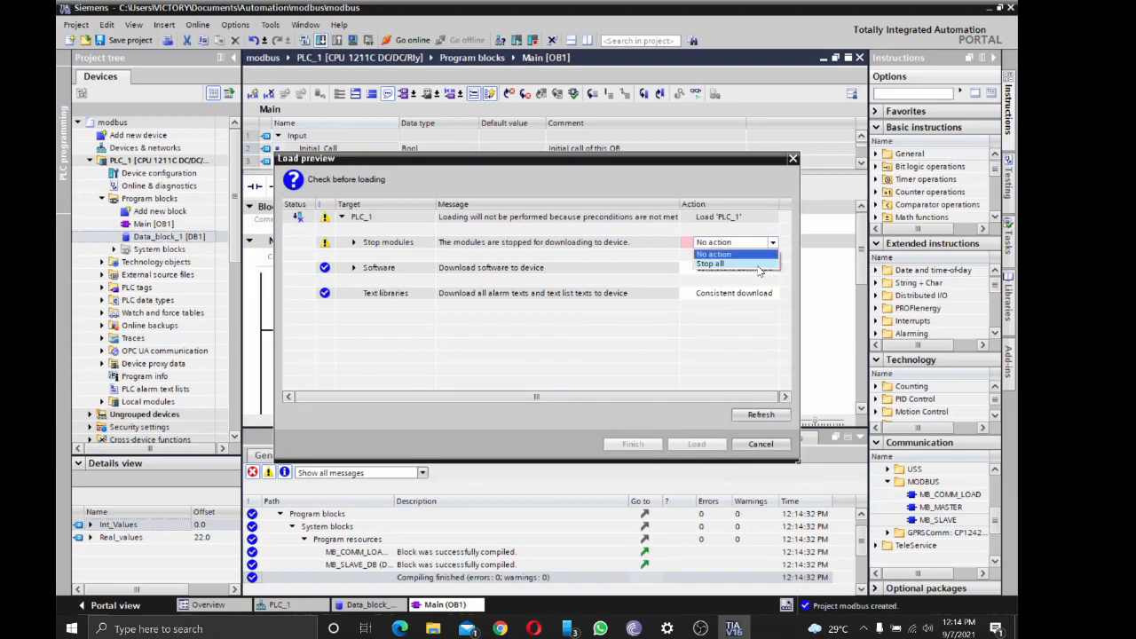
left_click(710, 263)
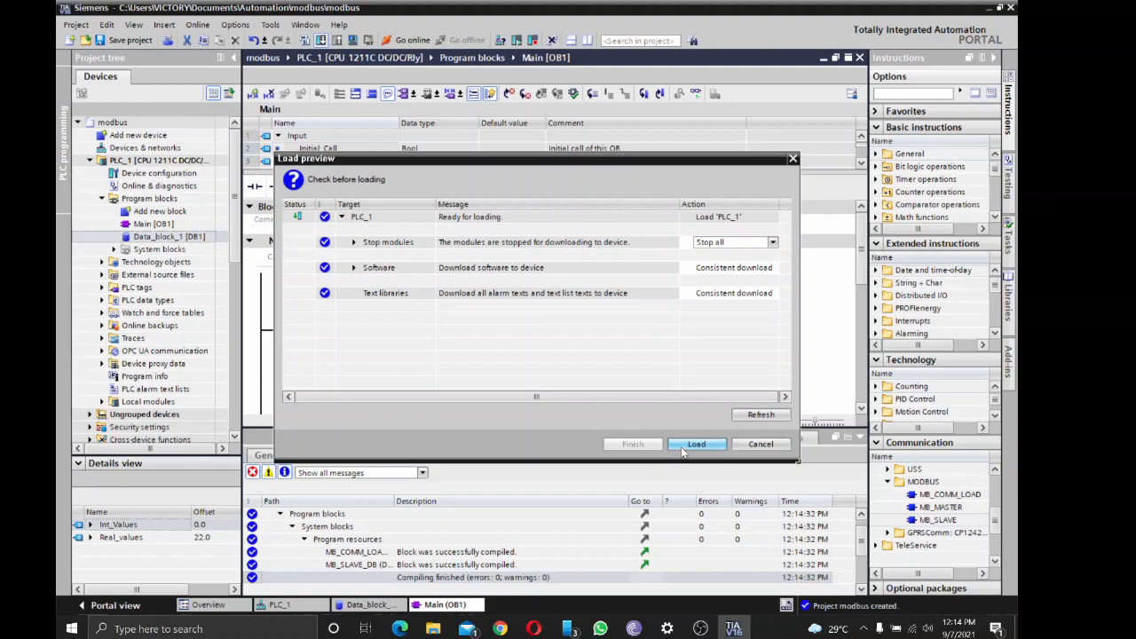
Load the program to PLC_1 and finish with the modules started again
left_click(696, 443)
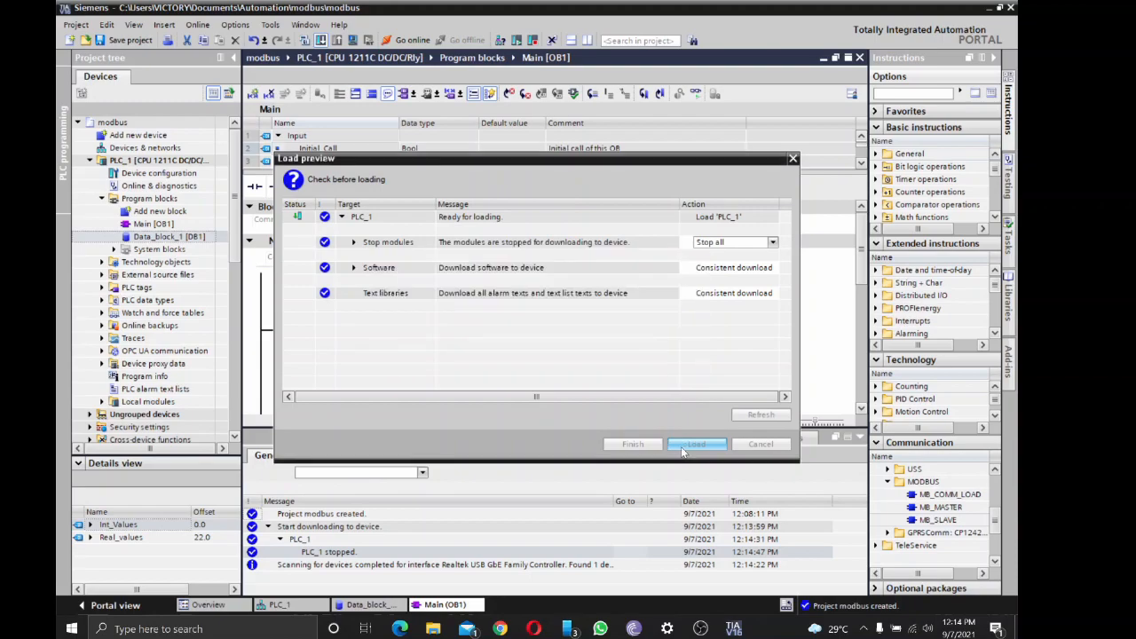
left_click(696, 444)
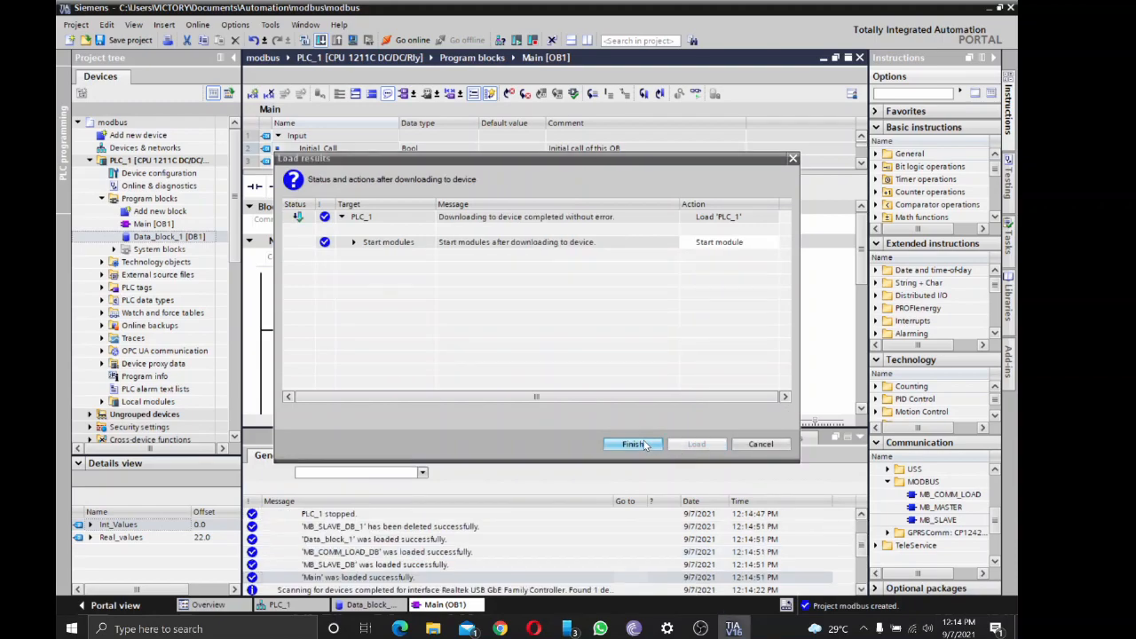
left_click(632, 444)
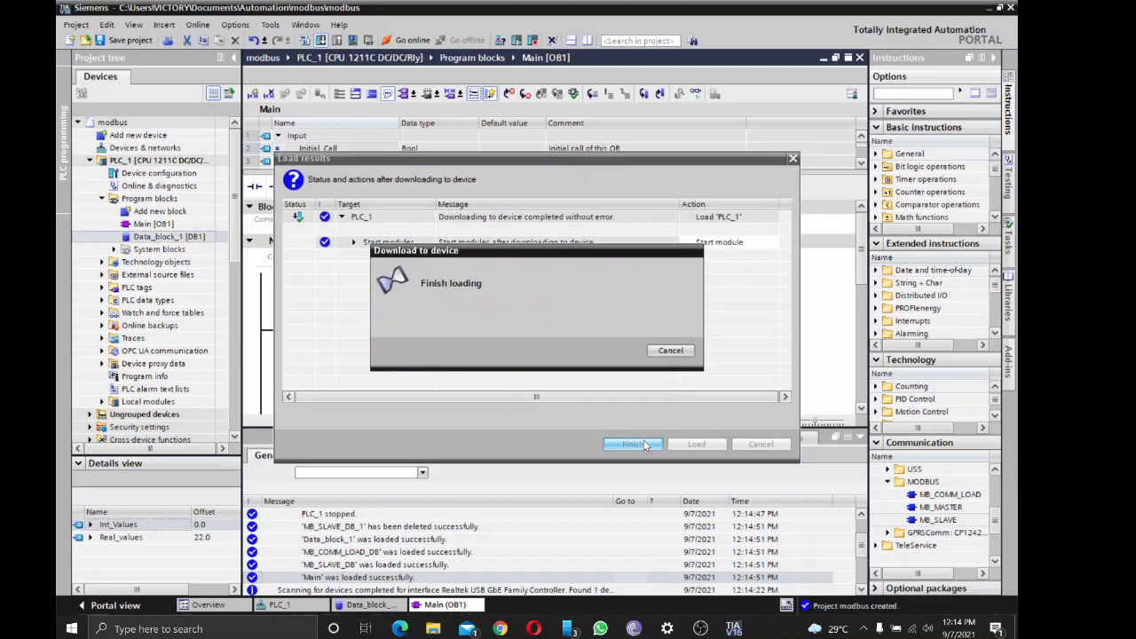
left_click(630, 444)
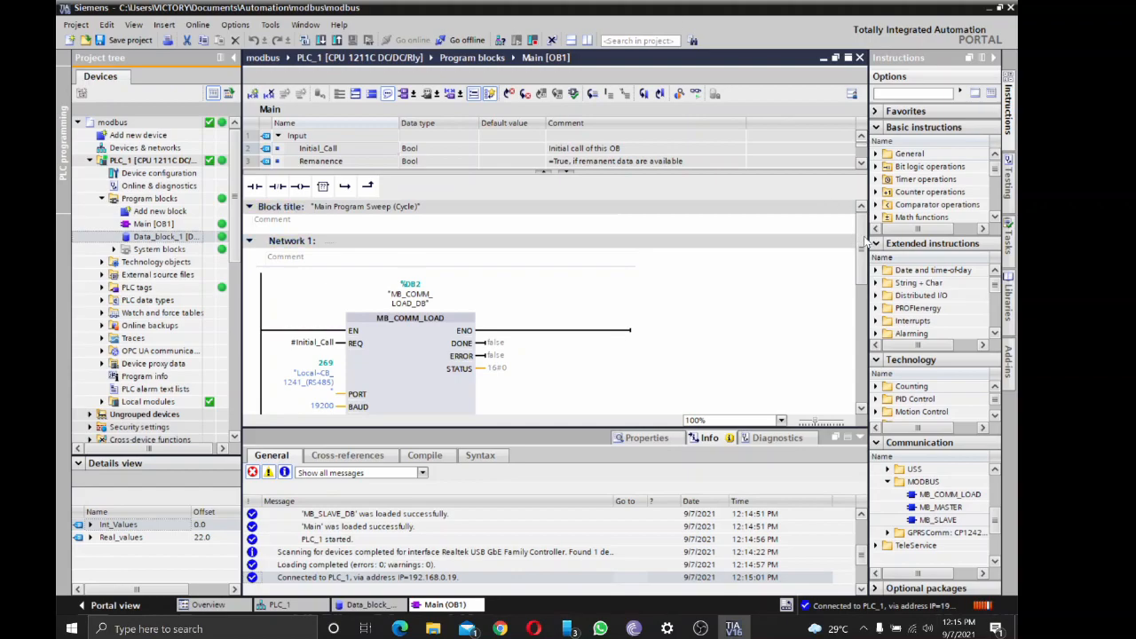
Scroll through Main [OB1] to watch live values on MB_COMM_LOAD and MB_SLAVE
scroll("down", 3)
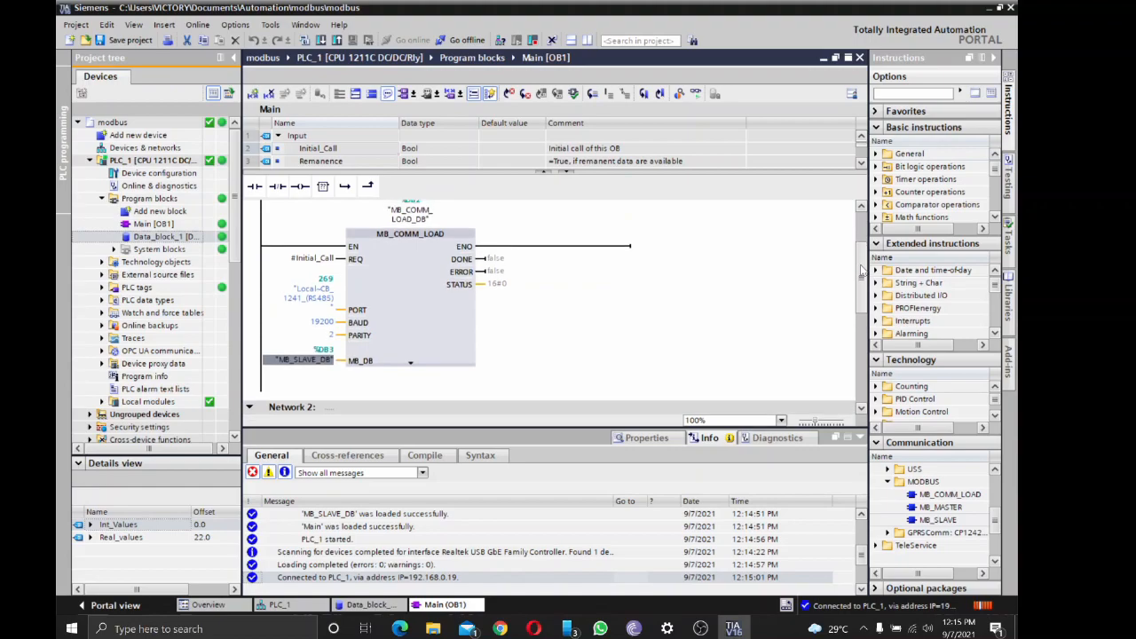
scroll("up", 3)
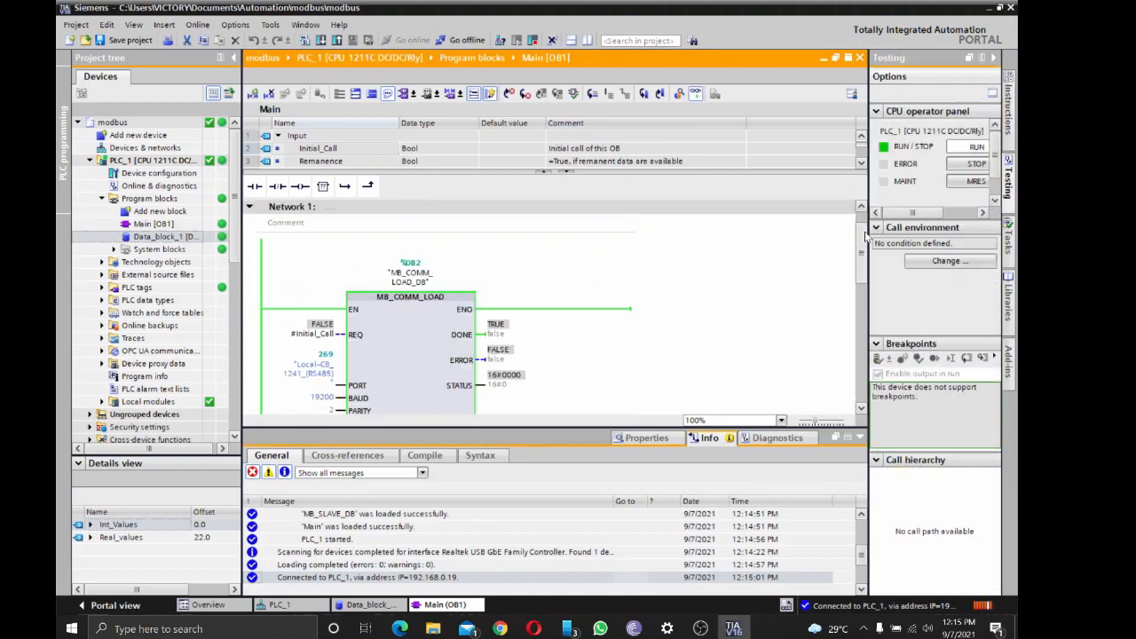
scroll("down", 3)
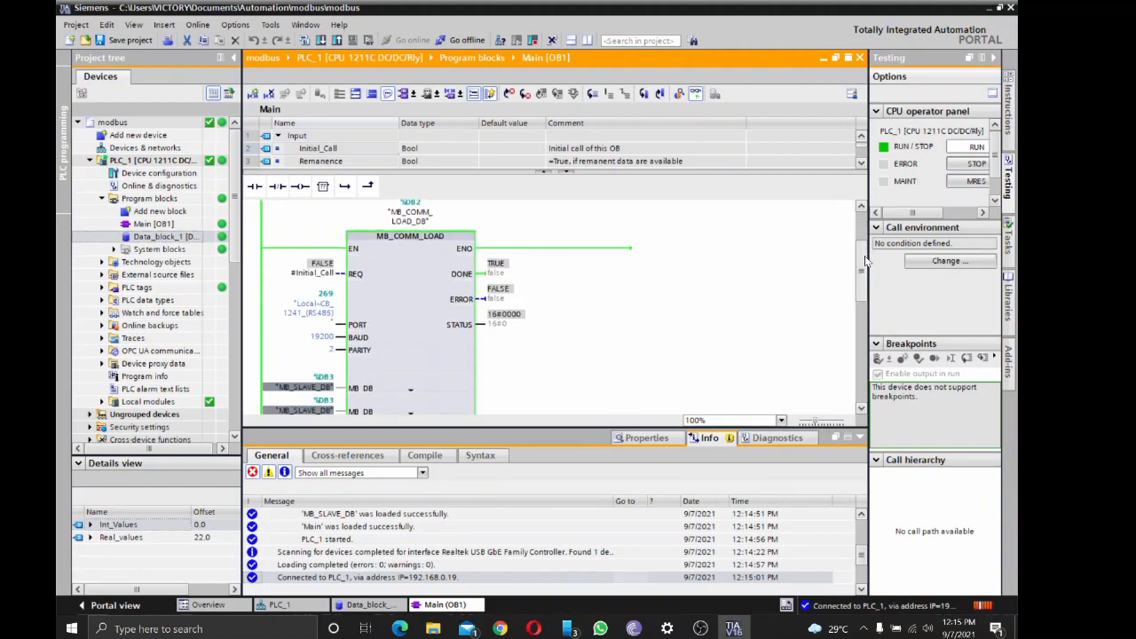
scroll("down", 3)
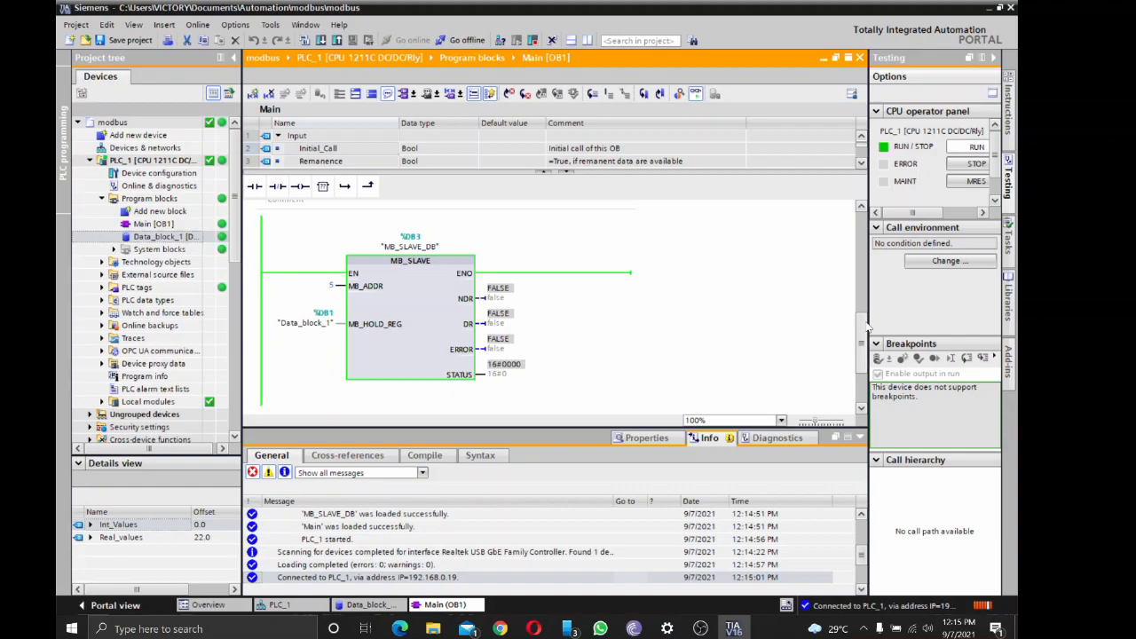
scroll("up", 3)
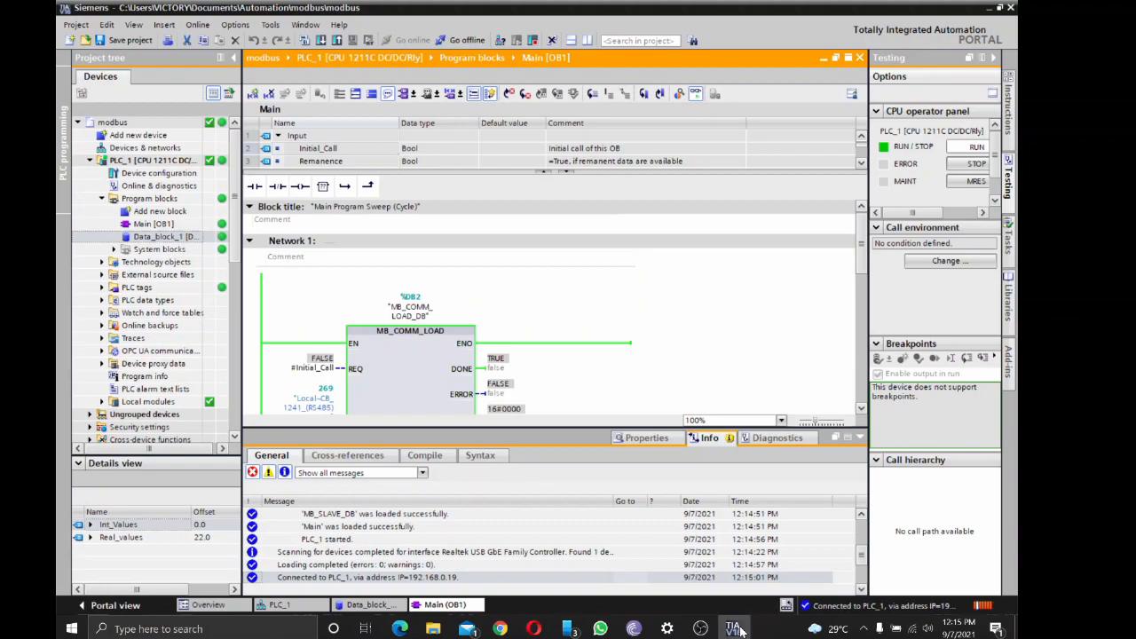
mouse_move(476, 43)
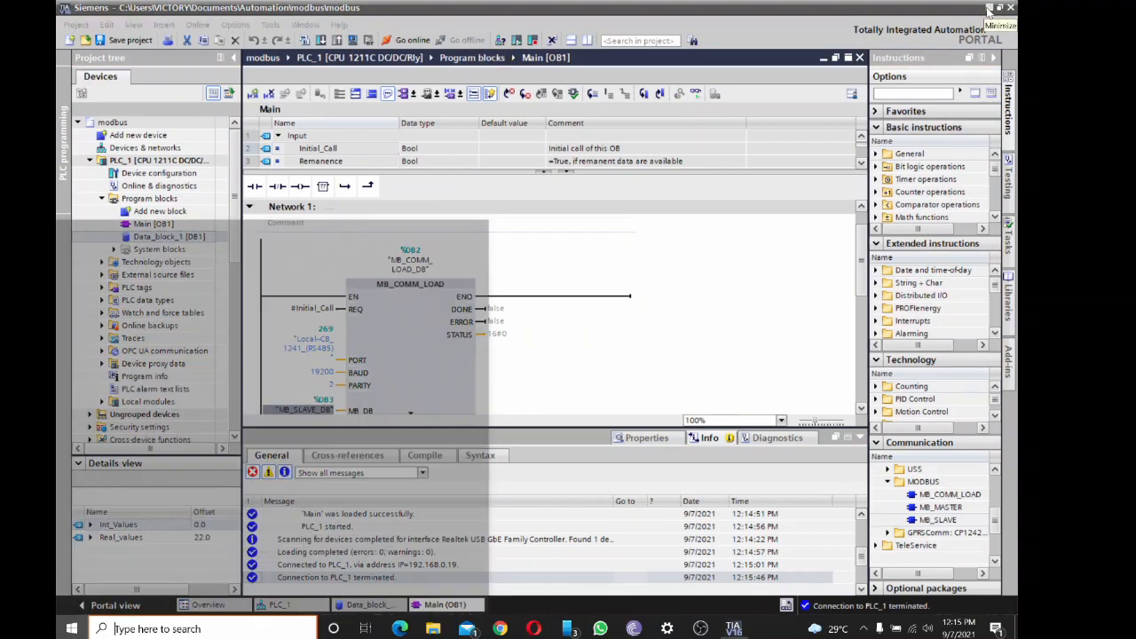
Go offline from PLC_1 and search 'modbus' to start a second tool
type("modbus")
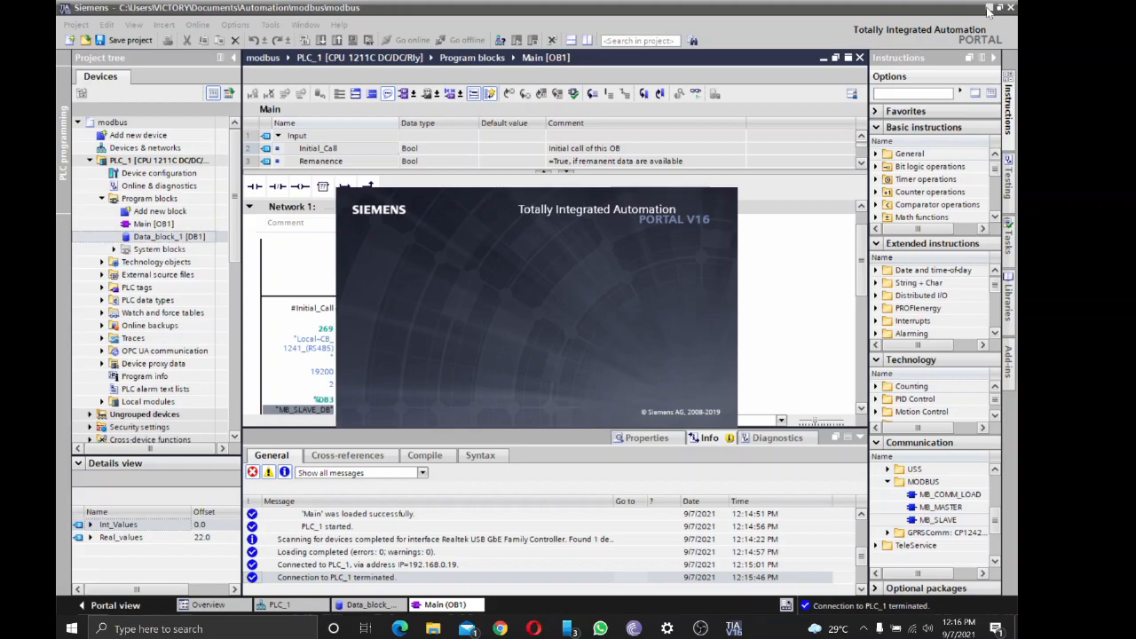
mouse_move(744, 295)
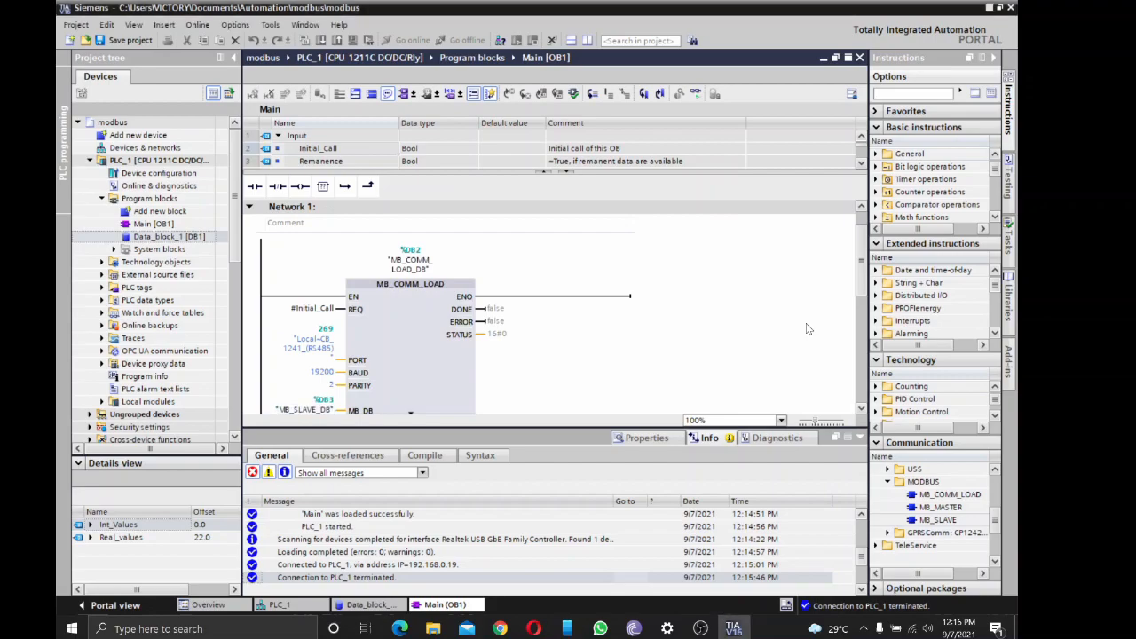
Launch MbPoll from the Modbus Poll folder via Start search and dismiss TIA Portal's project error
left_click(71, 628)
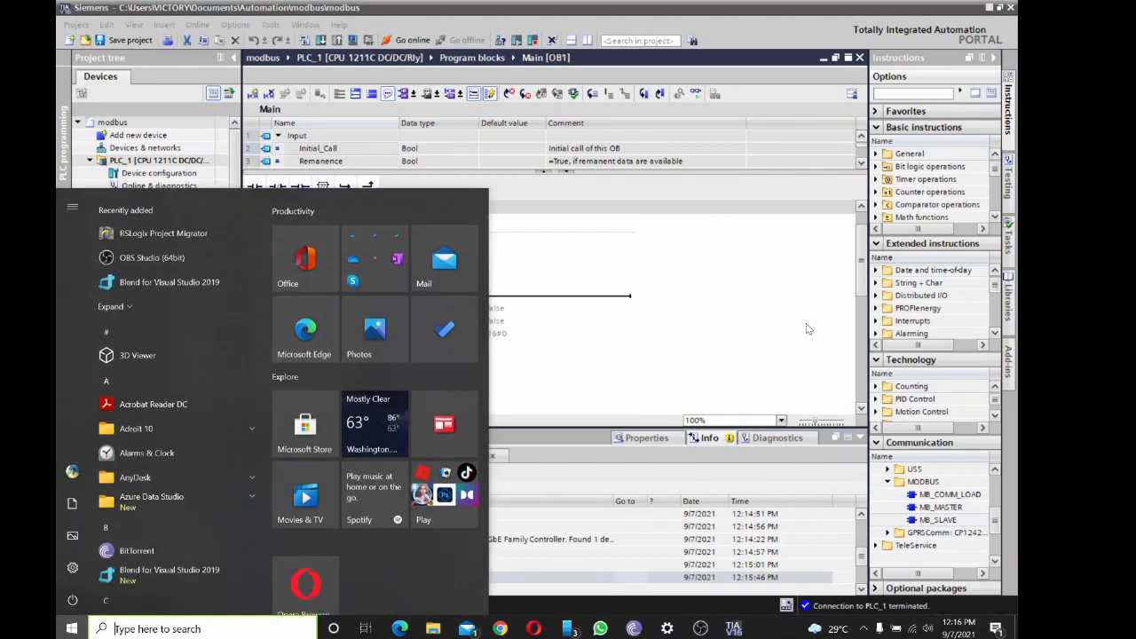
type("modbu")
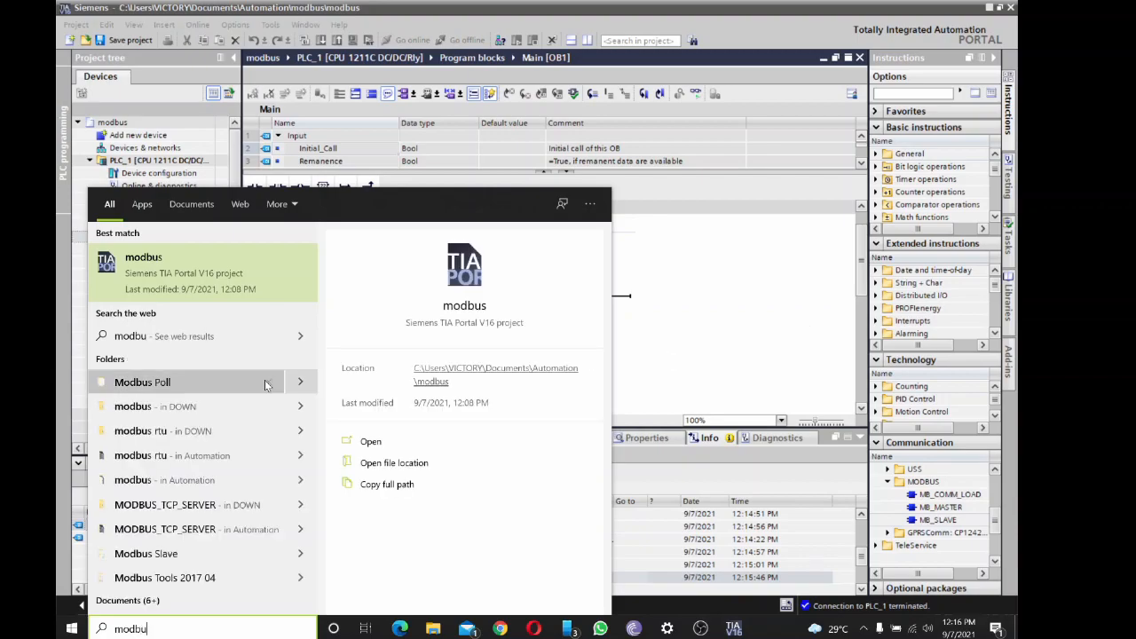
mouse_move(270, 384)
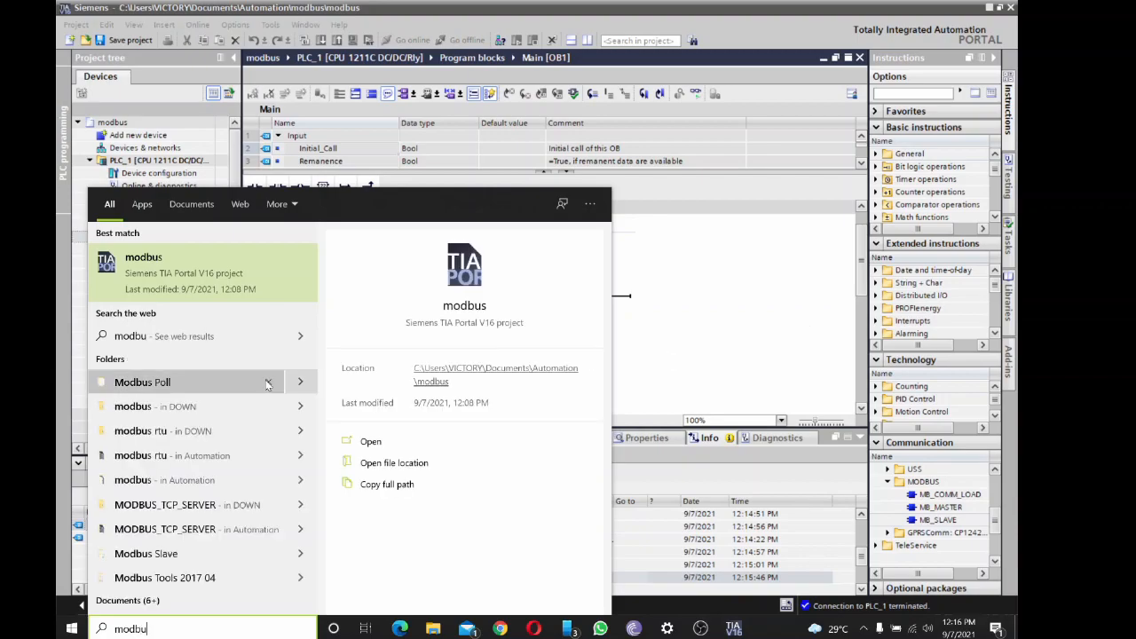
left_click(142, 382)
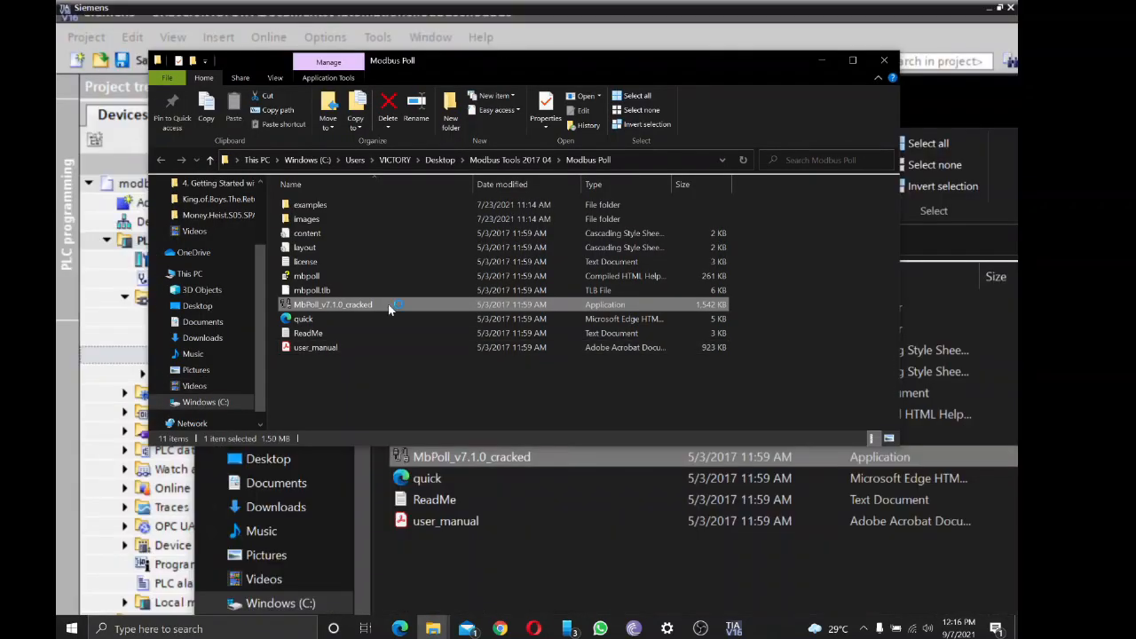
double_click(334, 306)
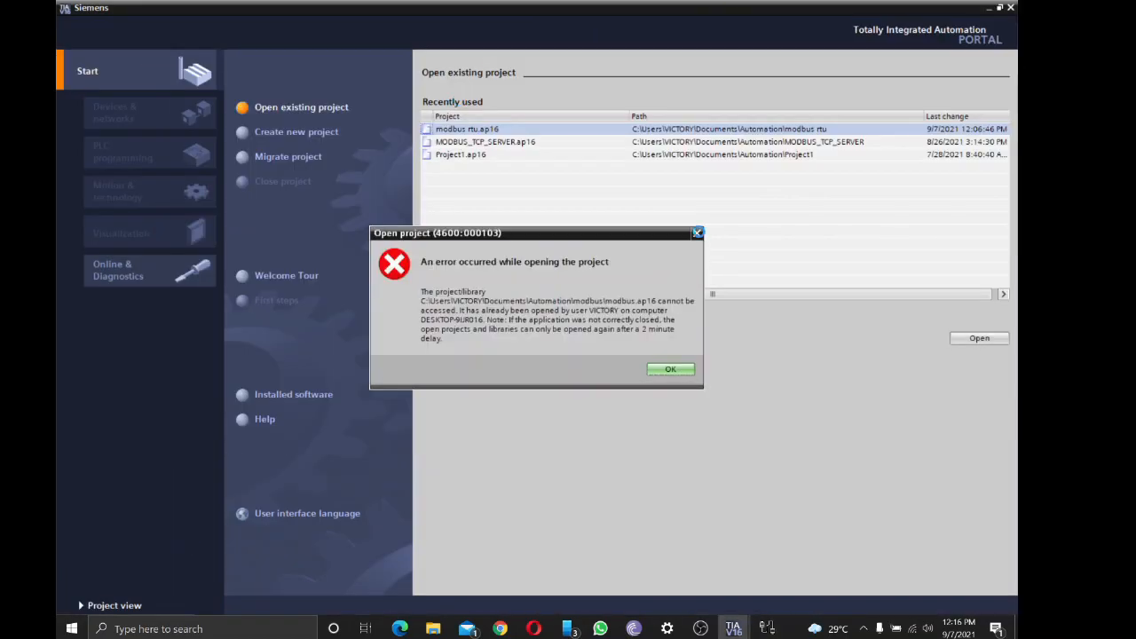
left_click(671, 369)
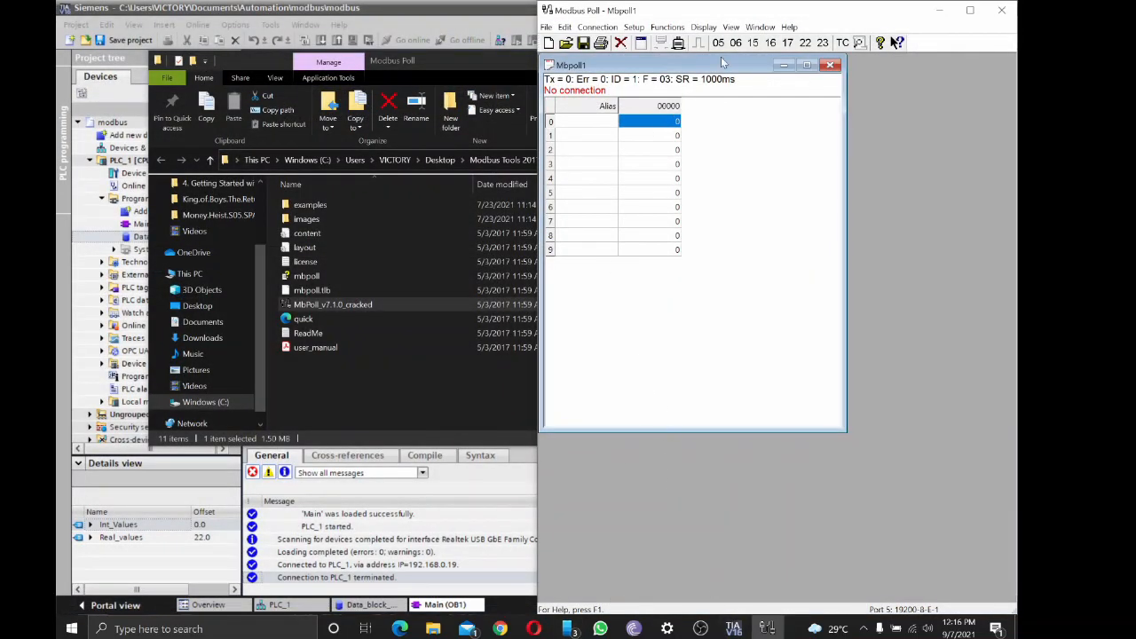
Browse the Modbus Poll menus and bring up the read/write definition settings
left_click(634, 26)
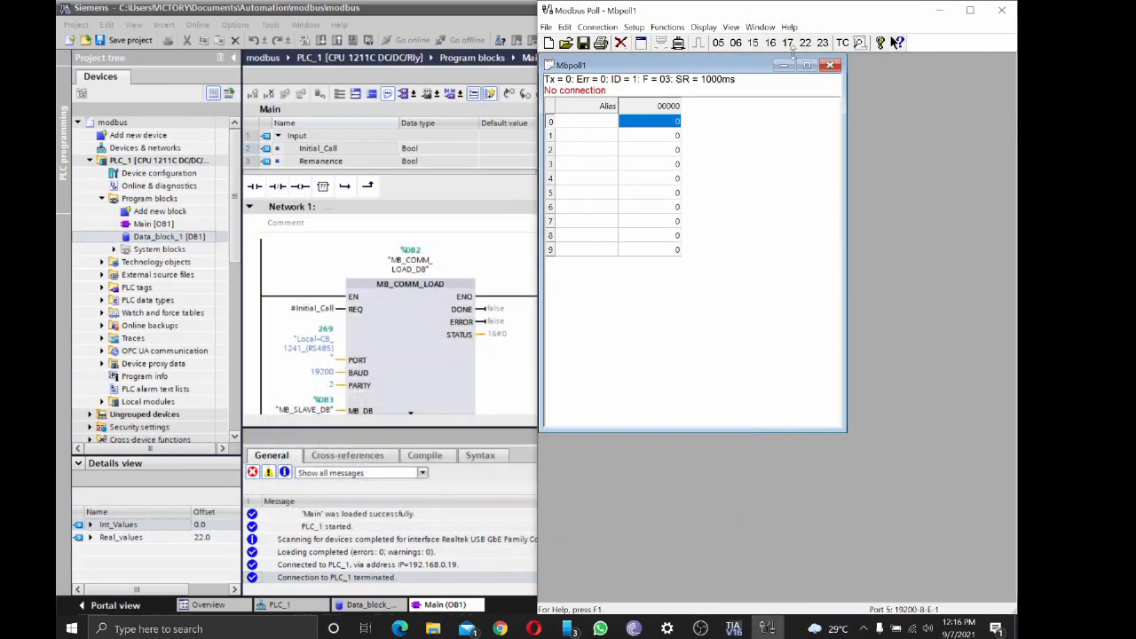
left_click(668, 27)
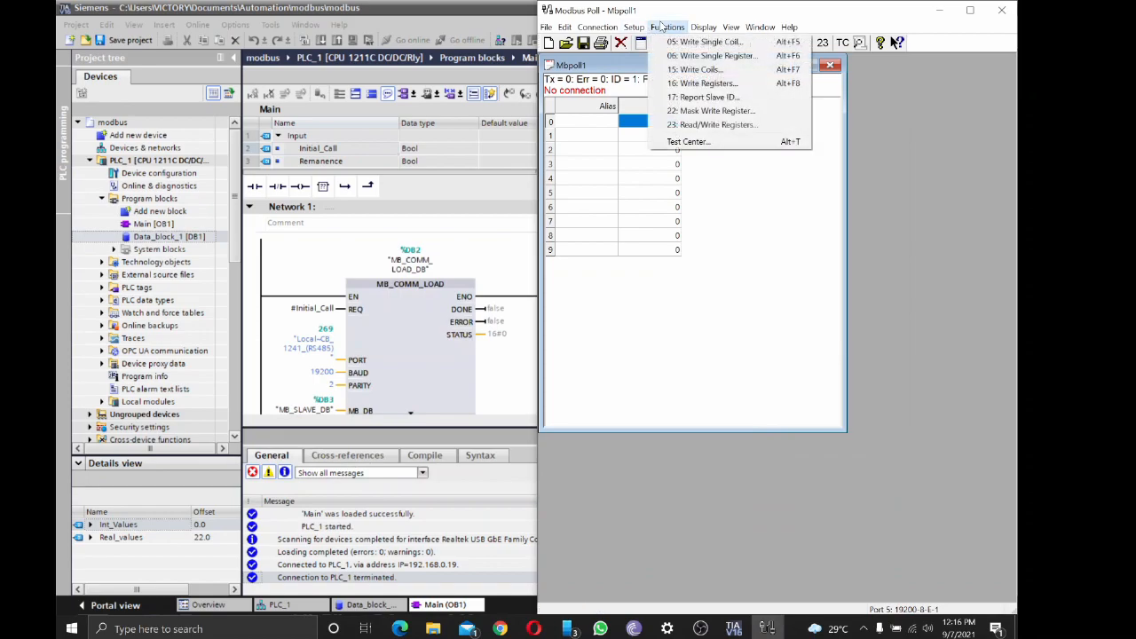
left_click(634, 27)
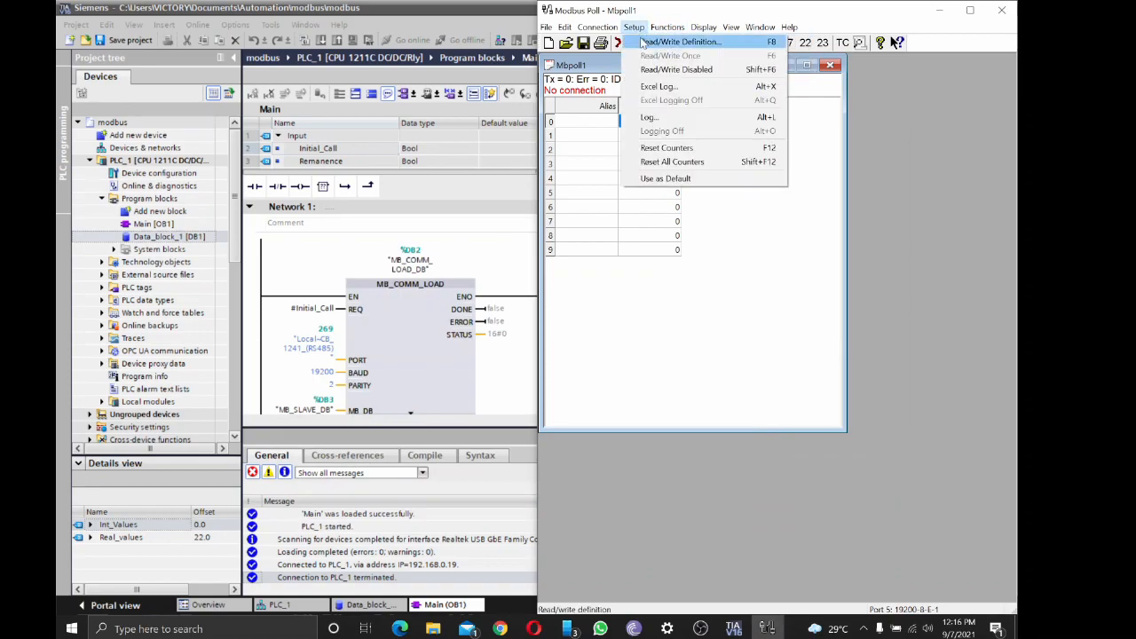
left_click(679, 43)
type("5")
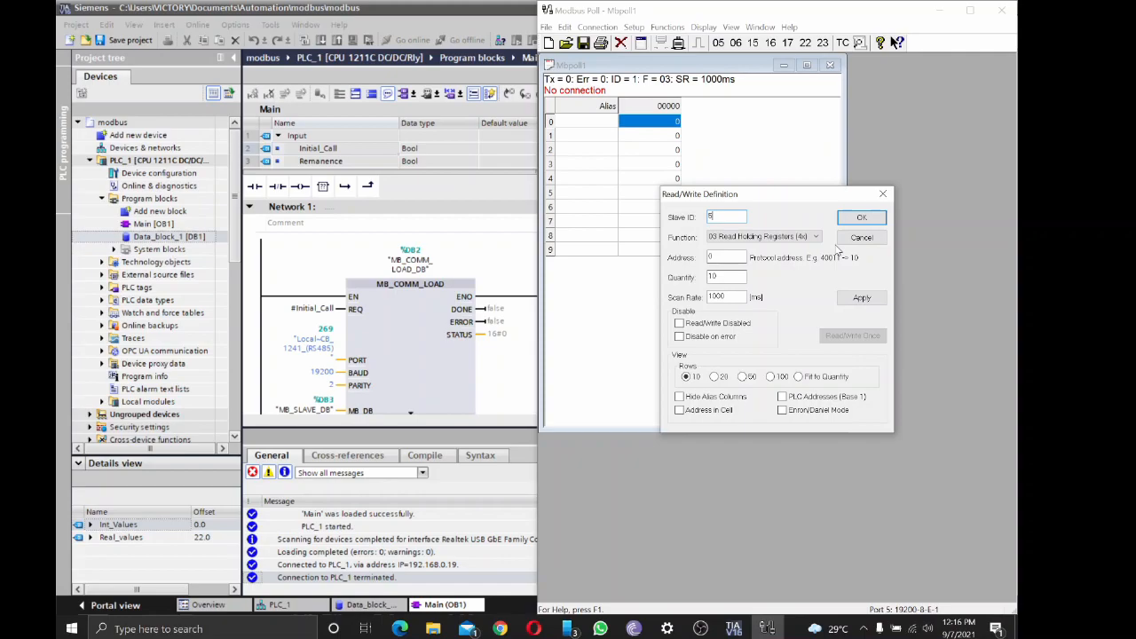
mouse_move(742, 199)
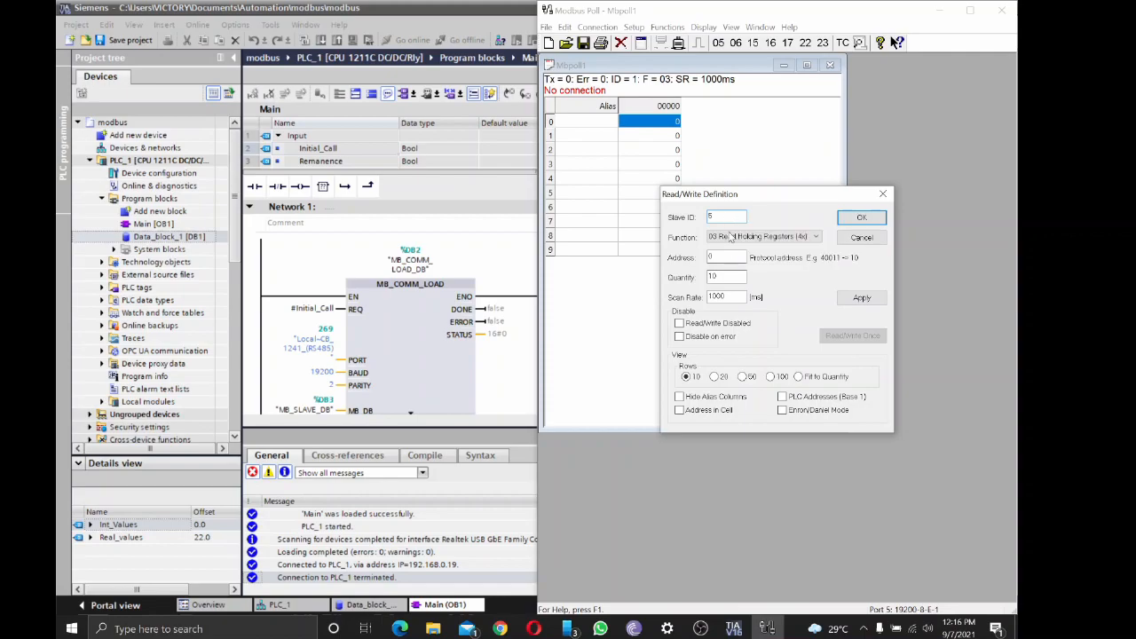
Define the poll as holding registers (function 03) from slave ID 1 and apply it
left_click(726, 255)
type("15")
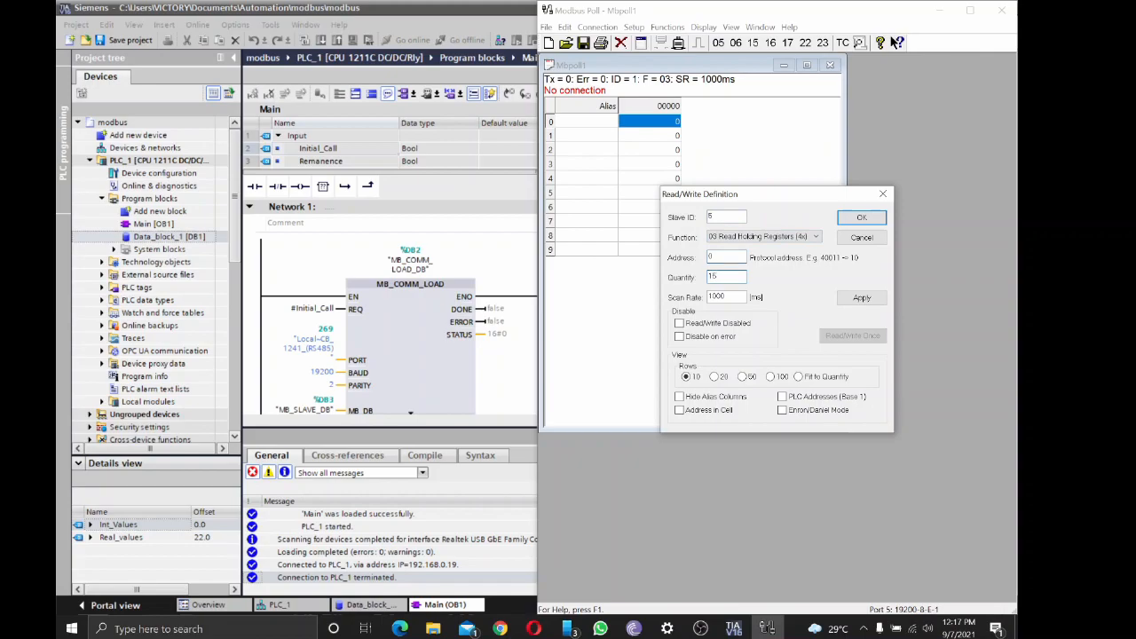
left_click(859, 217)
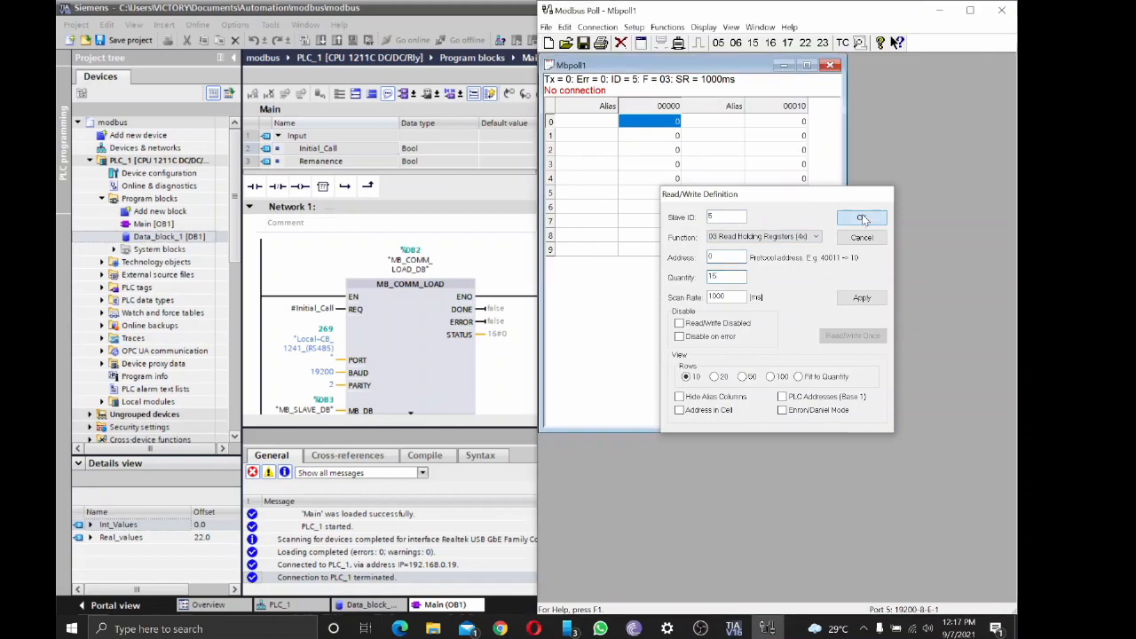
left_click(859, 218)
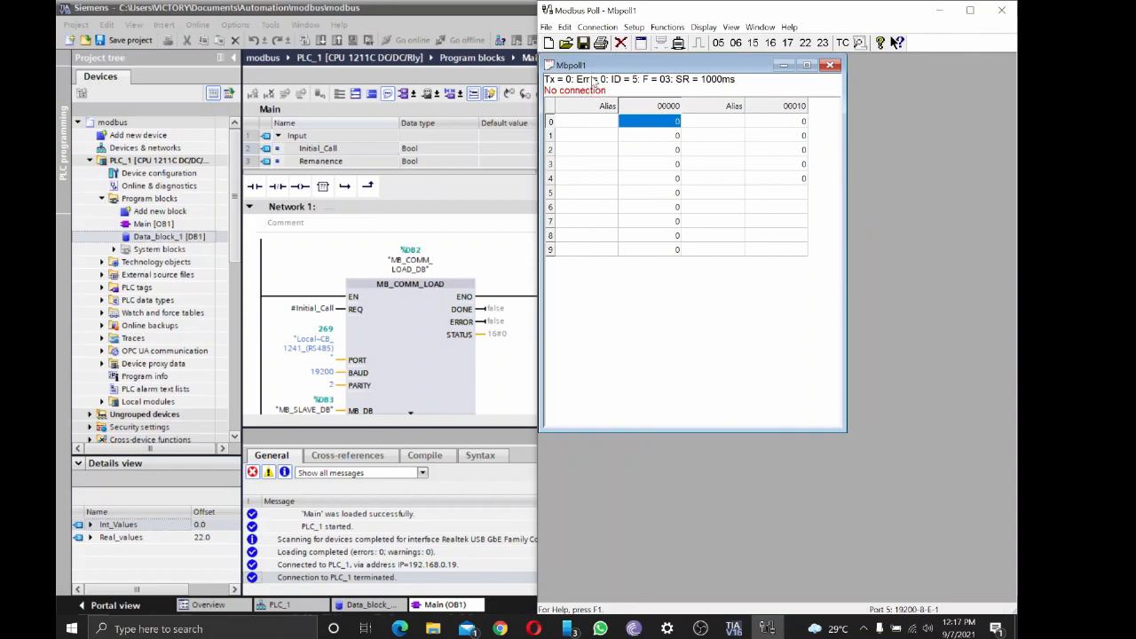
left_click(596, 27)
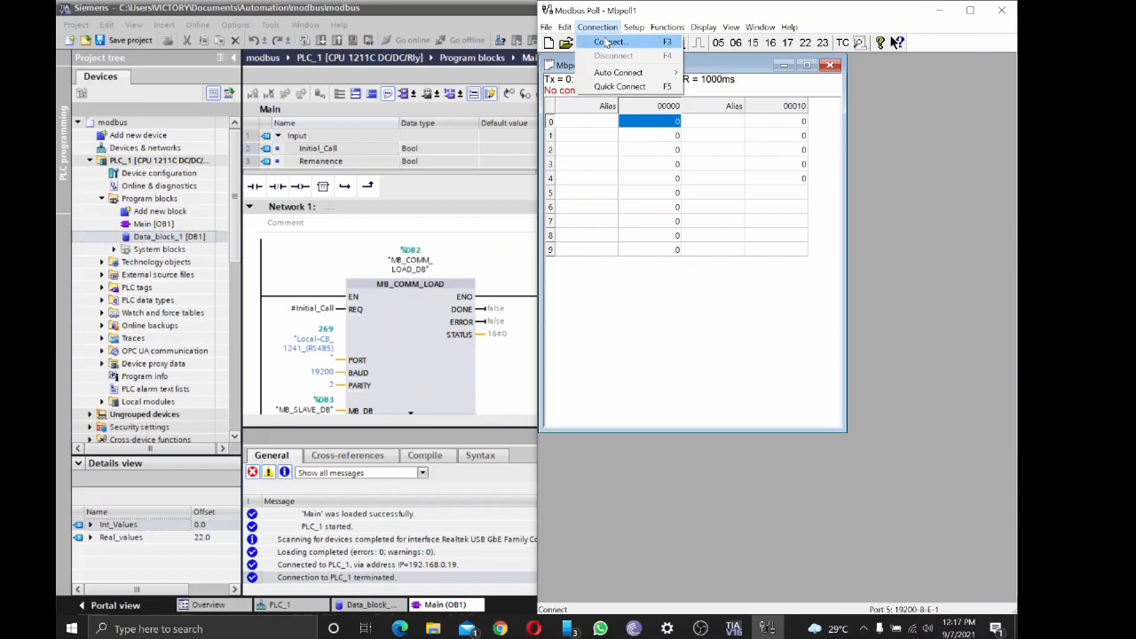
Connect Modbus Poll to the PLC over the serial port with the chosen settings
left_click(609, 42)
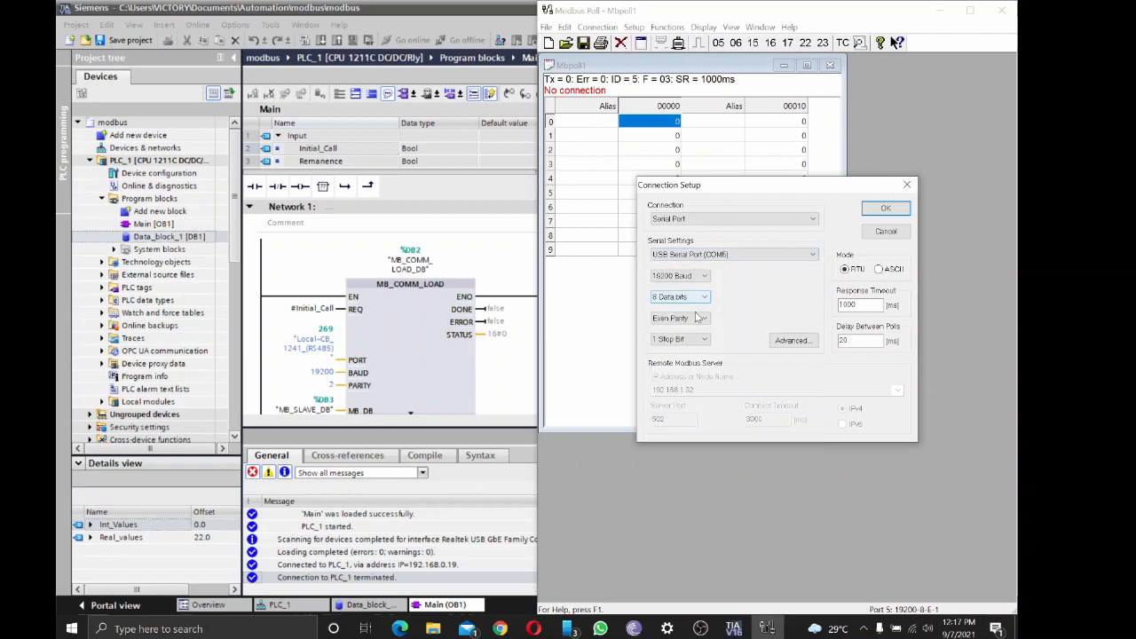
left_click(884, 208)
type("10")
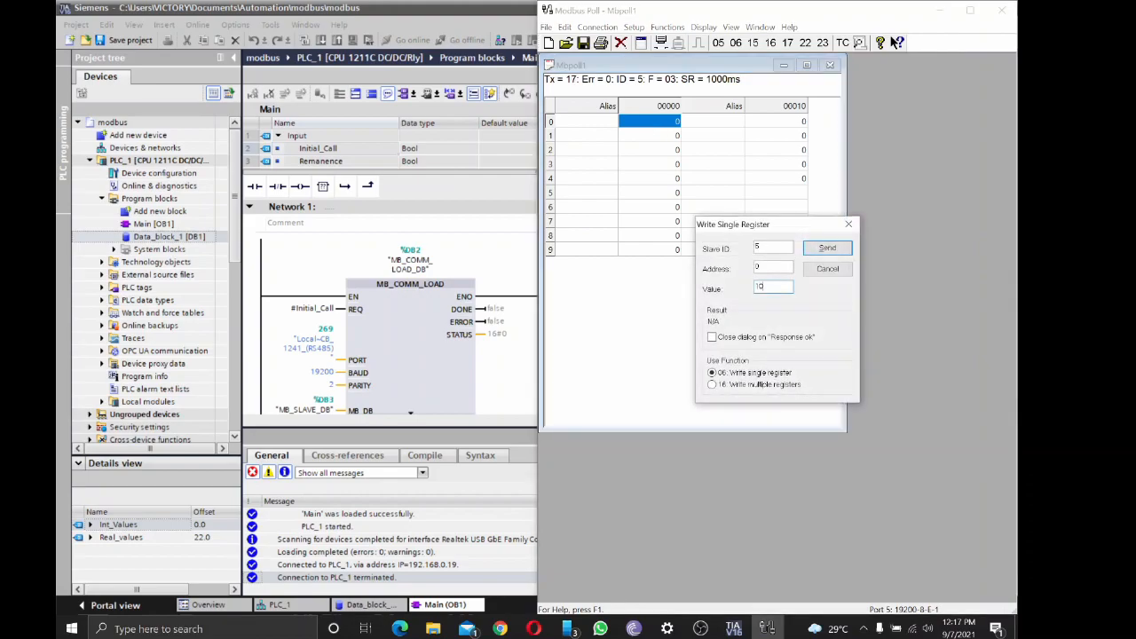
Write 10 to register 0 and 25 to register 5 of slave 5 via Write Single Register
left_click(827, 249)
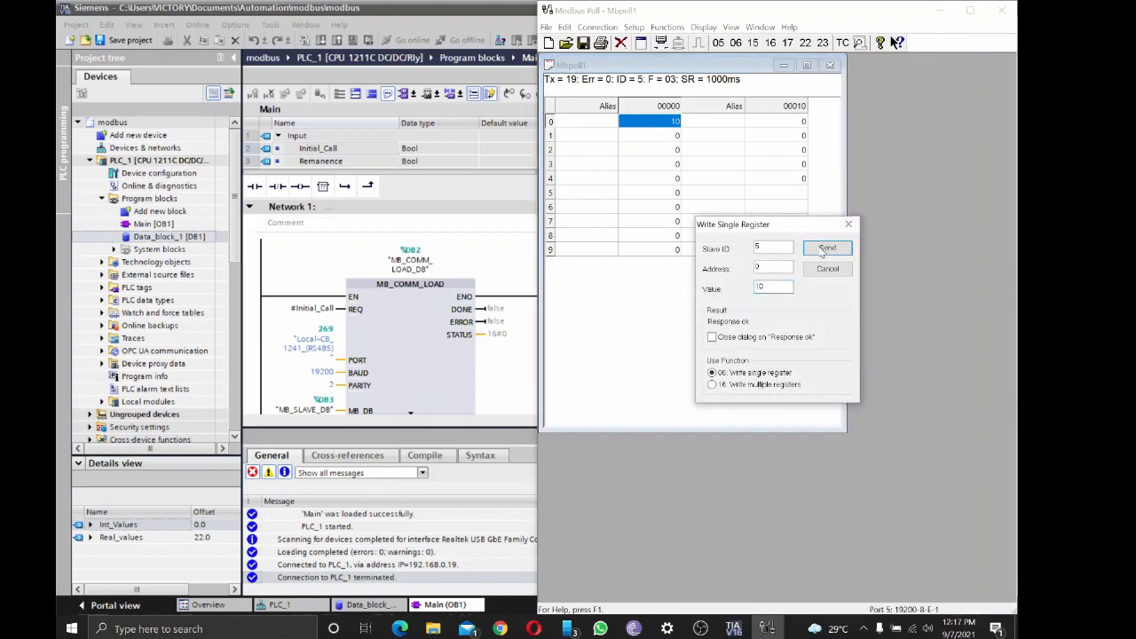
left_click(826, 248)
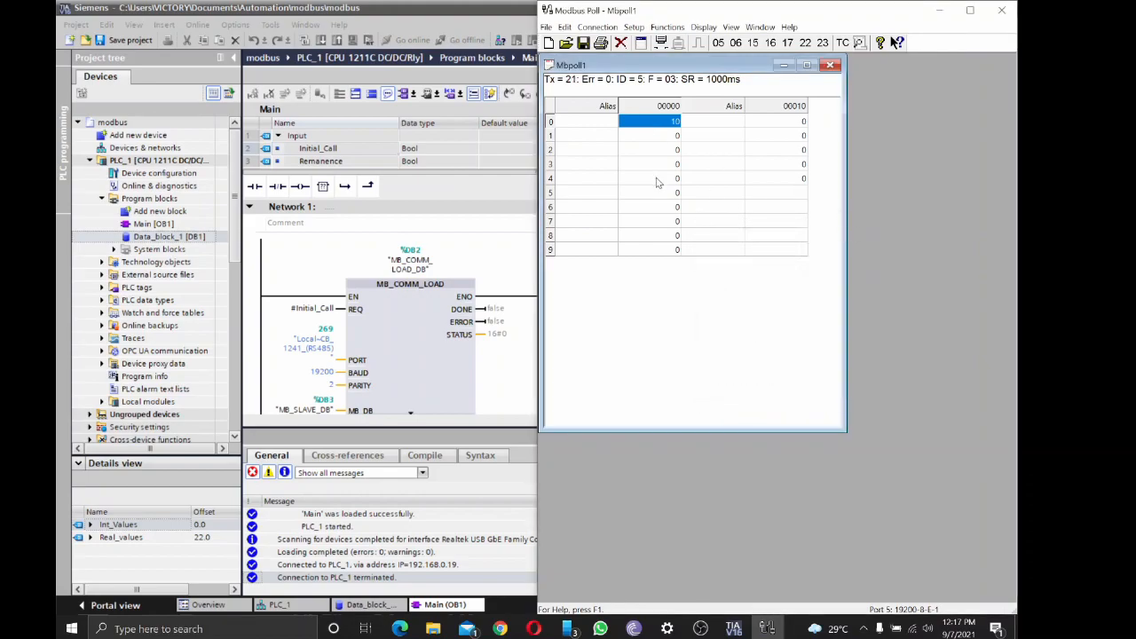
double_click(676, 192)
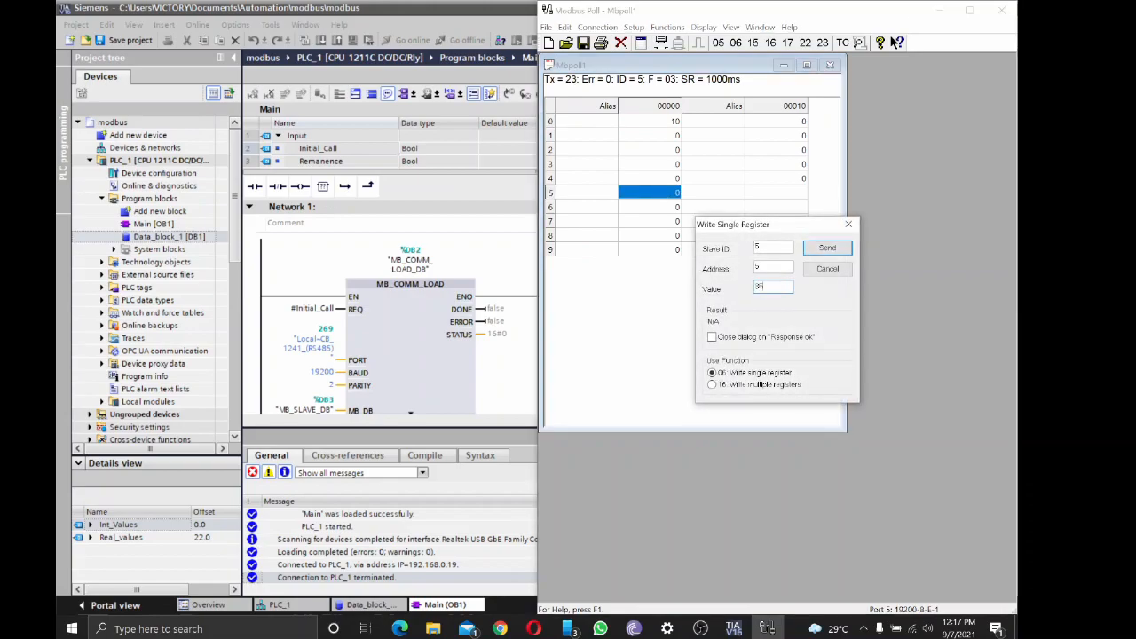
left_click(827, 248)
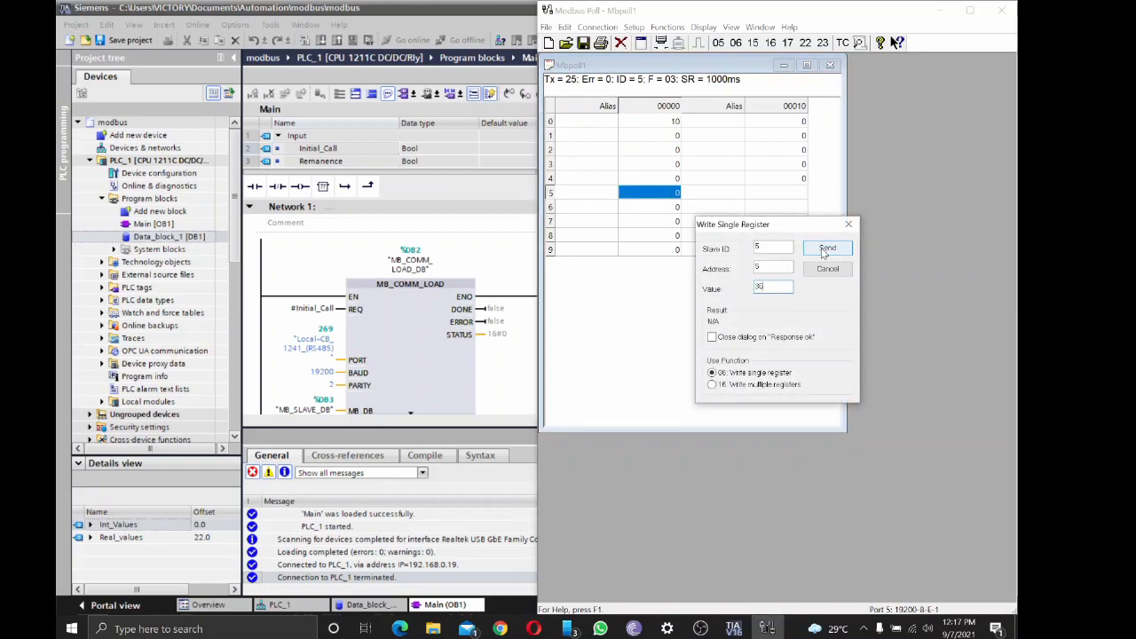
left_click(827, 249)
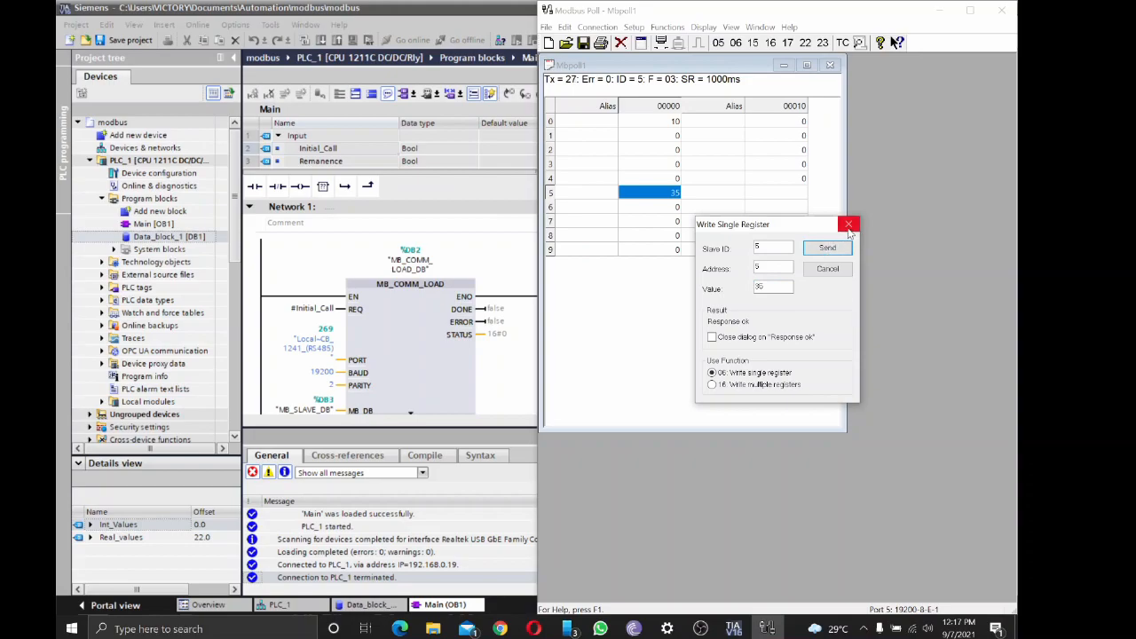
left_click(849, 224)
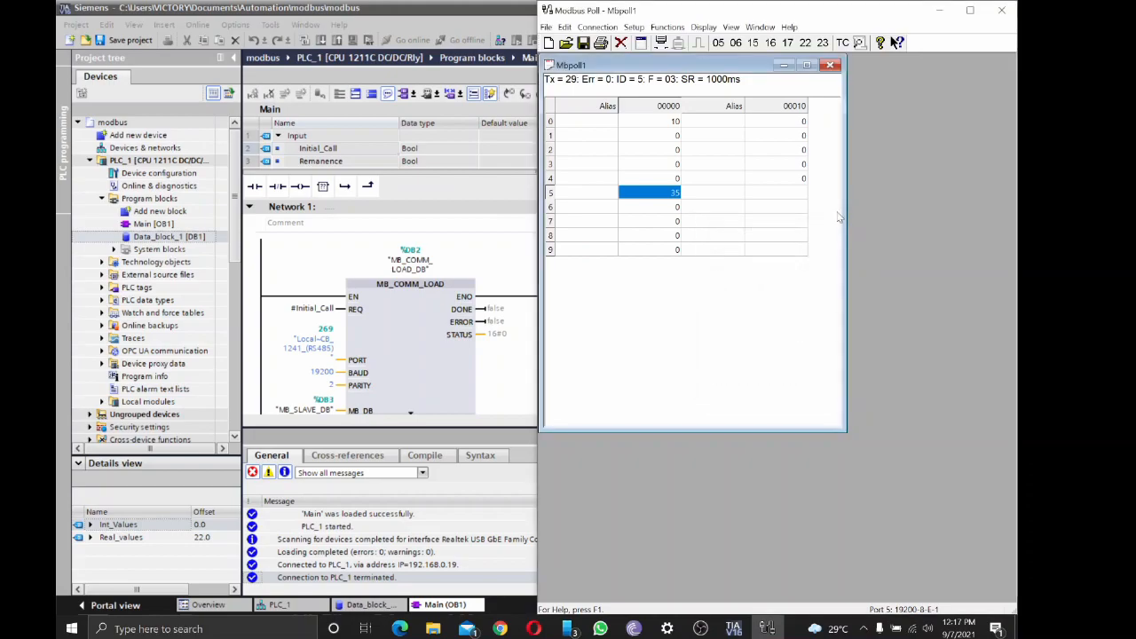
mouse_move(806, 166)
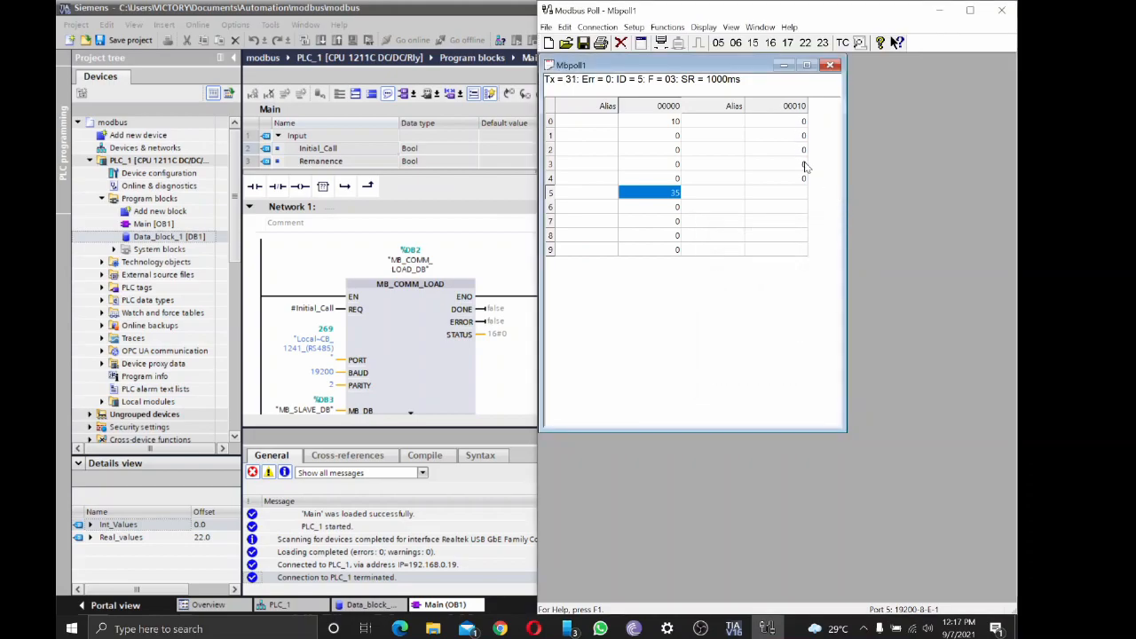
Write 456 to register 8 after dismissing the invalid-number error, then close the write dialog
double_click(778, 164)
type("43")
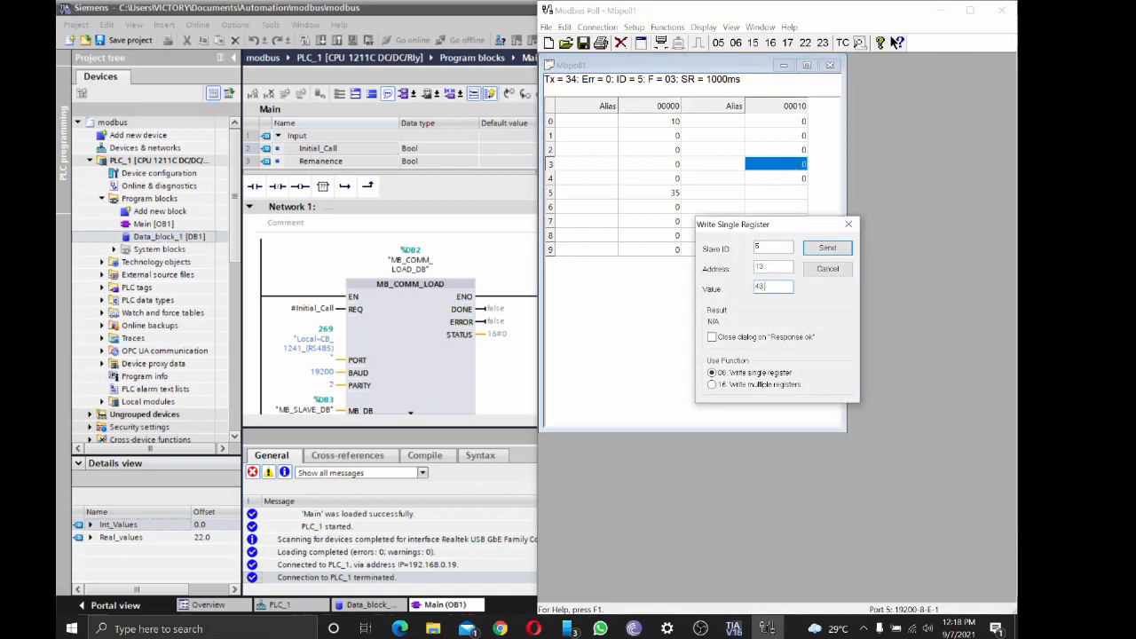
left_click(826, 248)
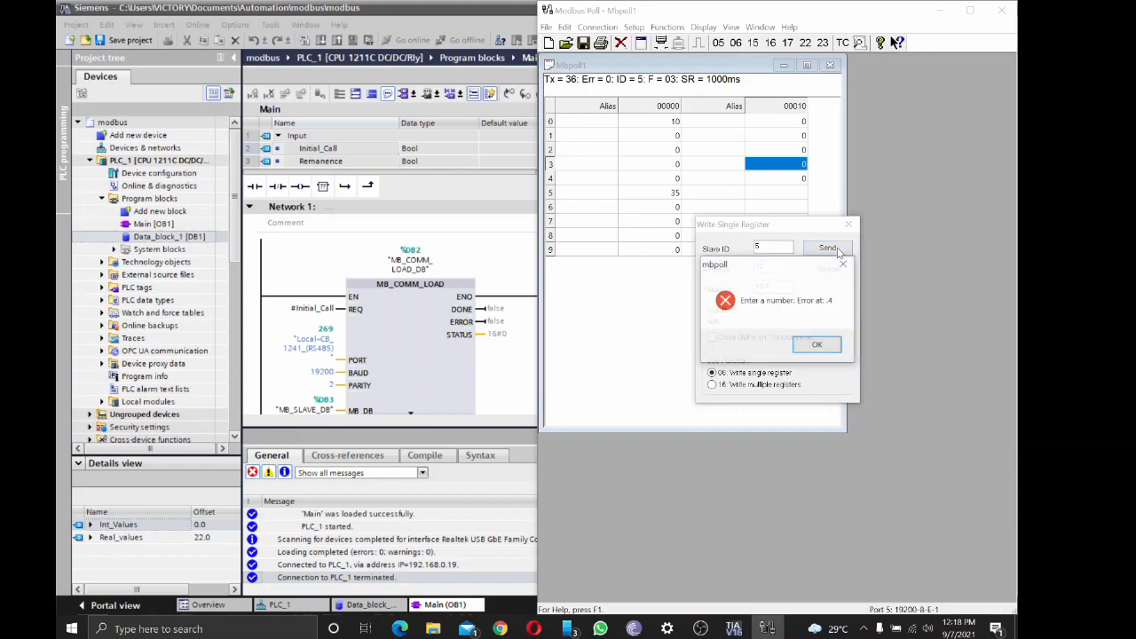
left_click(817, 345)
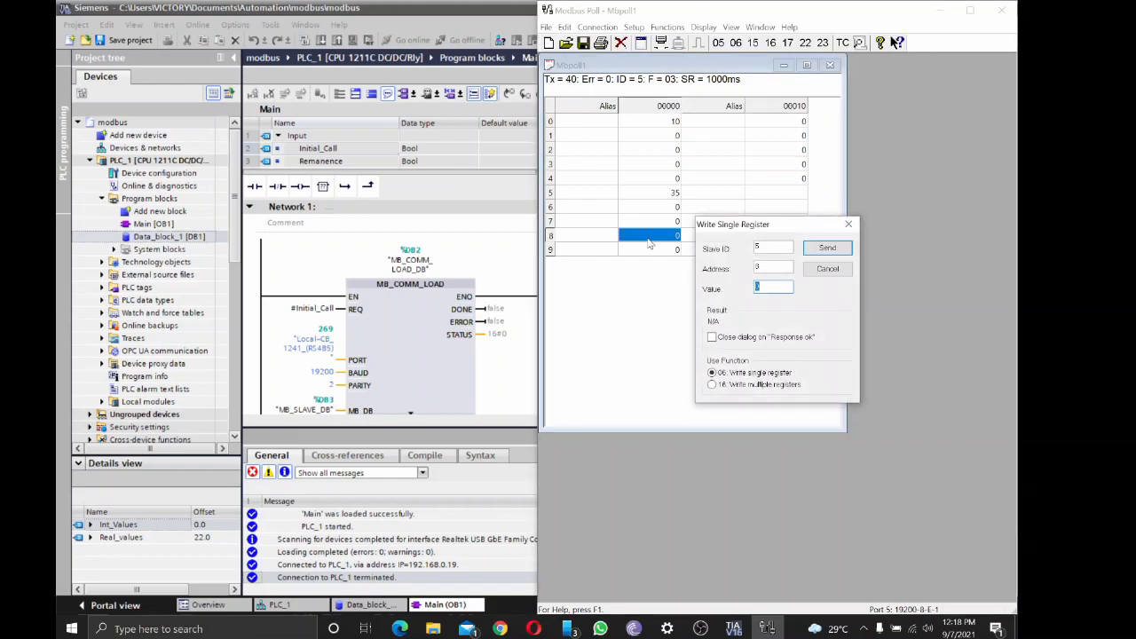
type("460")
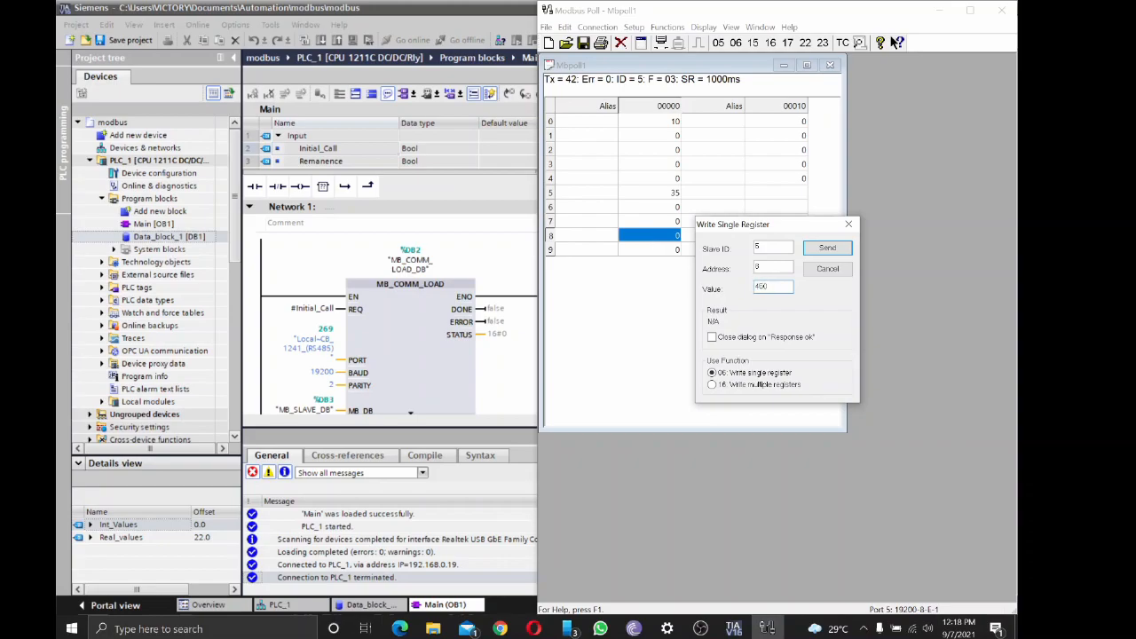
left_click(826, 249)
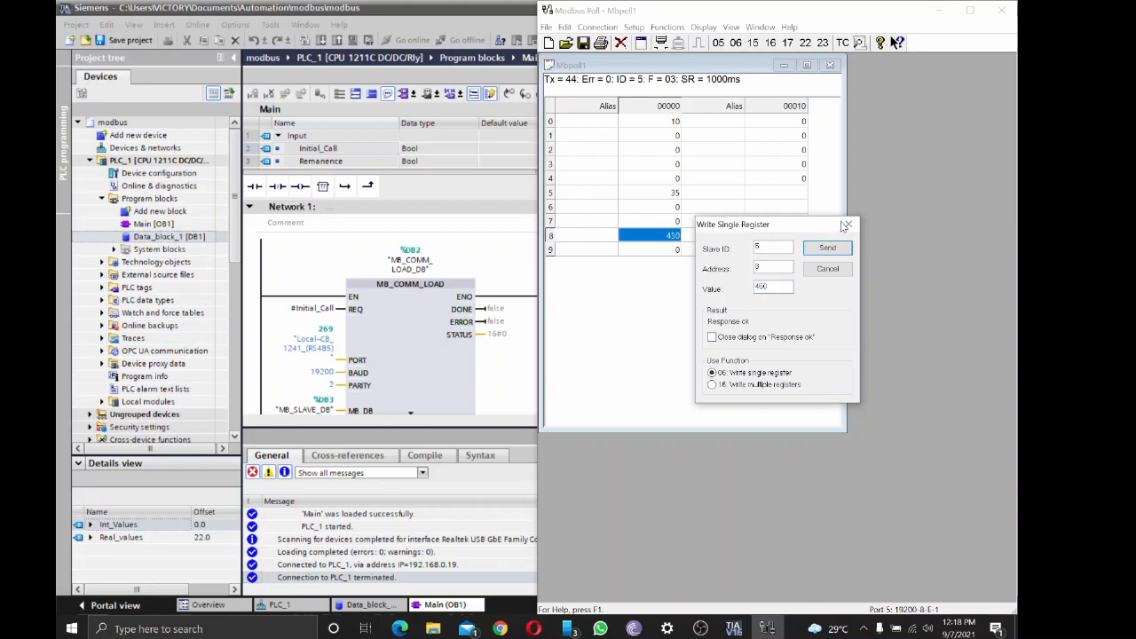
left_click(845, 223)
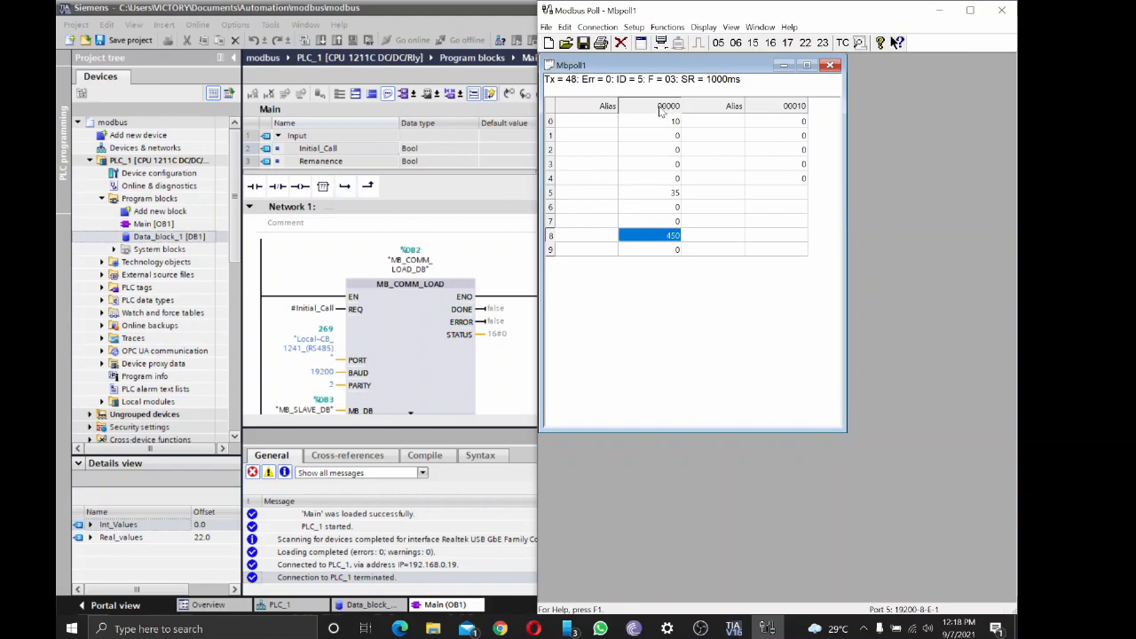
mouse_move(692, 124)
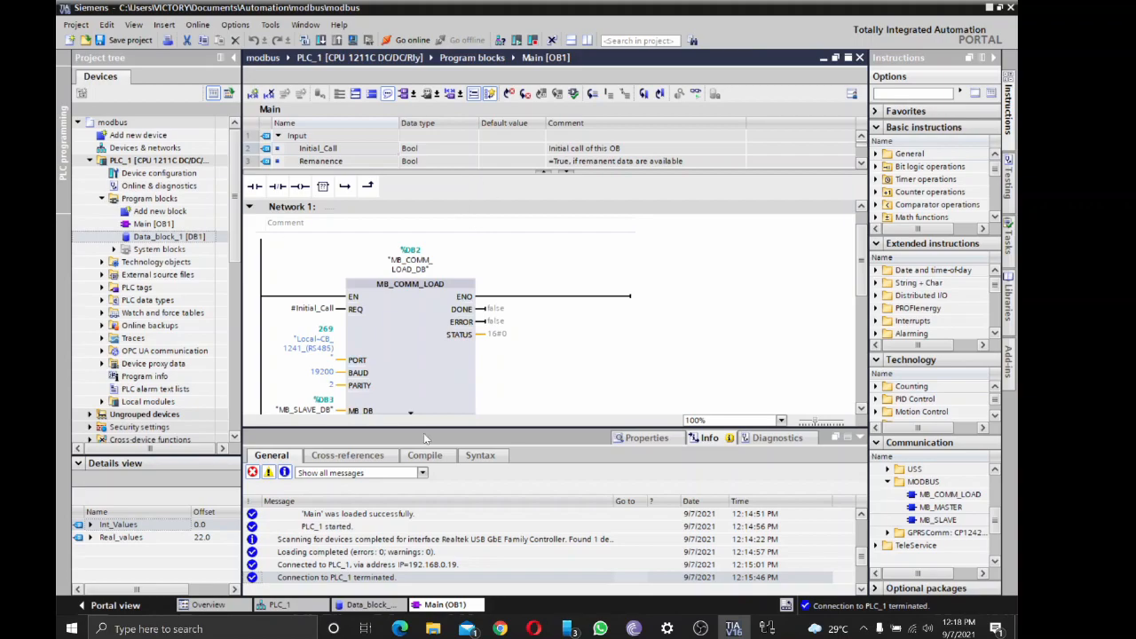
Monitor Data_block_1 online with Int_Values expanded, showing the Modbus-written register values
left_click(1008, 85)
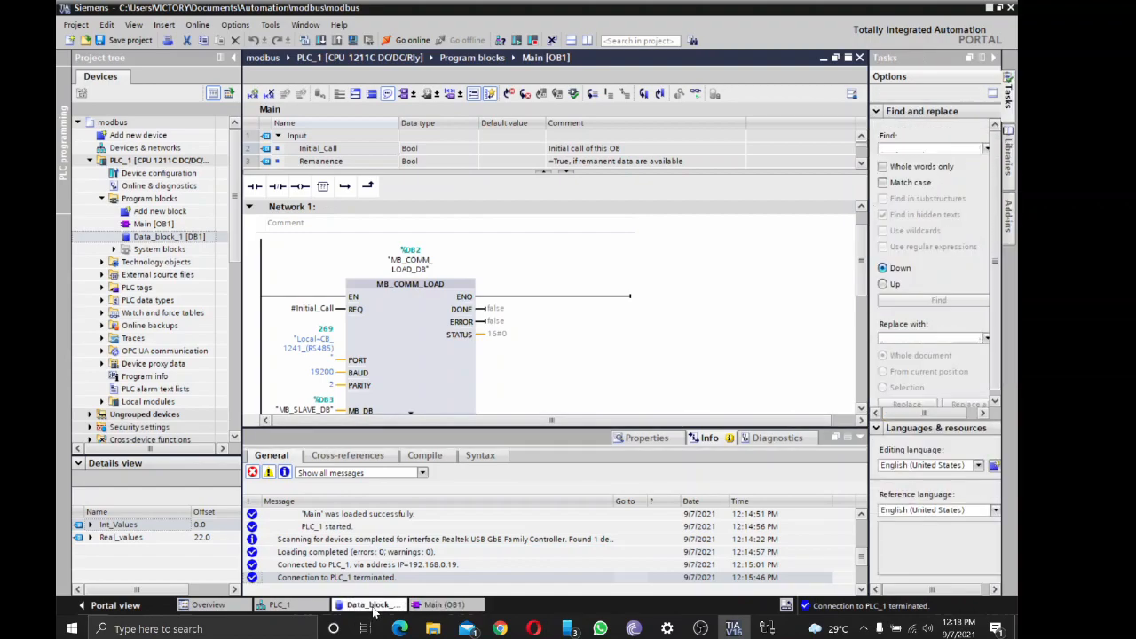
left_click(371, 603)
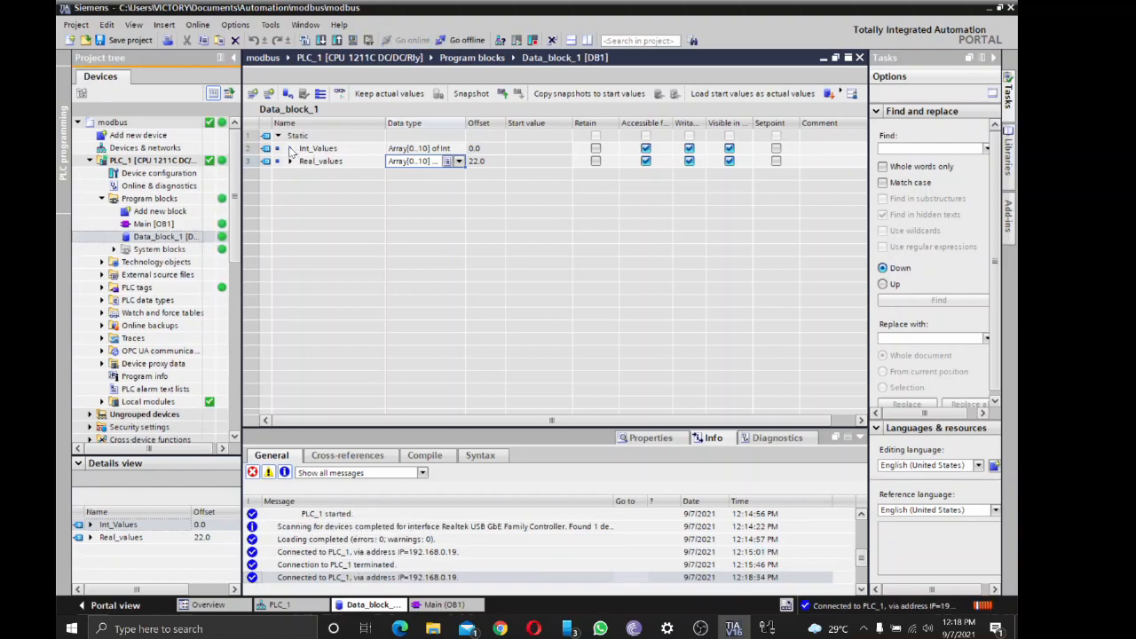
left_click(291, 150)
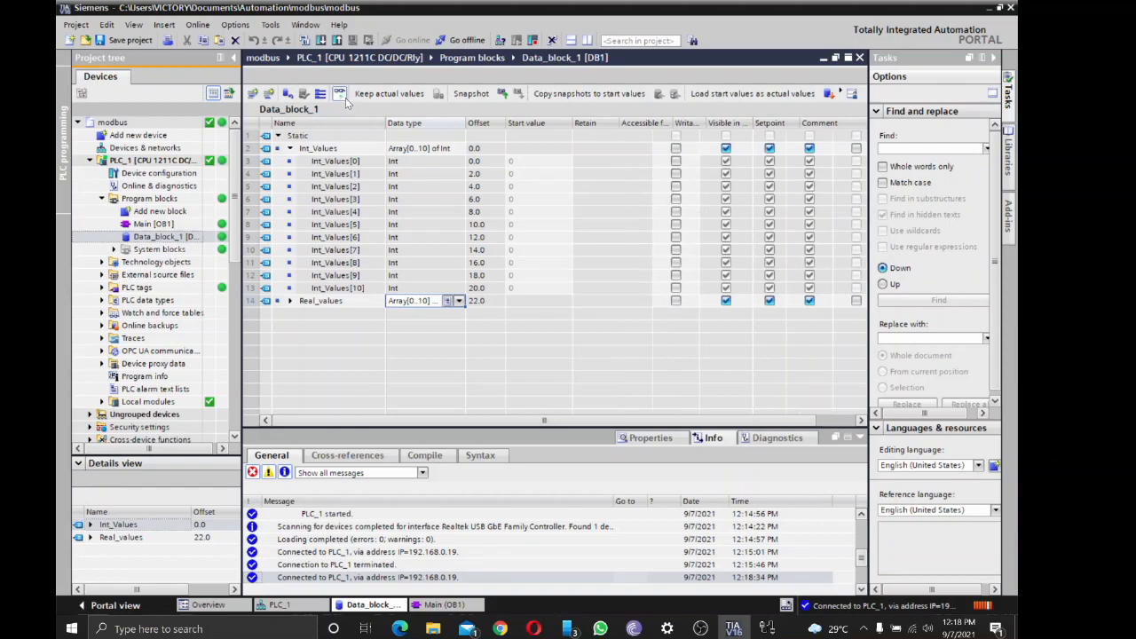
left_click(337, 92)
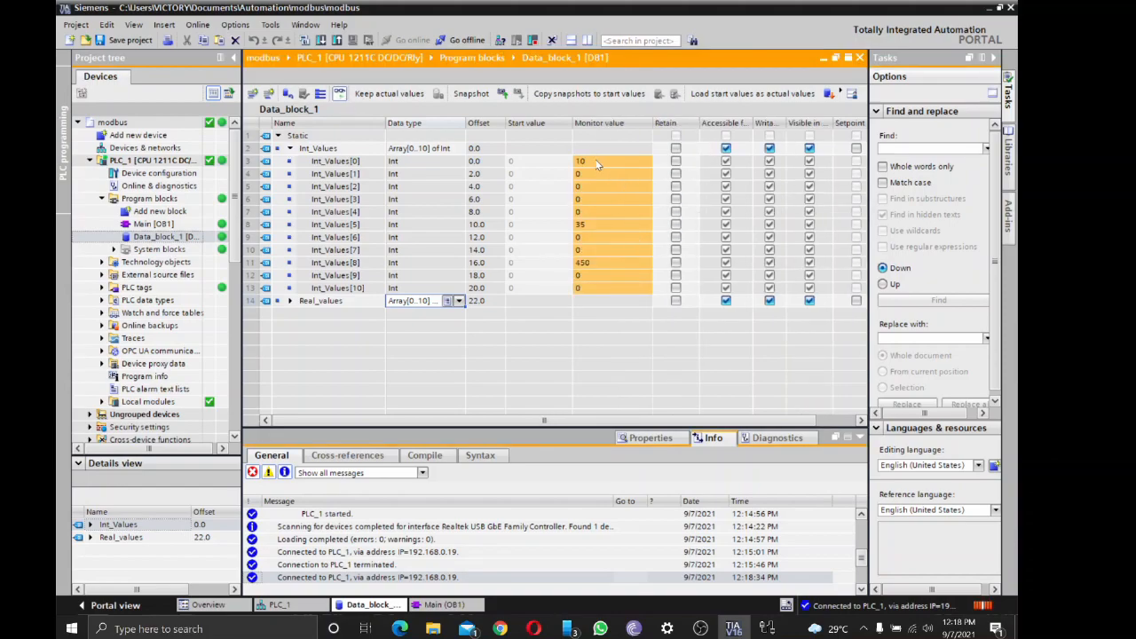
mouse_move(614, 255)
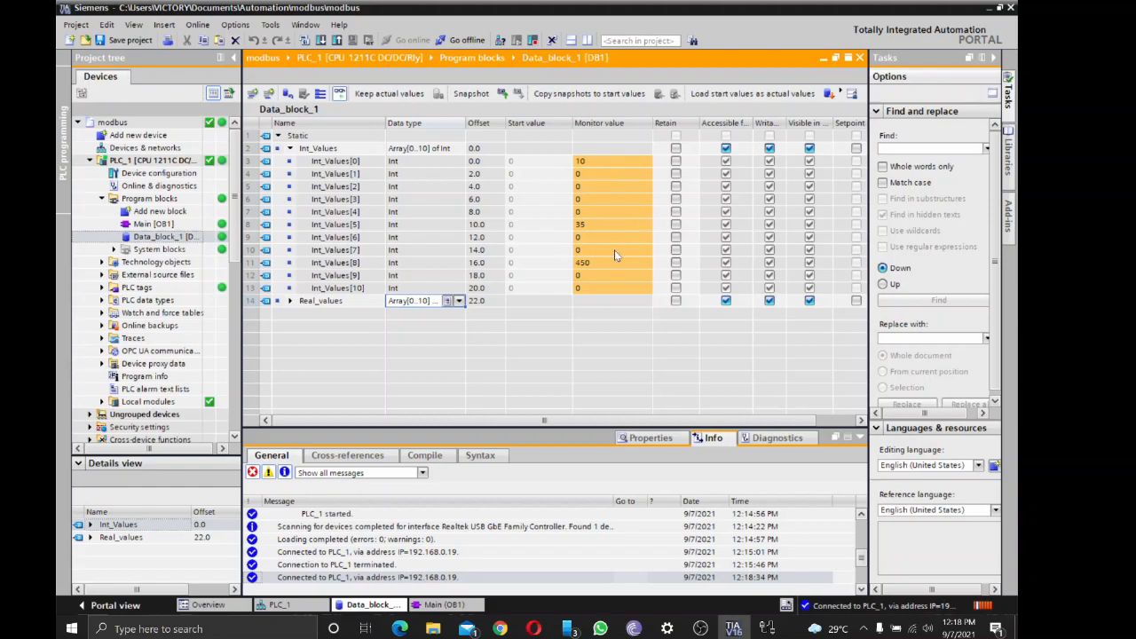
mouse_move(611, 376)
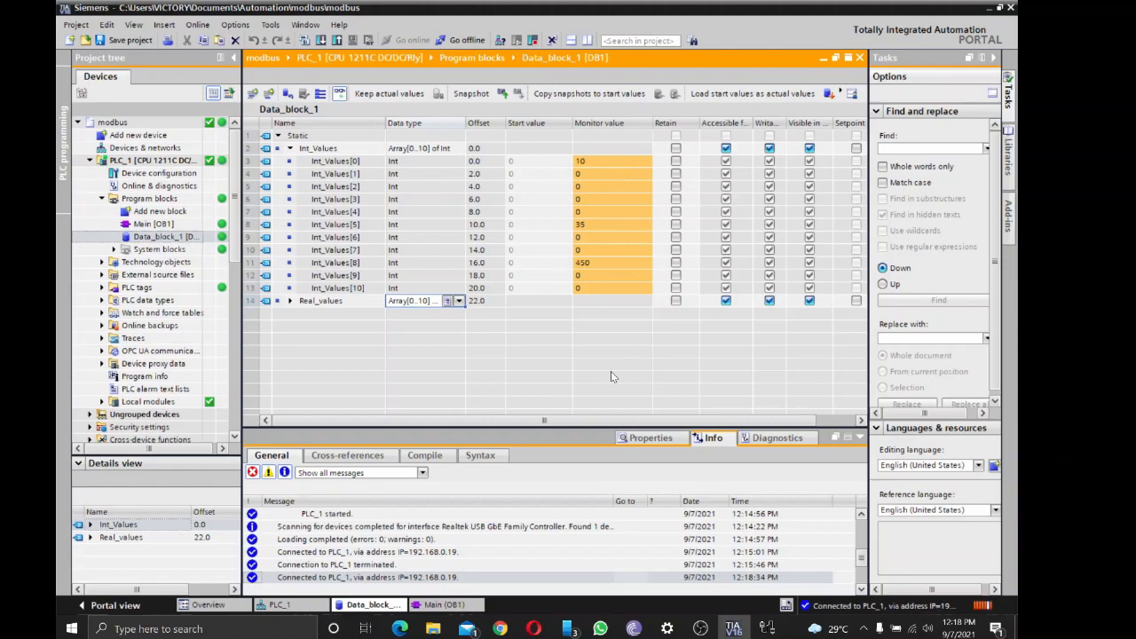